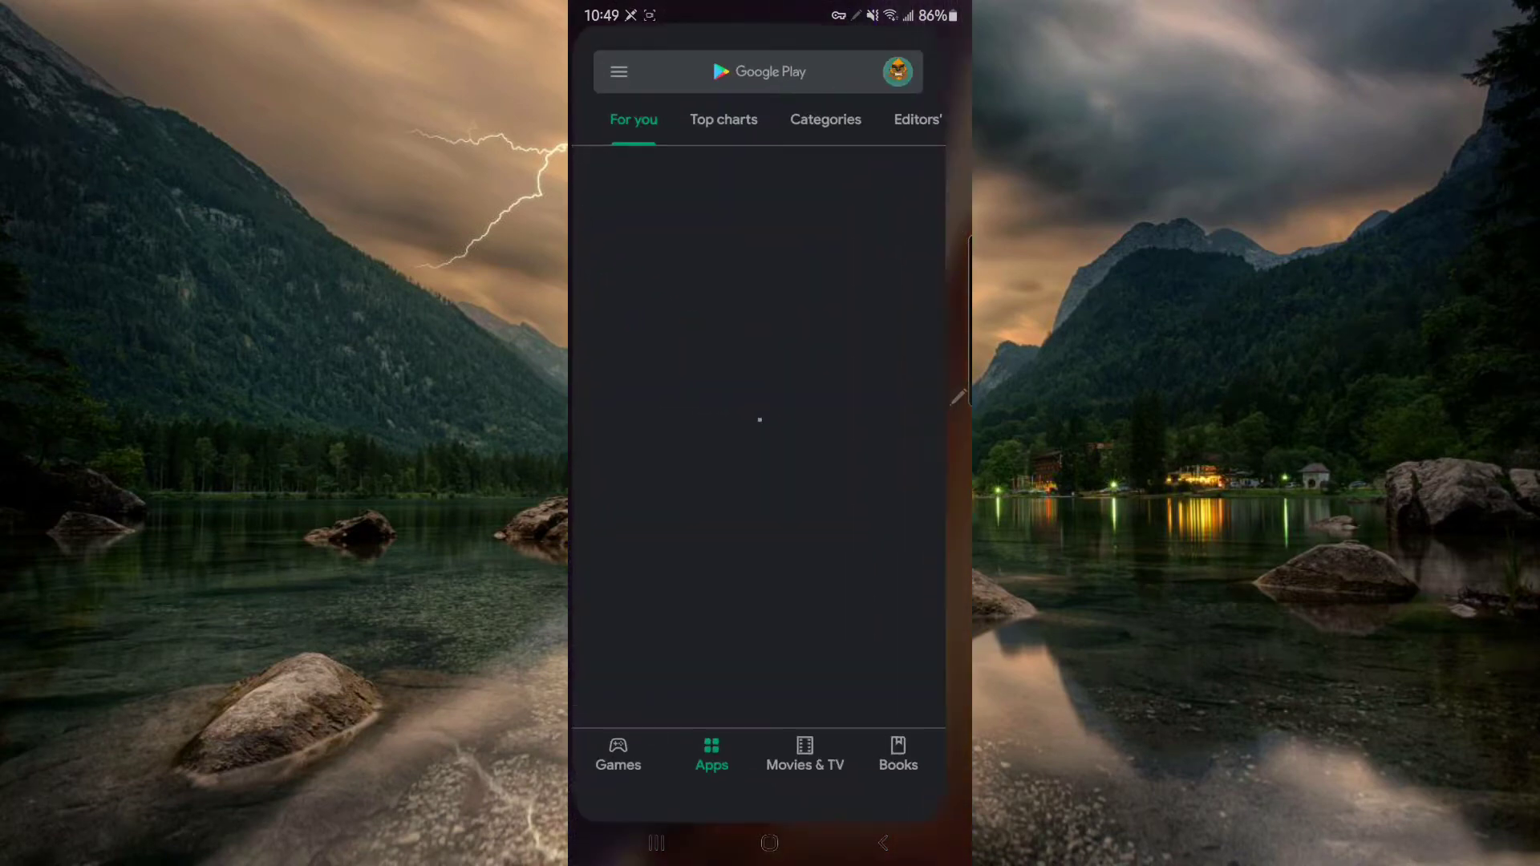
Search Google Play for 'hex installer' and install Hex Installer.
click(775, 70)
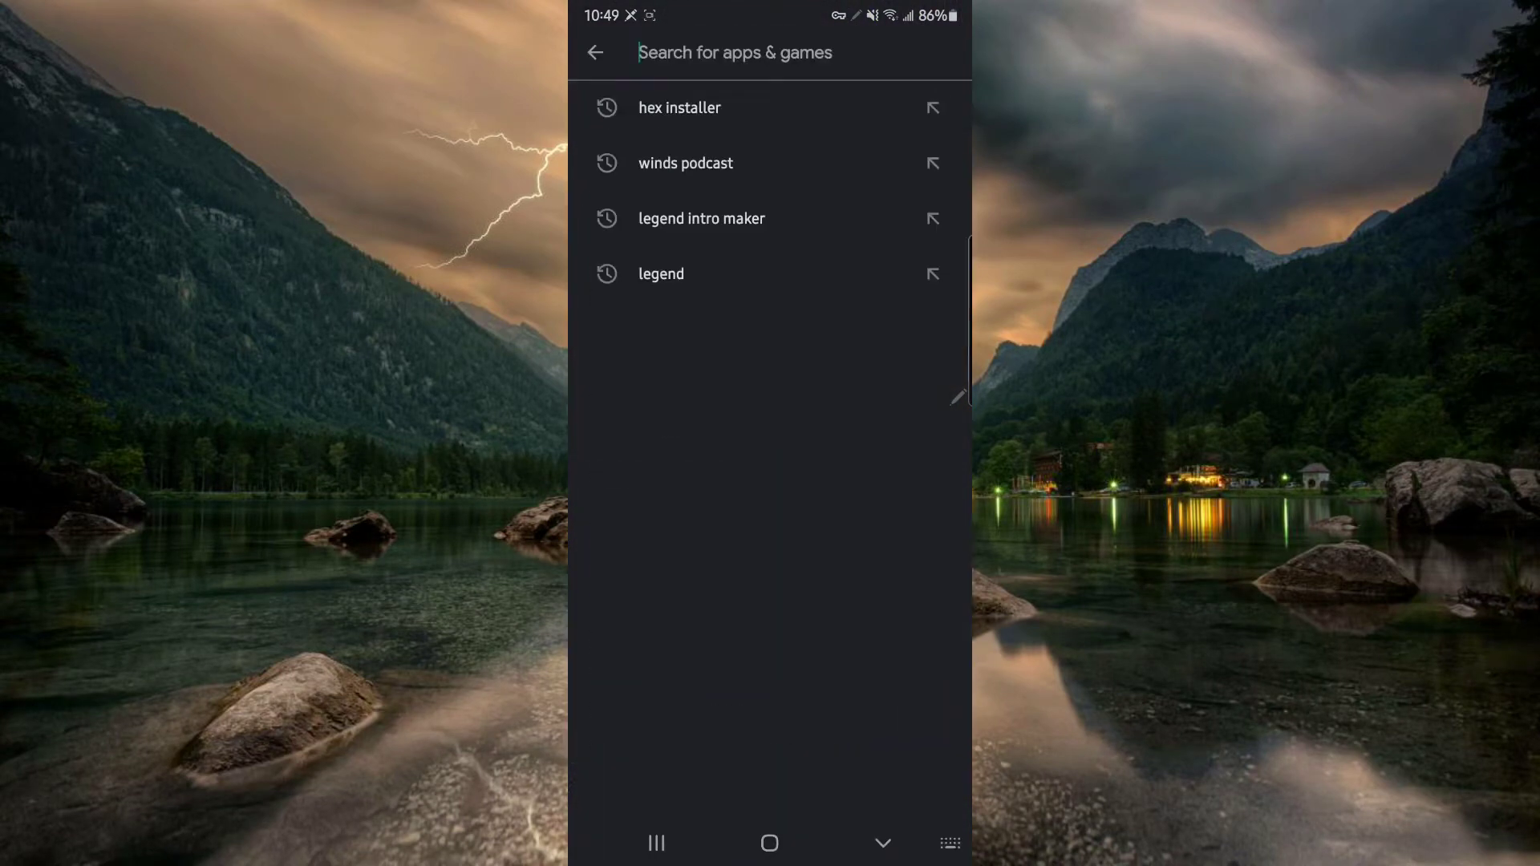
click(769, 52)
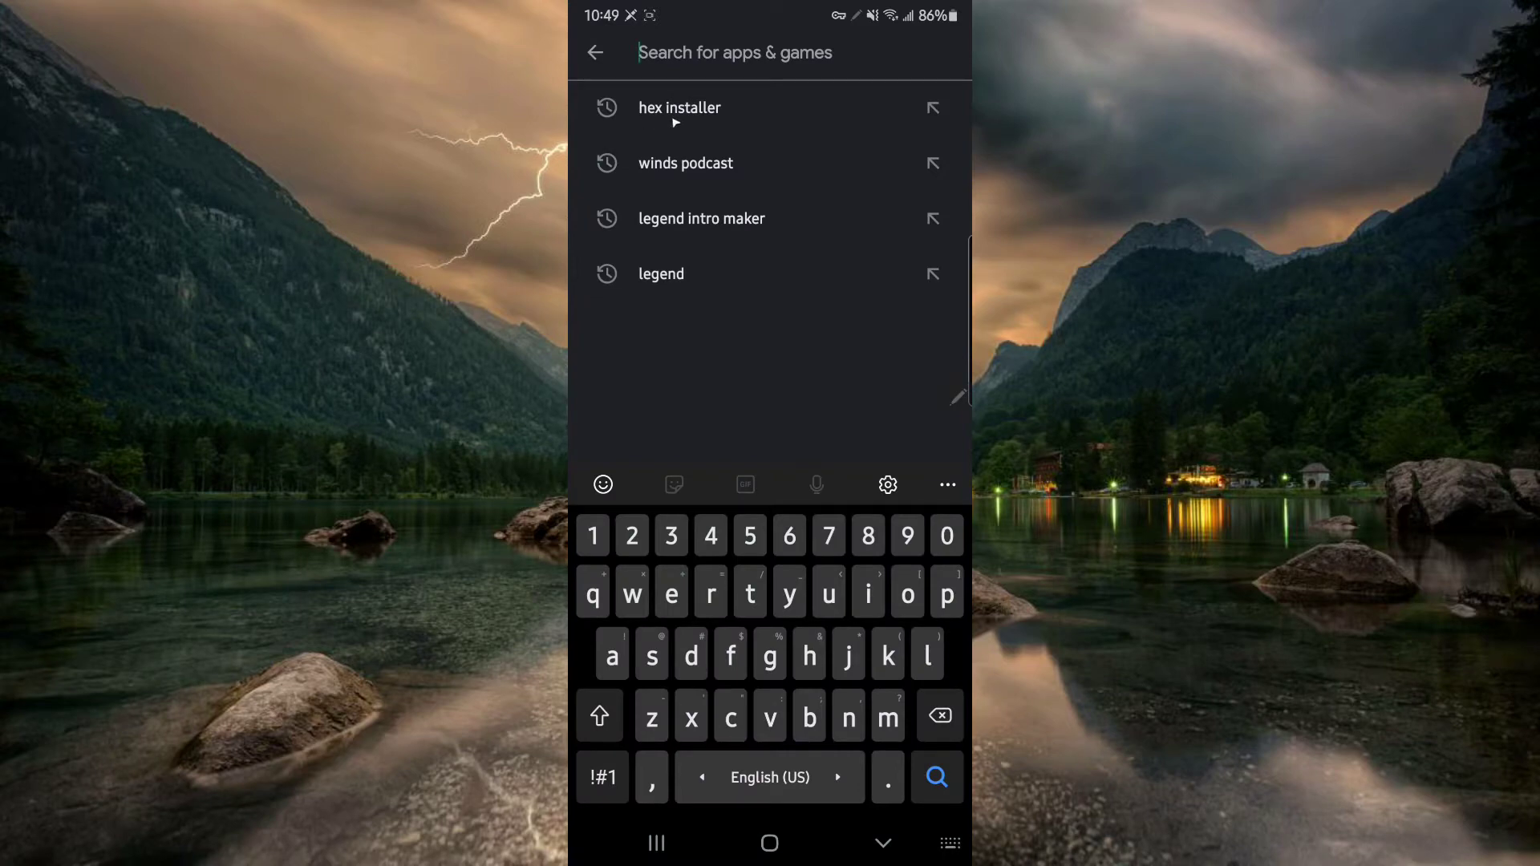
click(678, 108)
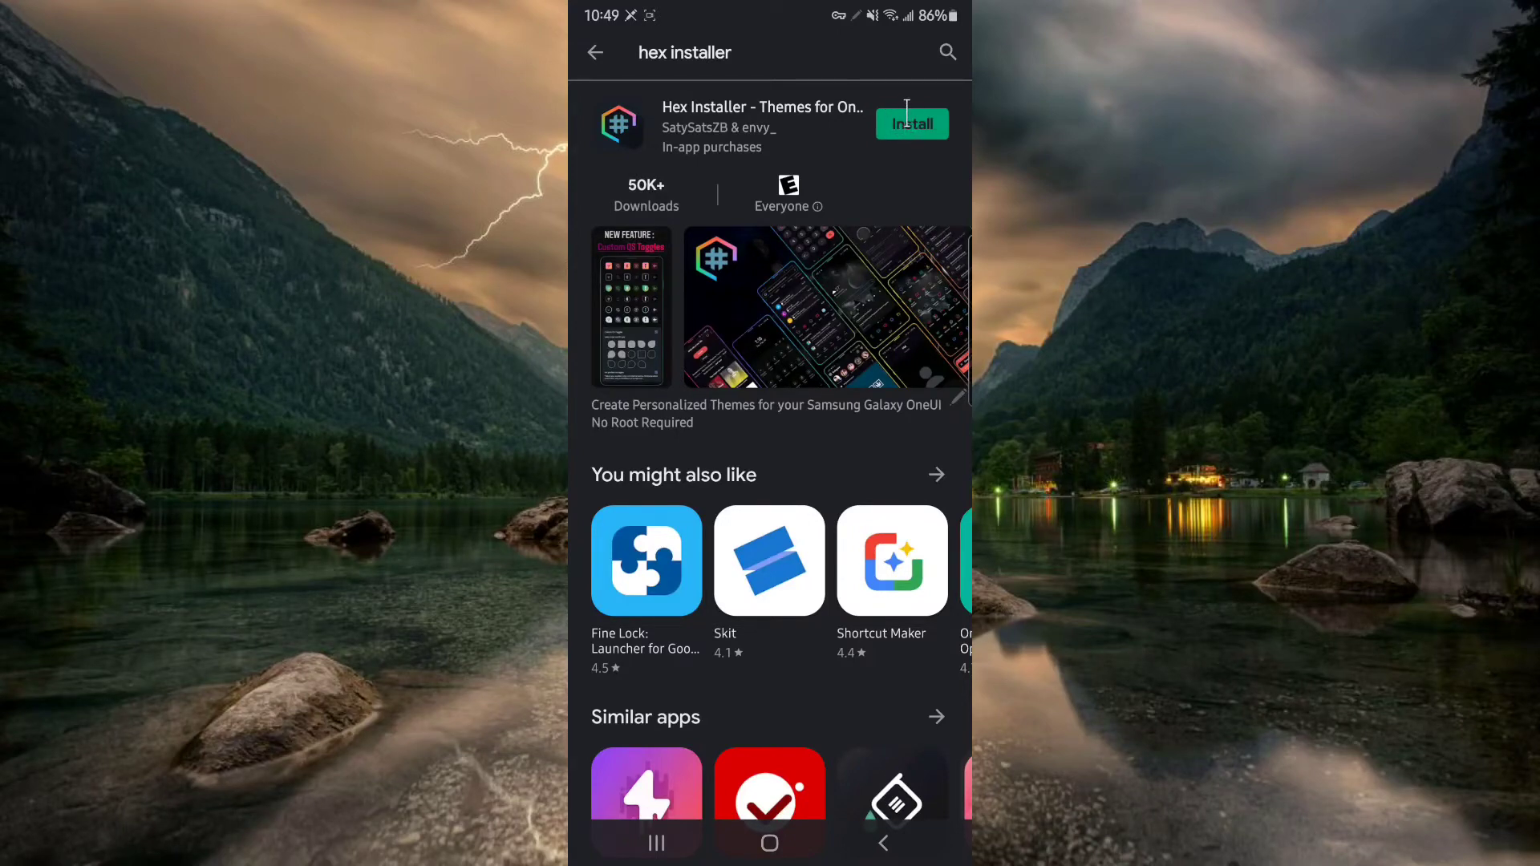
click(911, 123)
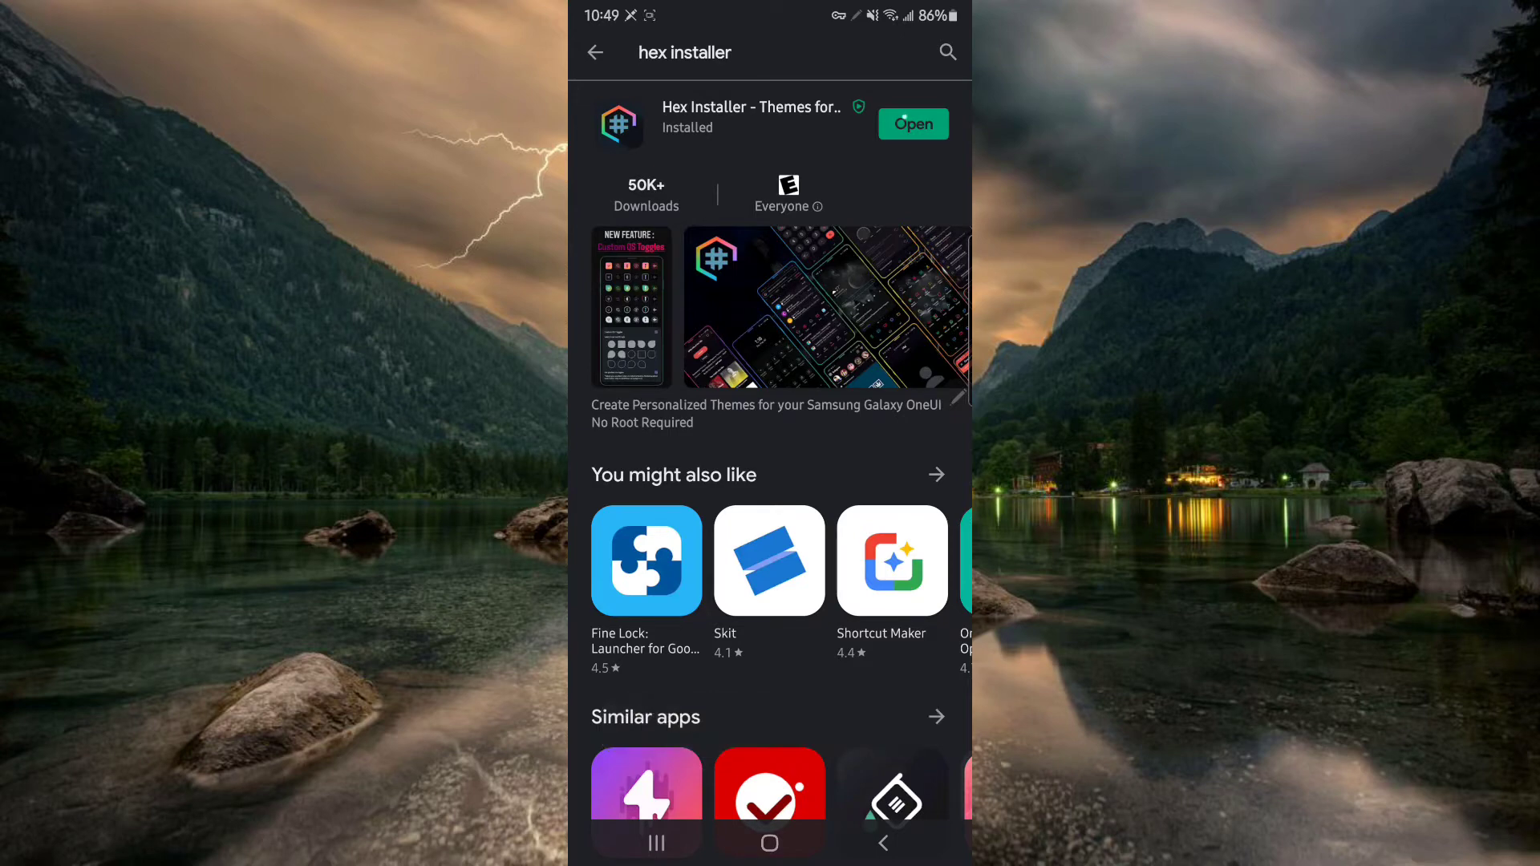
Launch Hex Installer and step through the Overlays, Coloring, Preferences and Hexified intro slides.
click(910, 123)
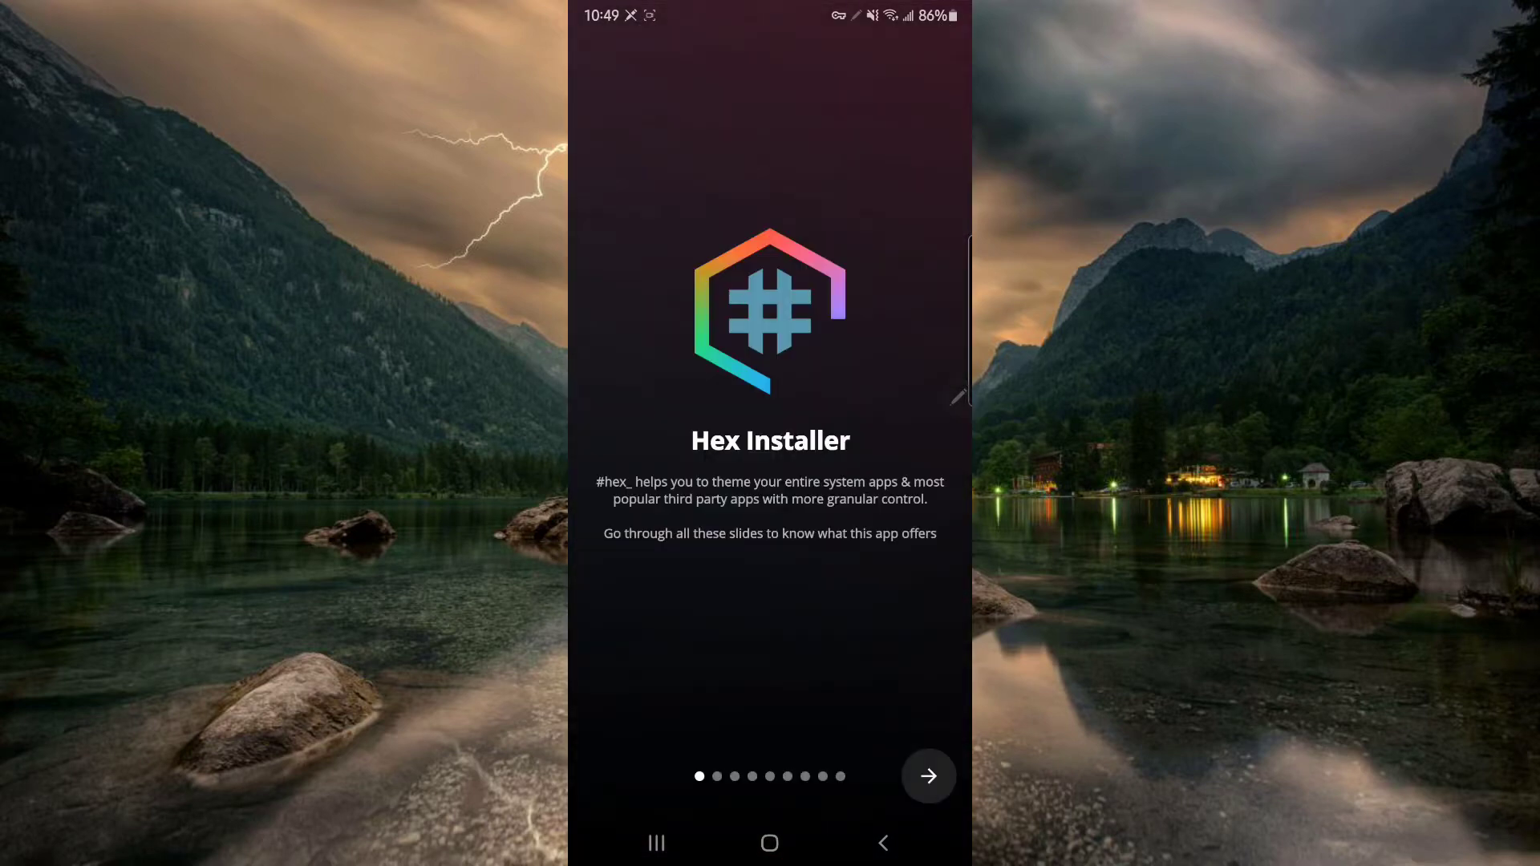
click(927, 776)
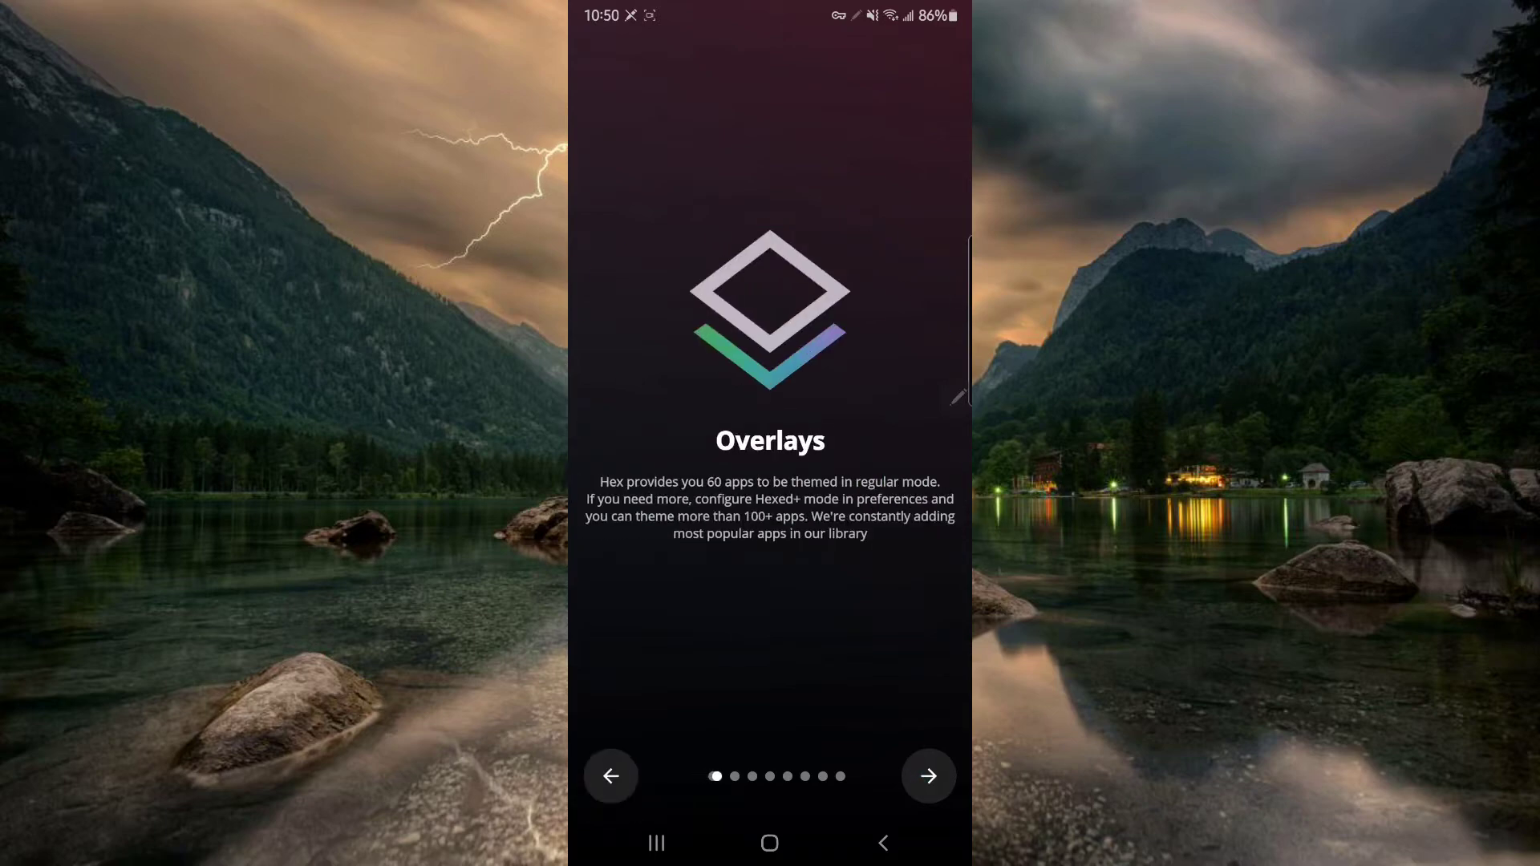
click(927, 775)
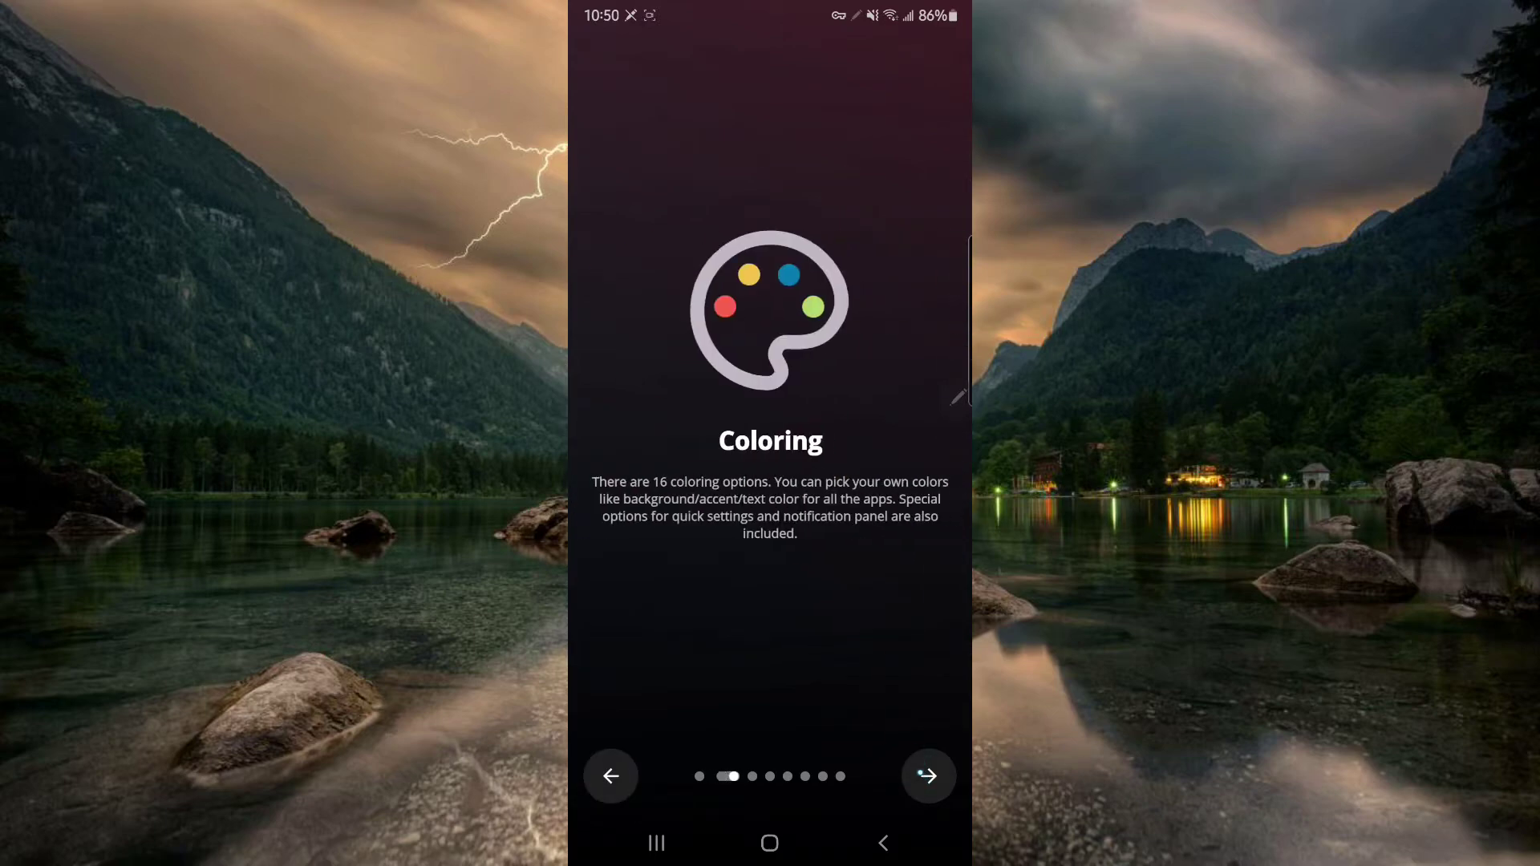
click(927, 775)
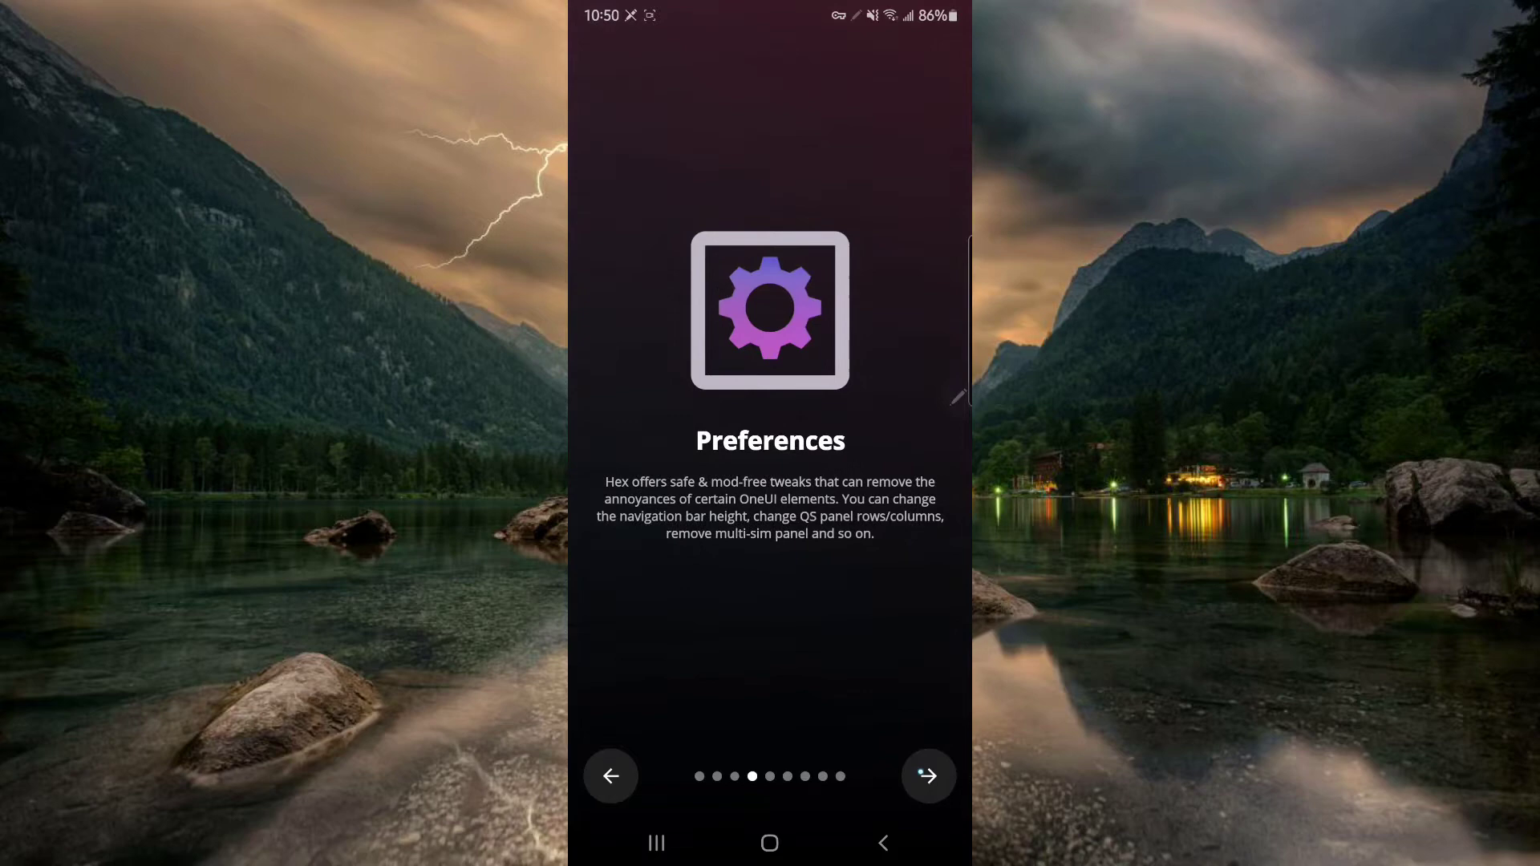
click(926, 775)
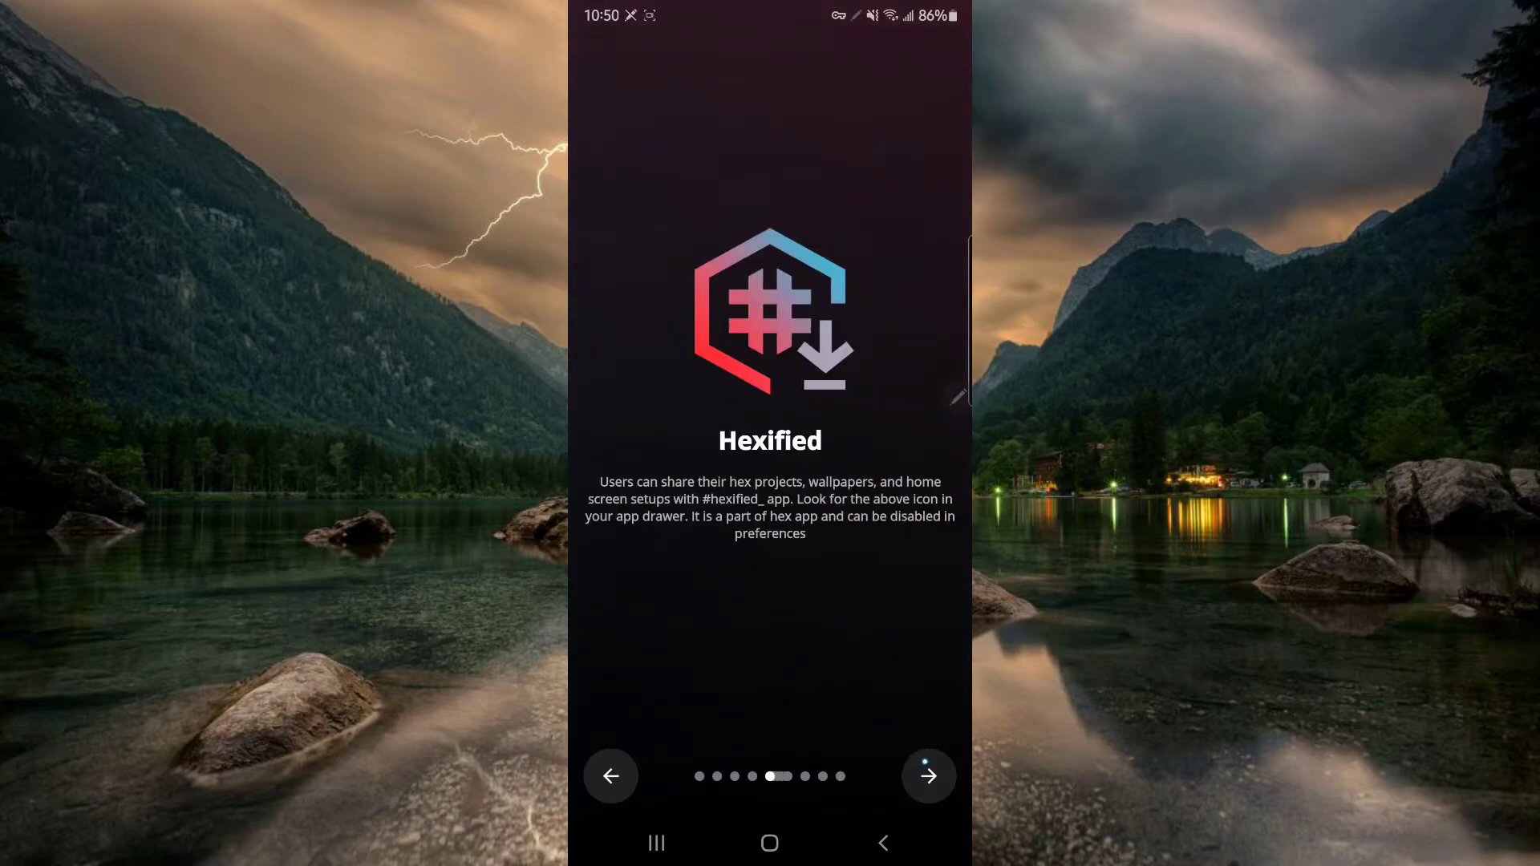
Finish the intro, granting storage and theme-package install permissions.
click(927, 775)
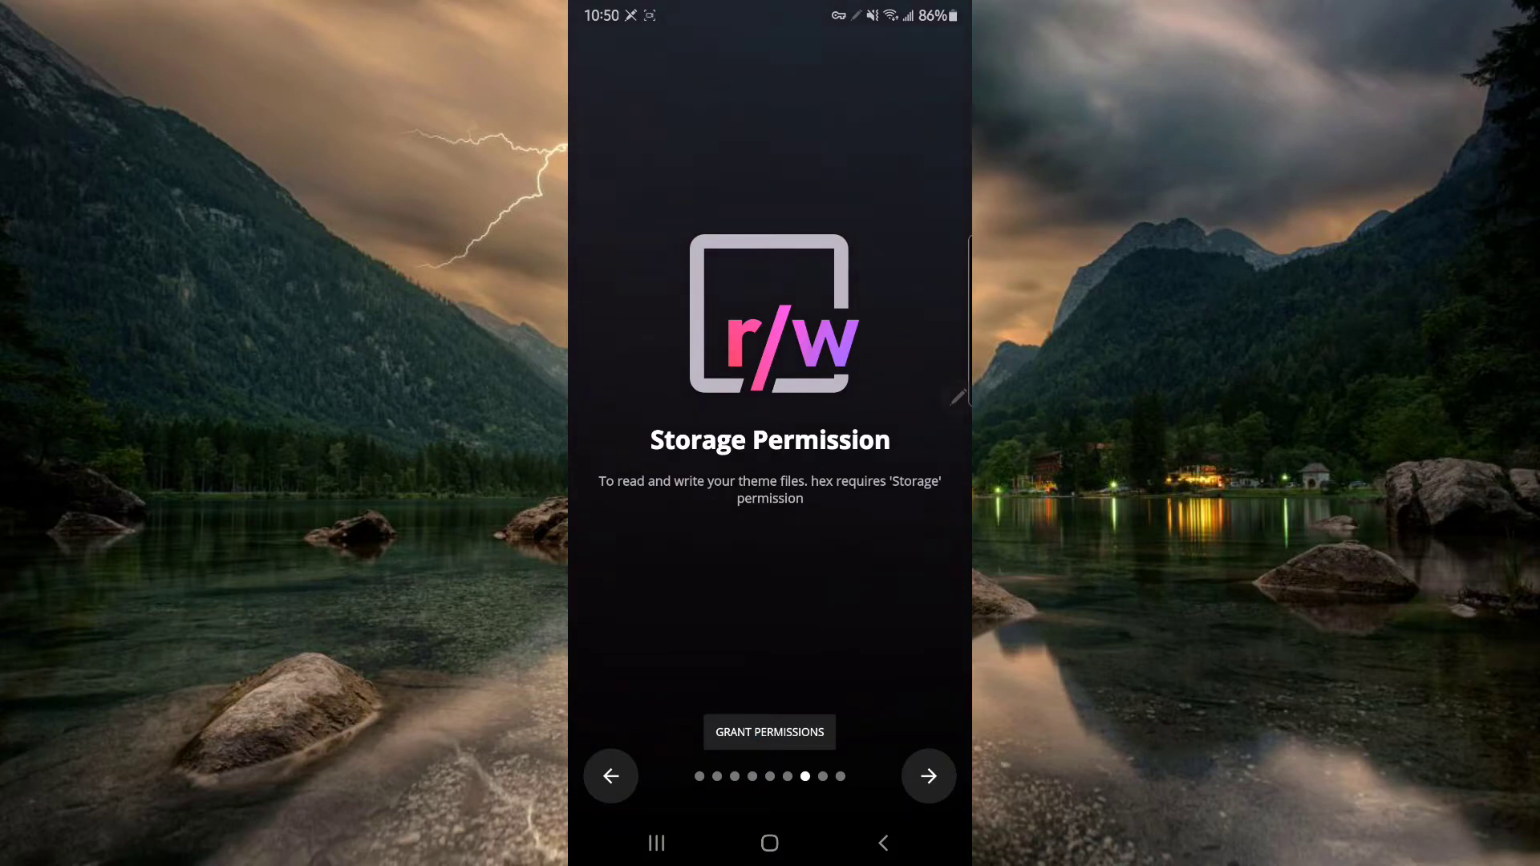
click(927, 776)
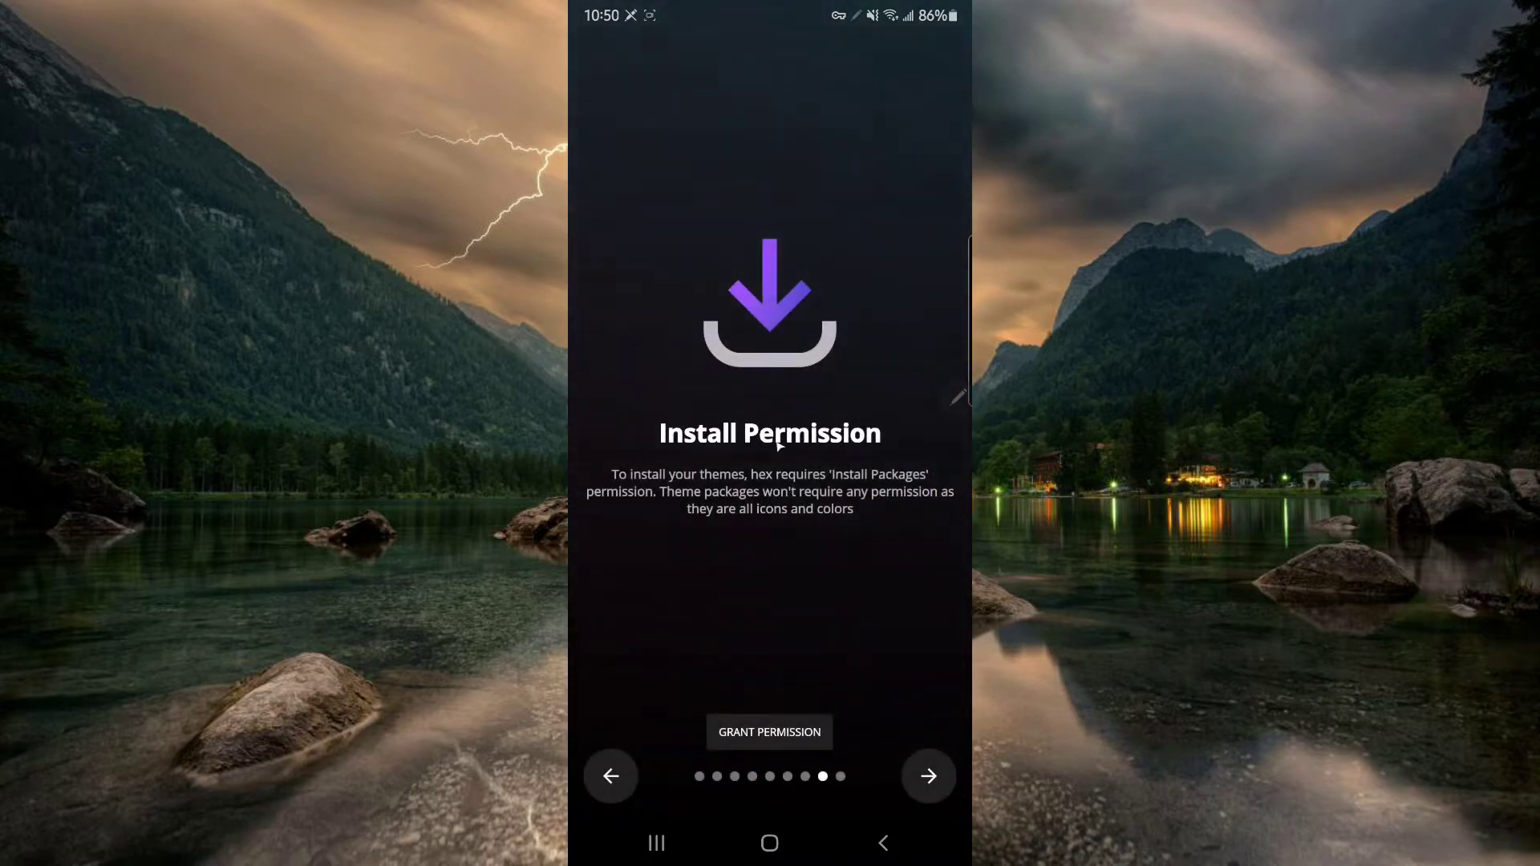
mouse_move(895, 376)
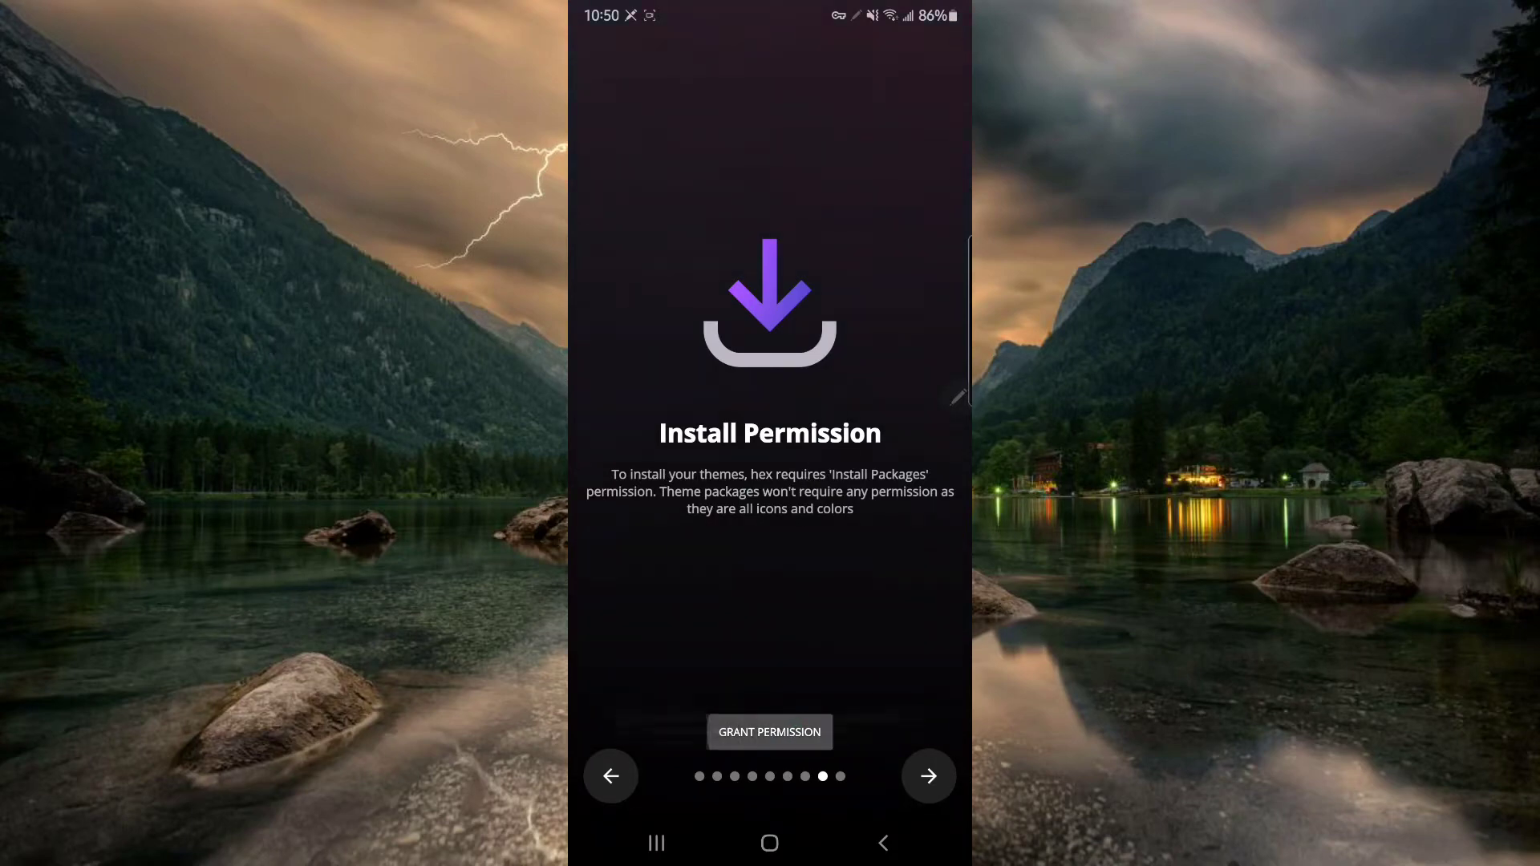
click(769, 730)
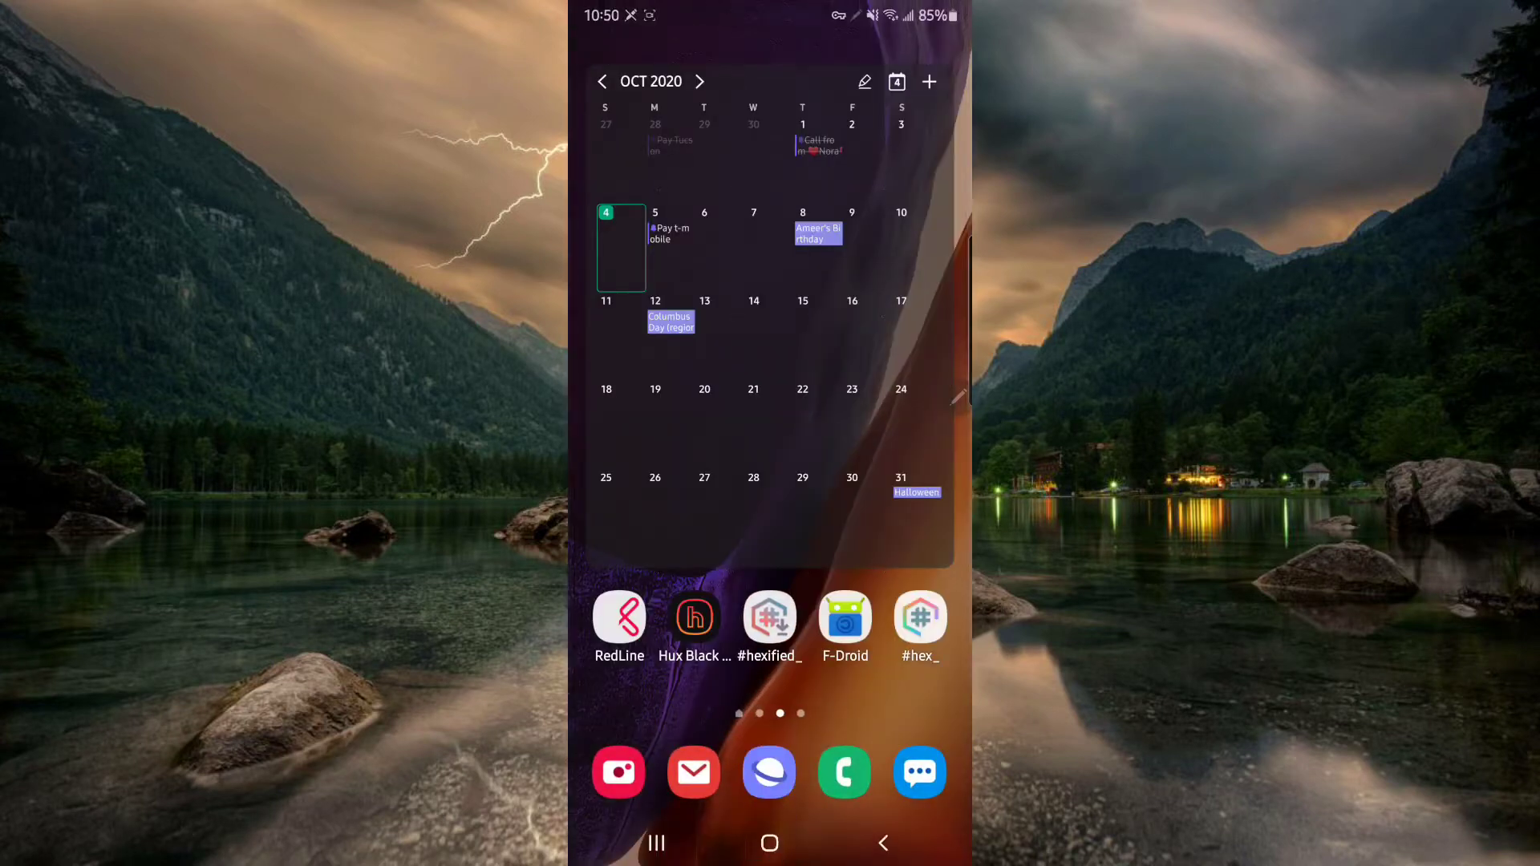
Browse the #hexified_ shared setups and scroll through the PLUGINS list.
click(769, 621)
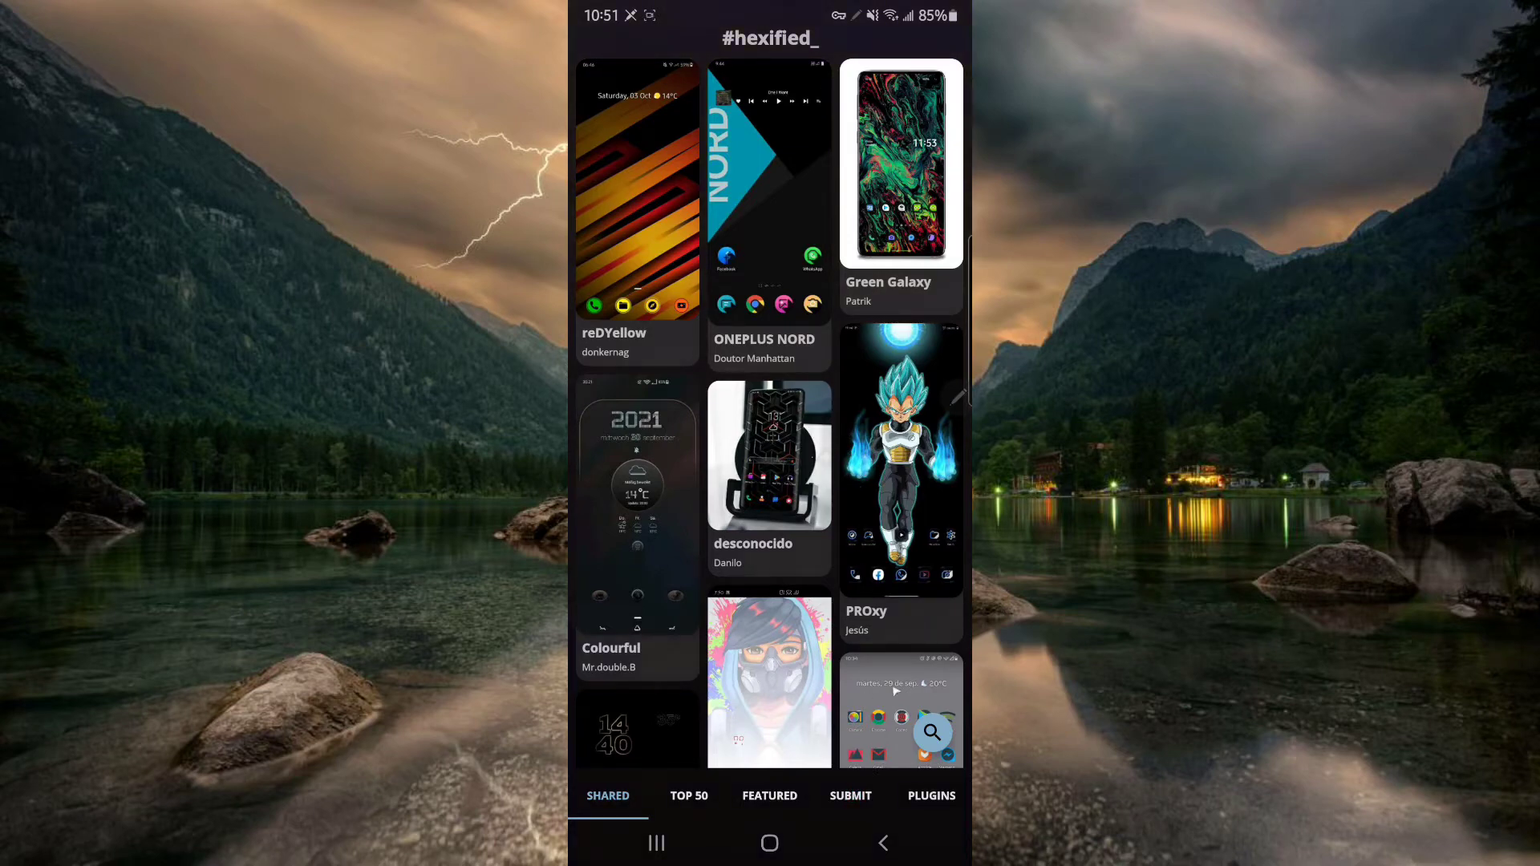
click(930, 796)
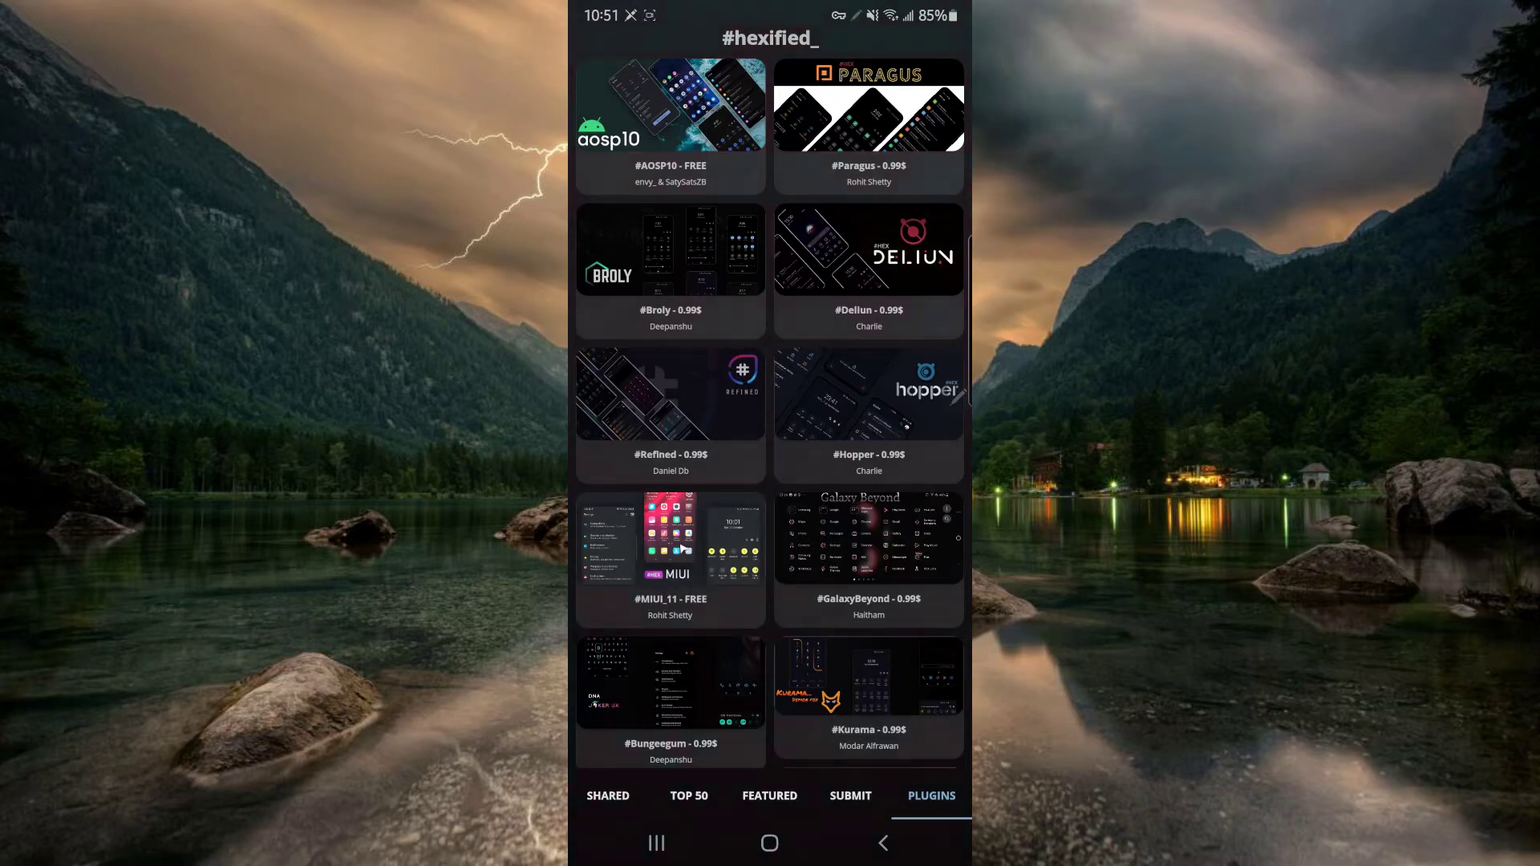
scroll(down, 3)
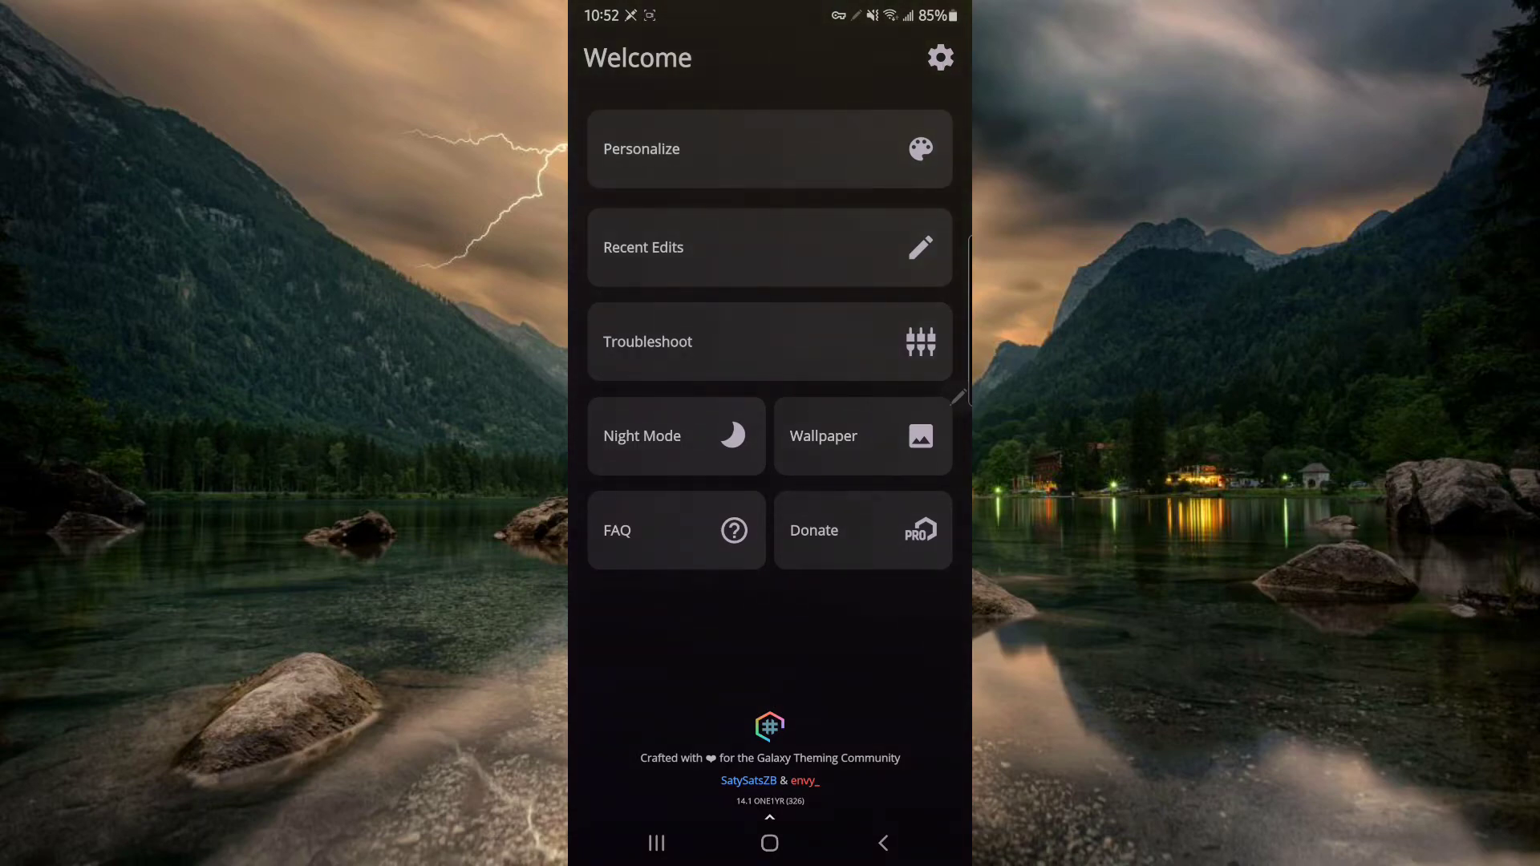
Open the #HEXED+ Mode setup page from Hex Preferences.
click(938, 57)
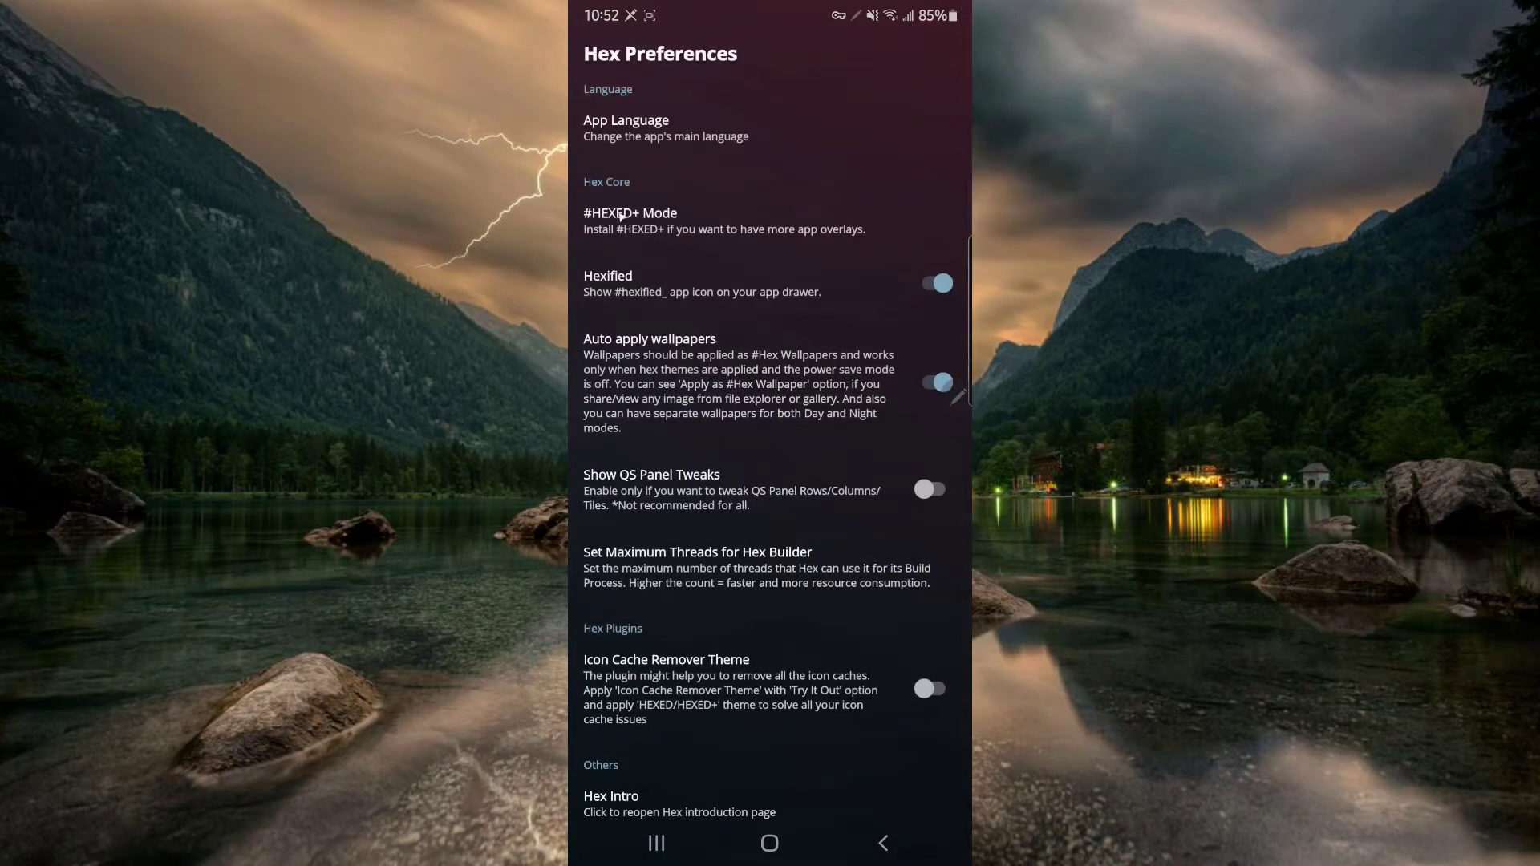
click(629, 213)
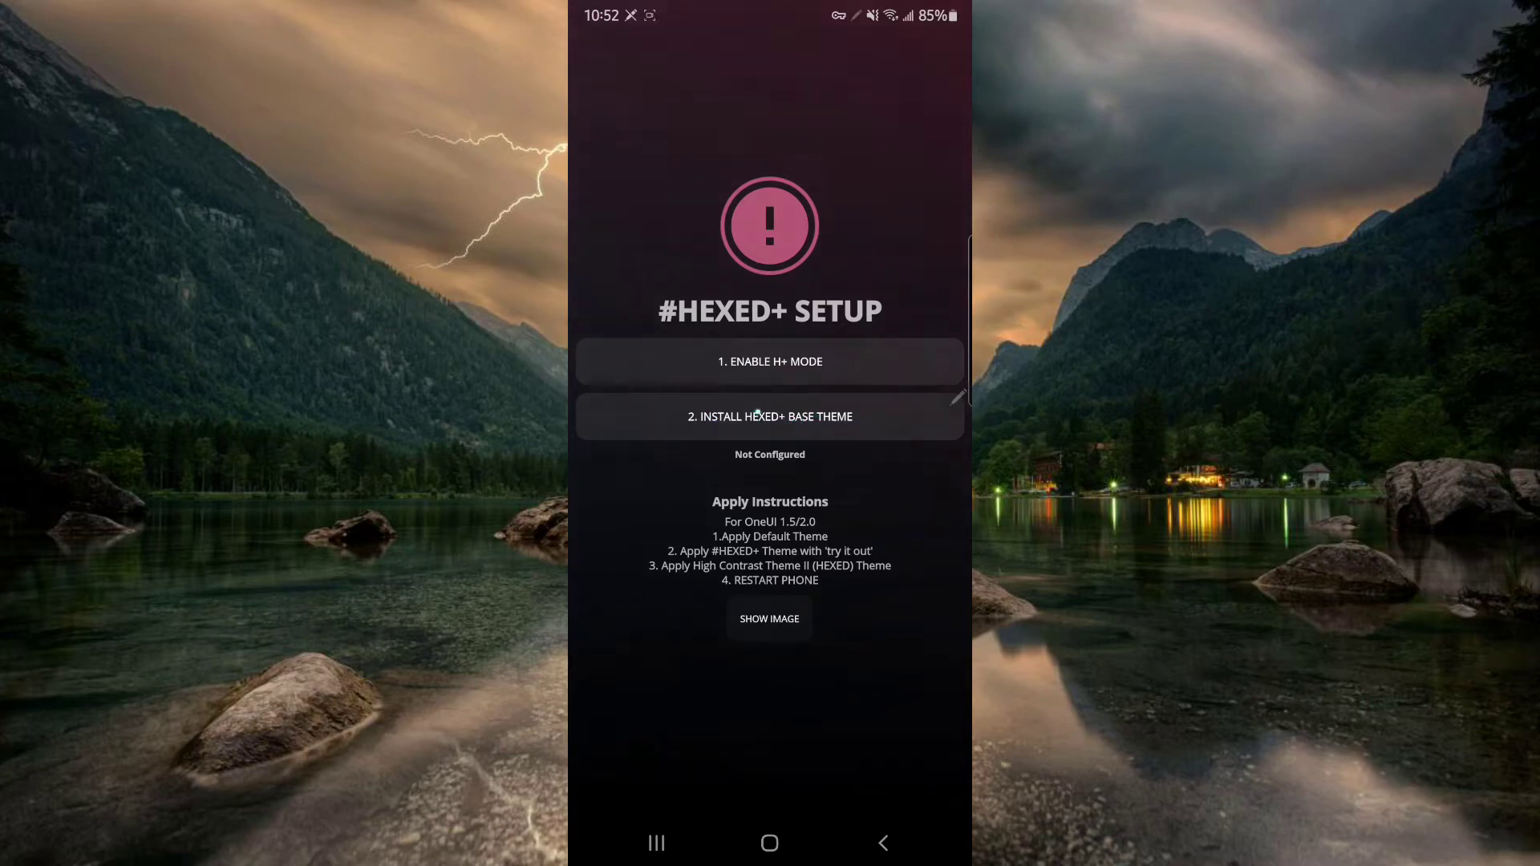
Install the #HEXED+ base theme package and check it in My stuff.
click(769, 417)
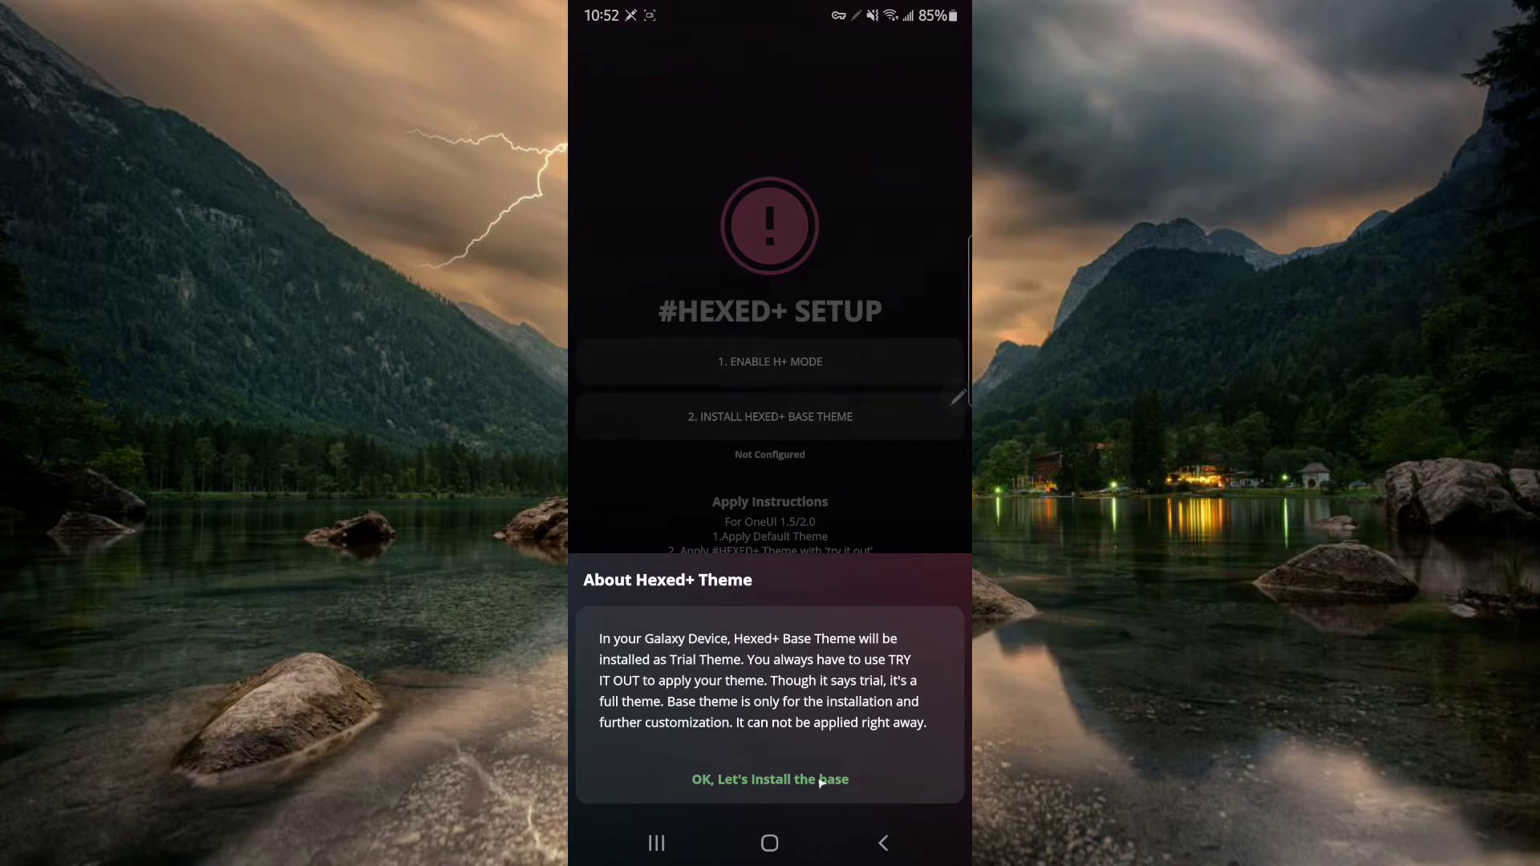
click(769, 778)
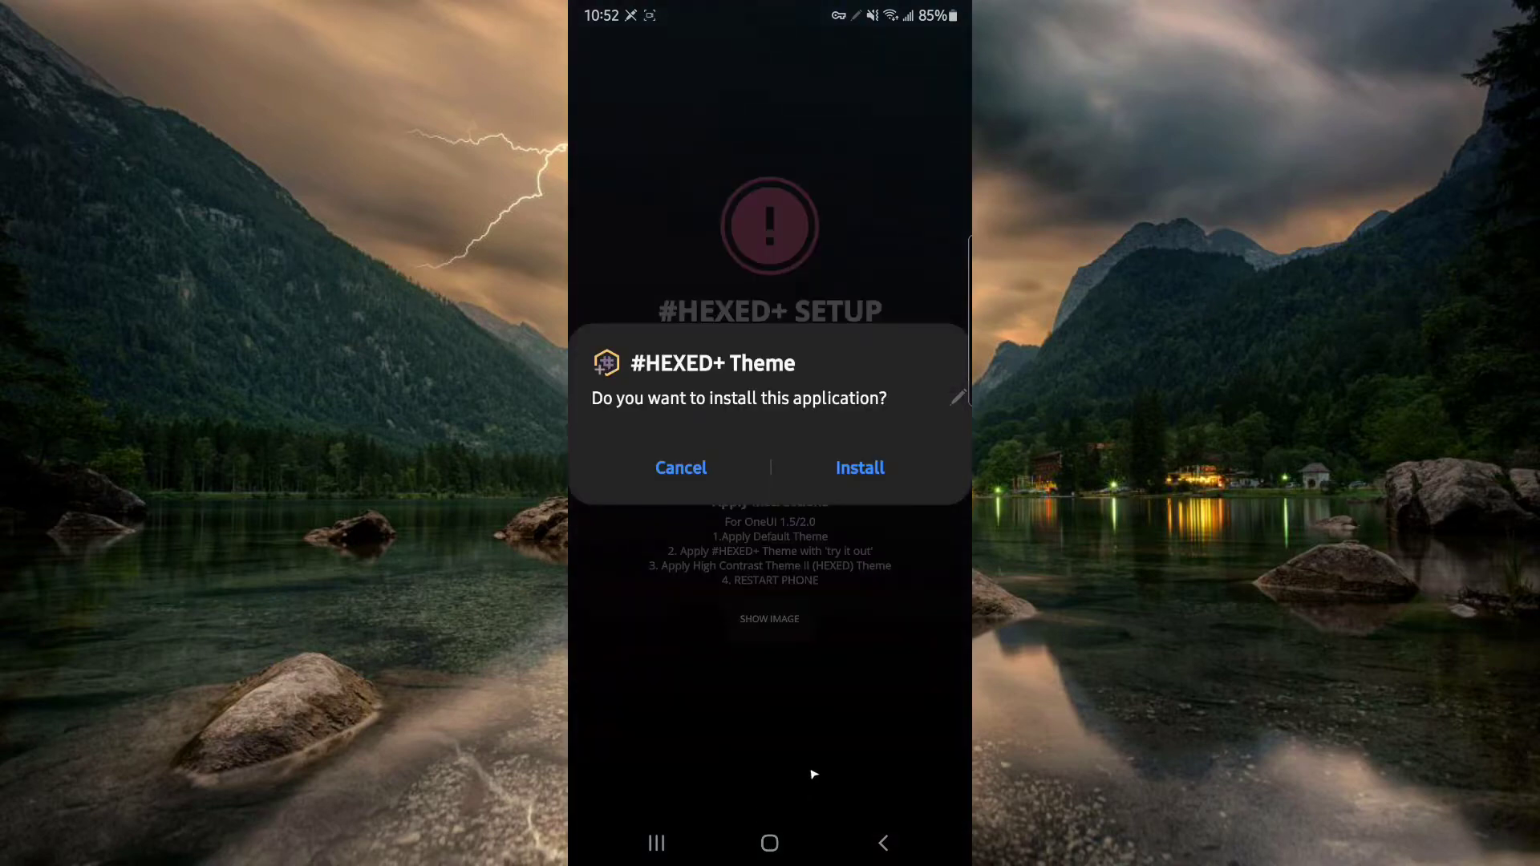
click(858, 468)
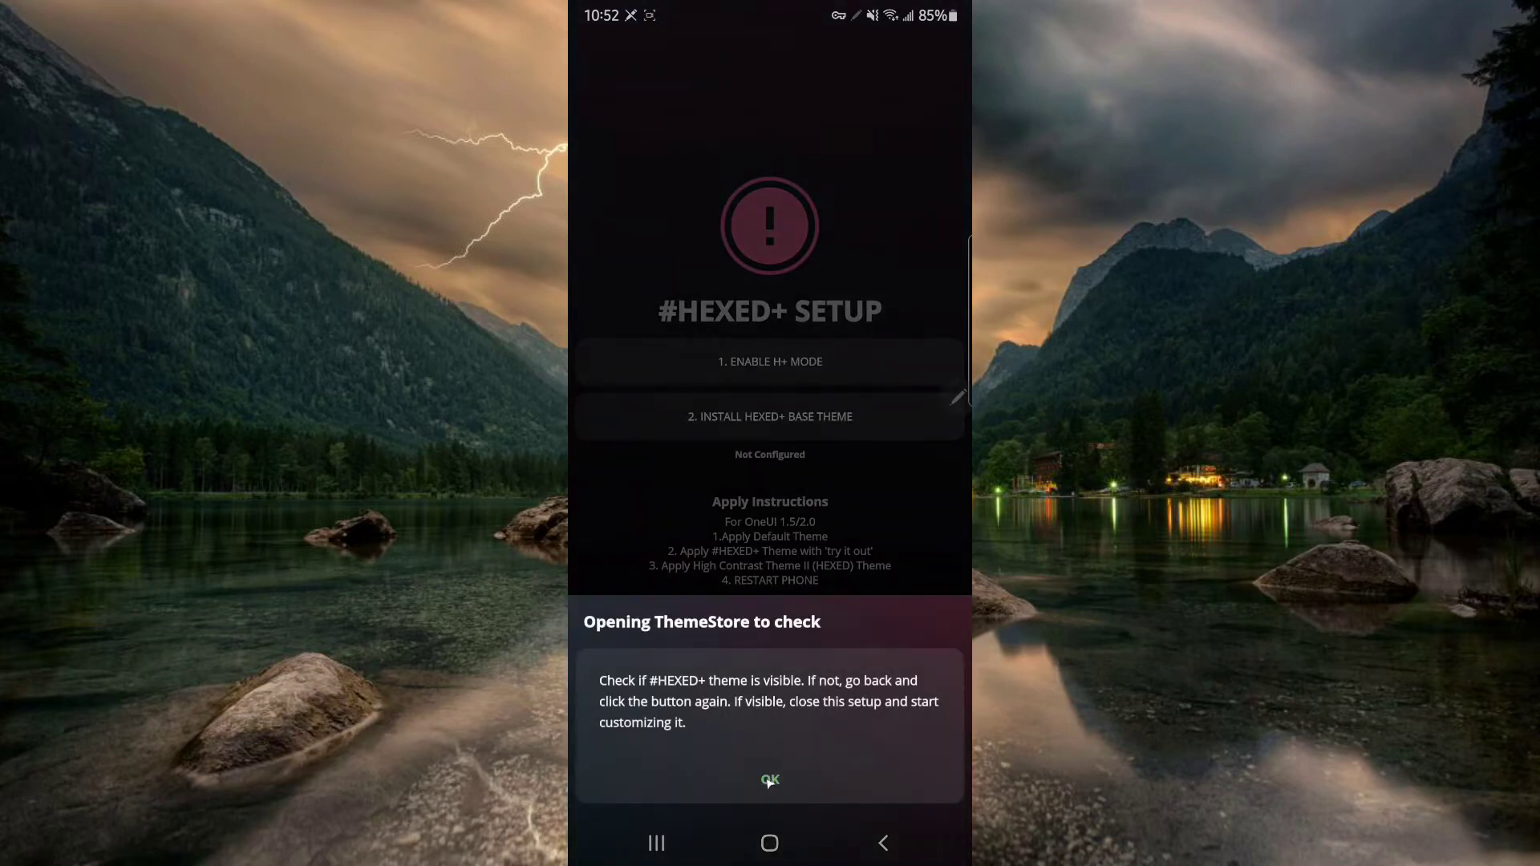
click(770, 780)
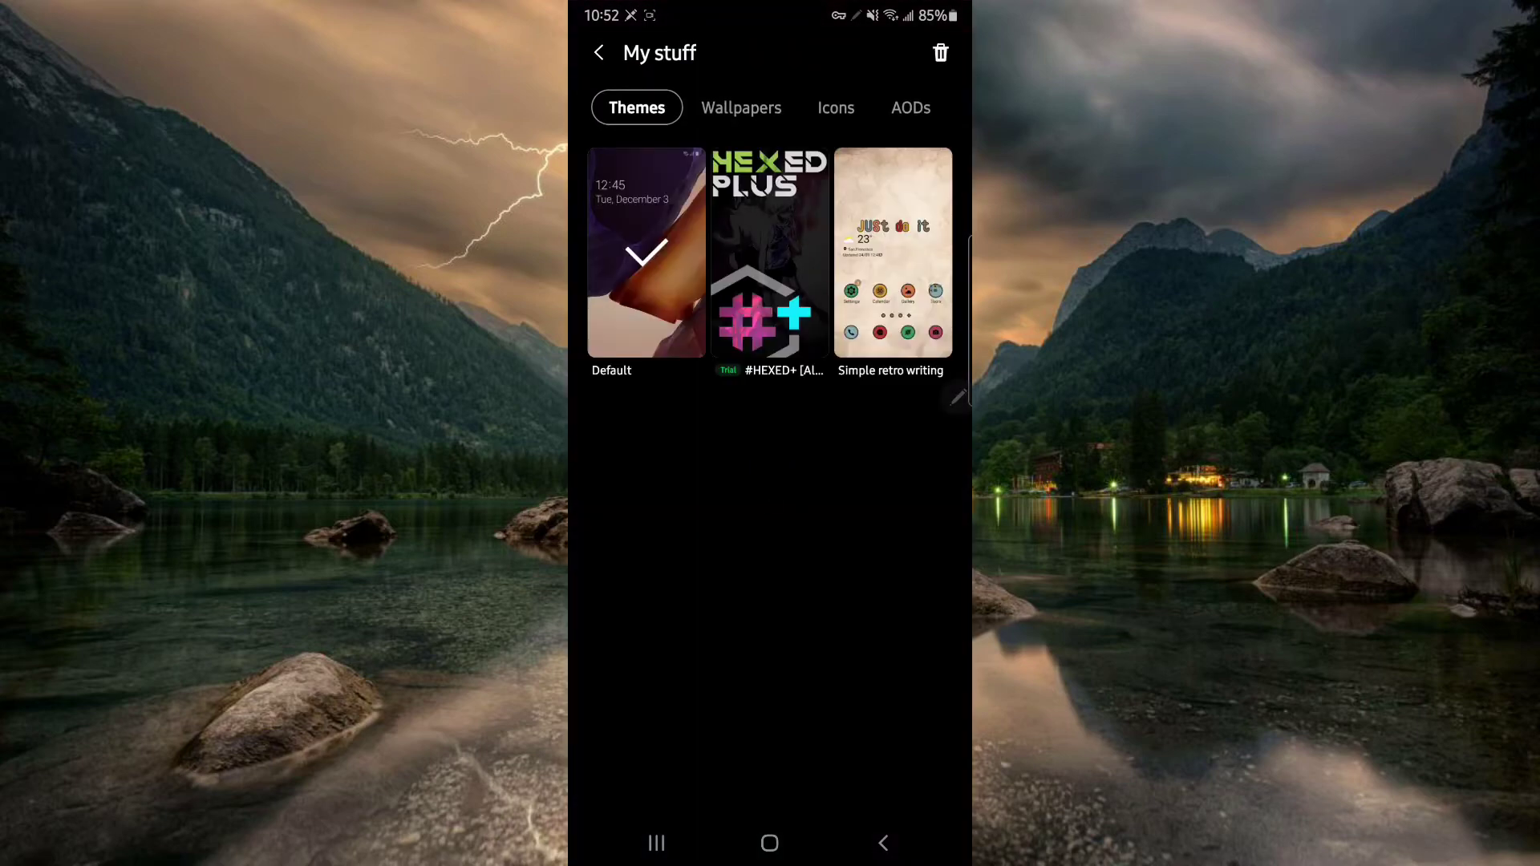
Enable H+ mode and return to the welcome page.
click(769, 254)
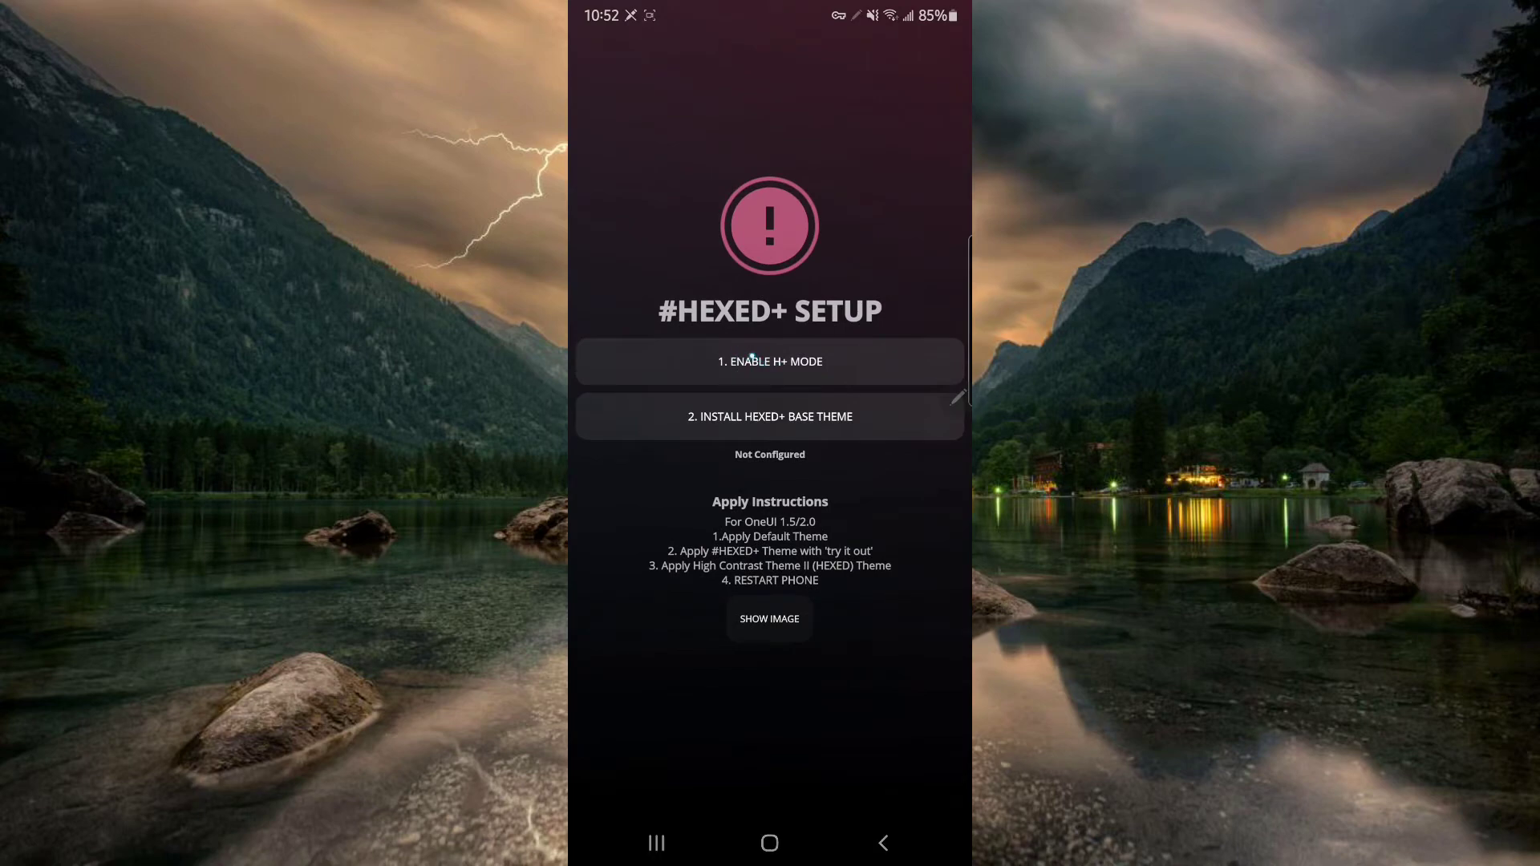
click(769, 362)
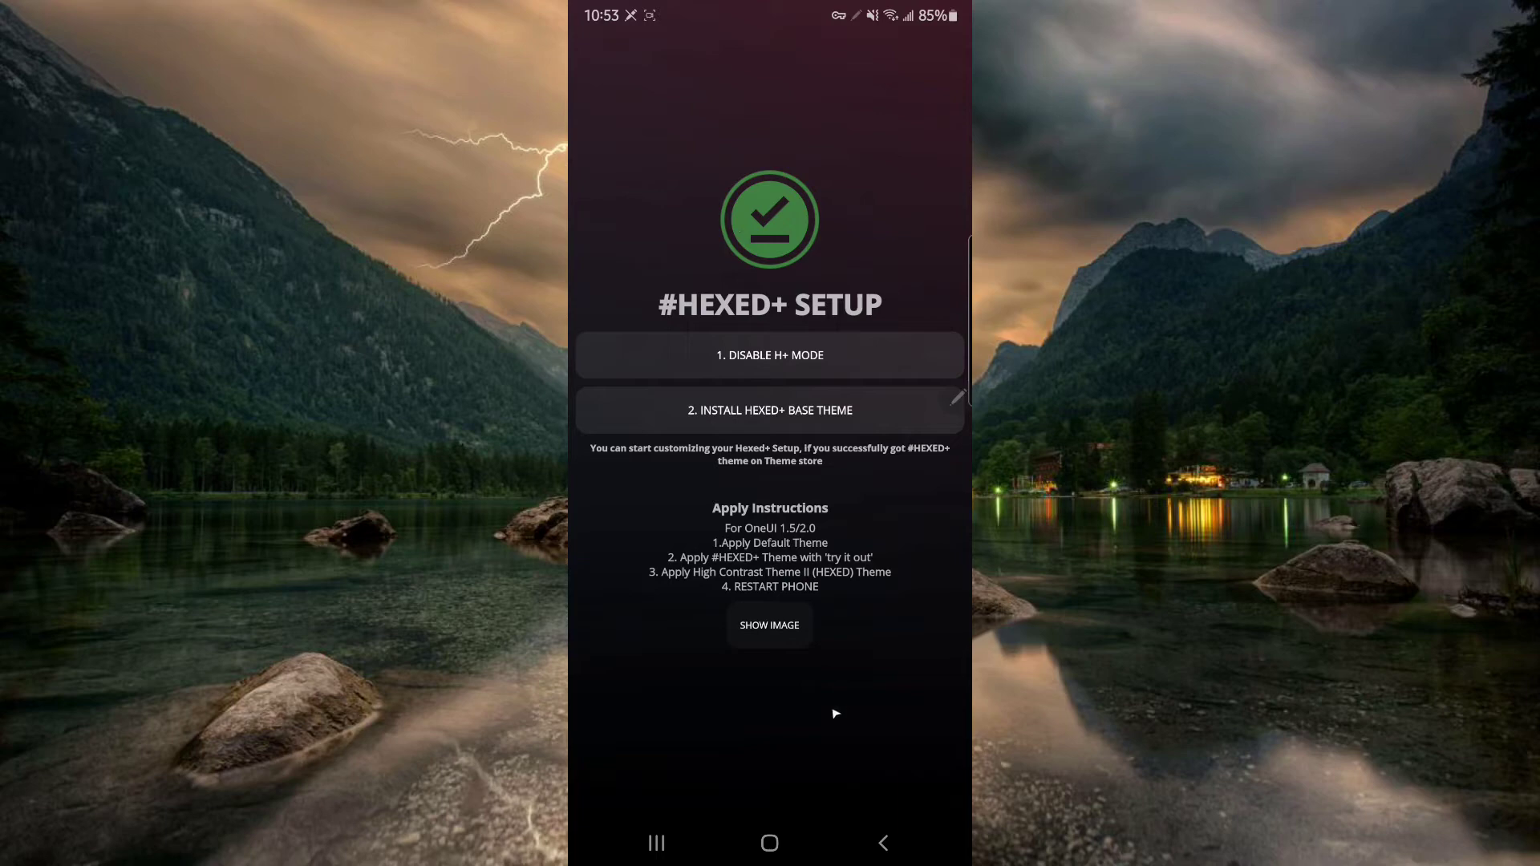
click(881, 843)
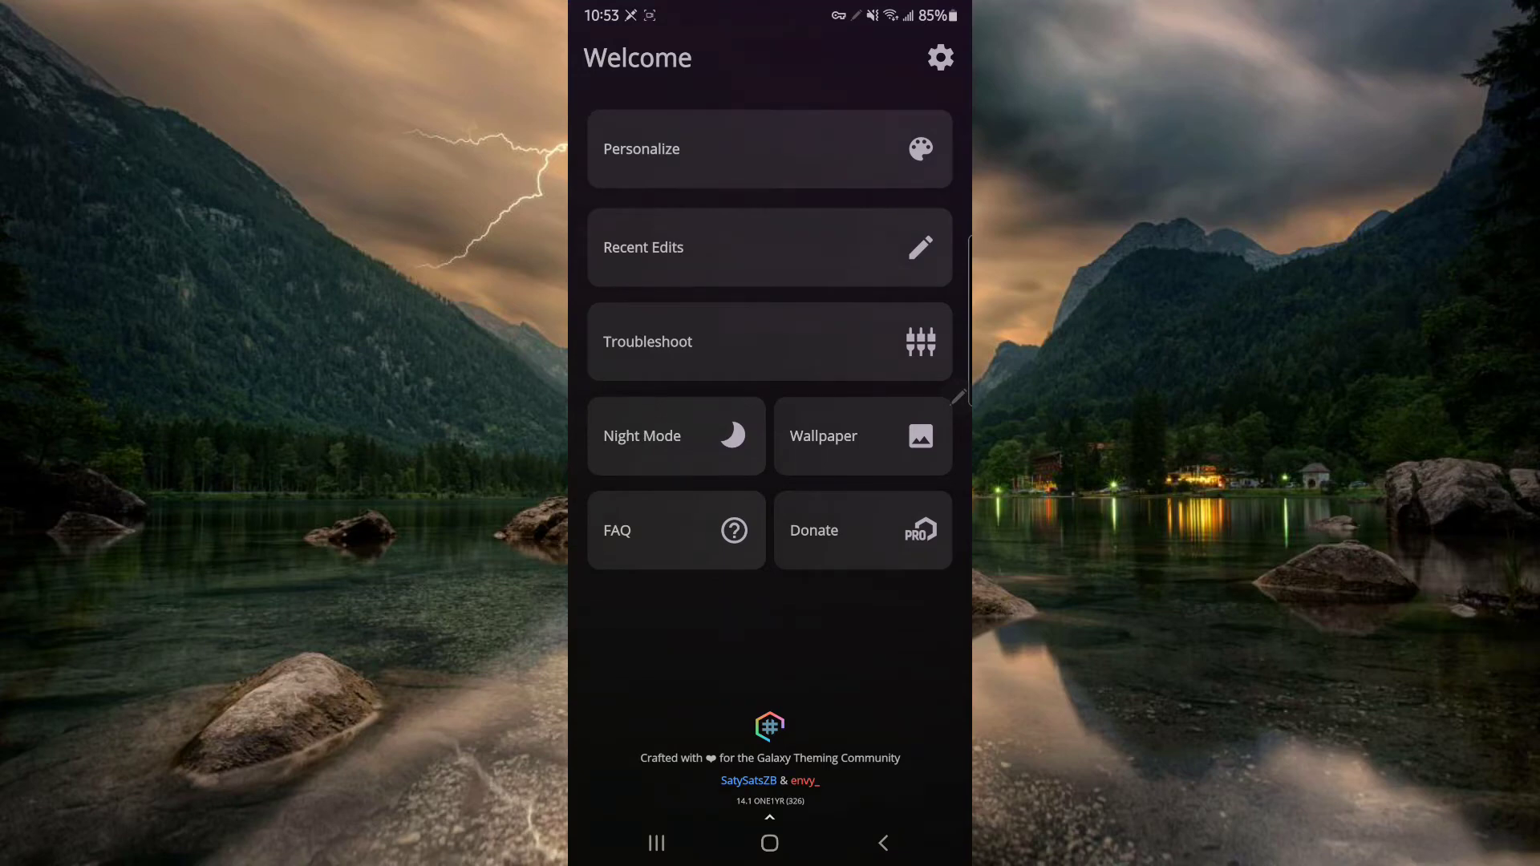
Open Personalize and choose Build & Install H+ on the theme setup.
click(769, 150)
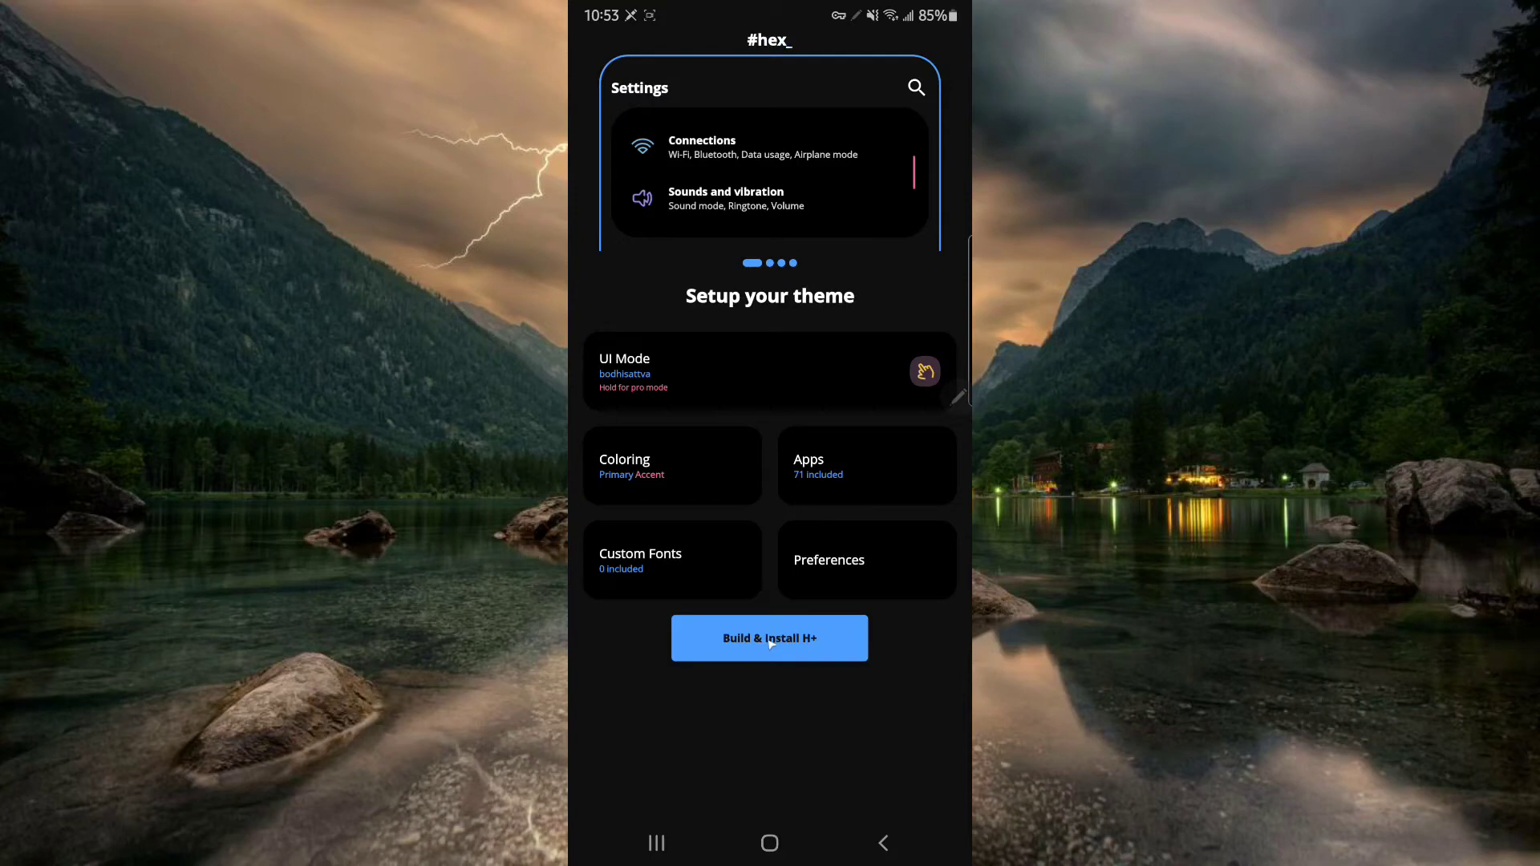
click(769, 638)
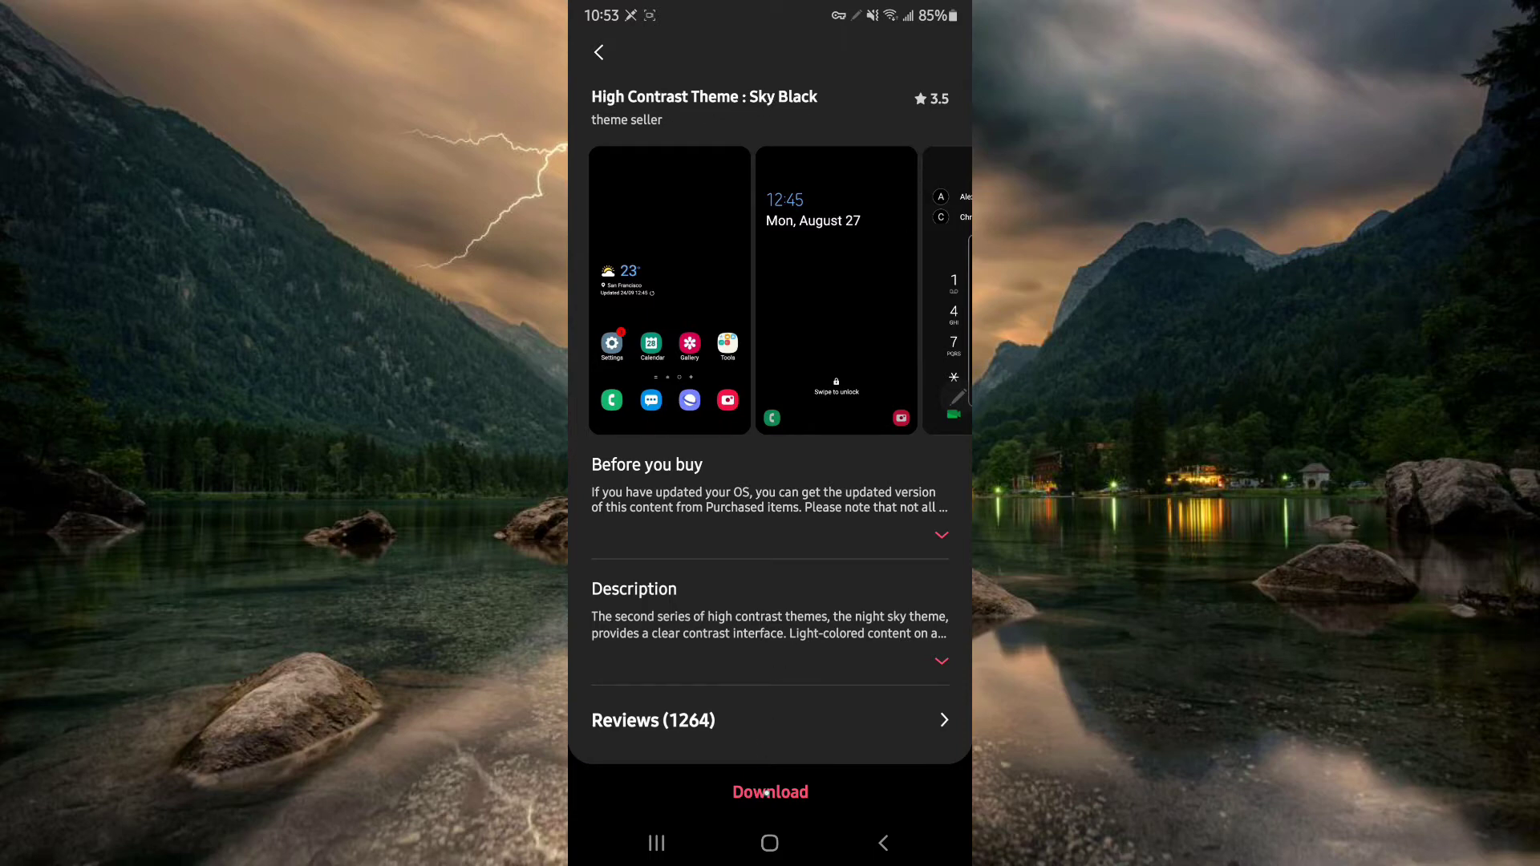
Download High Contrast Theme: Sky Black, then return to the Hex theme setup.
click(770, 792)
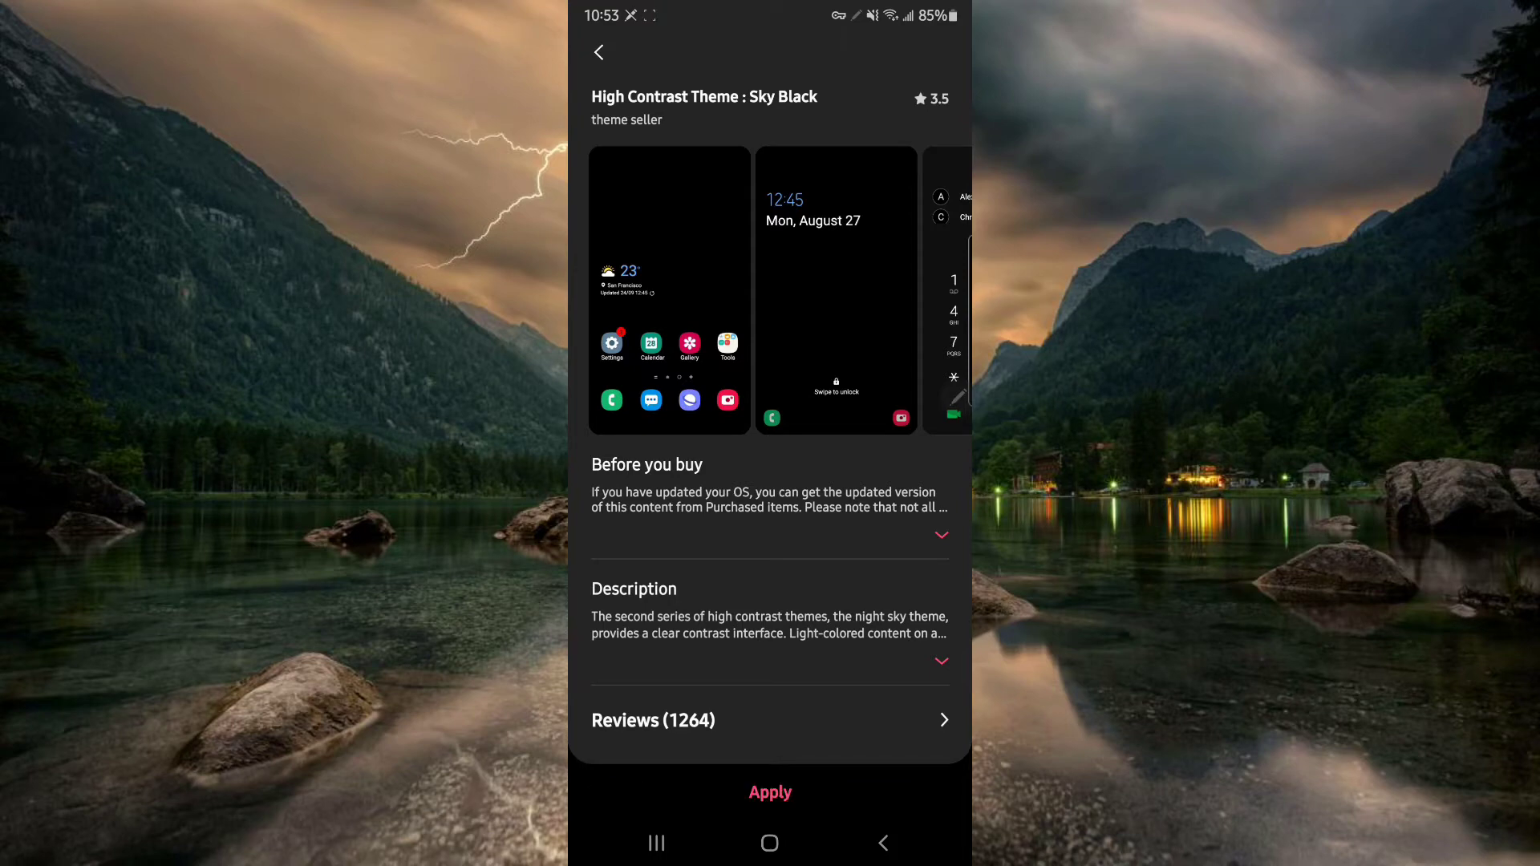
click(770, 792)
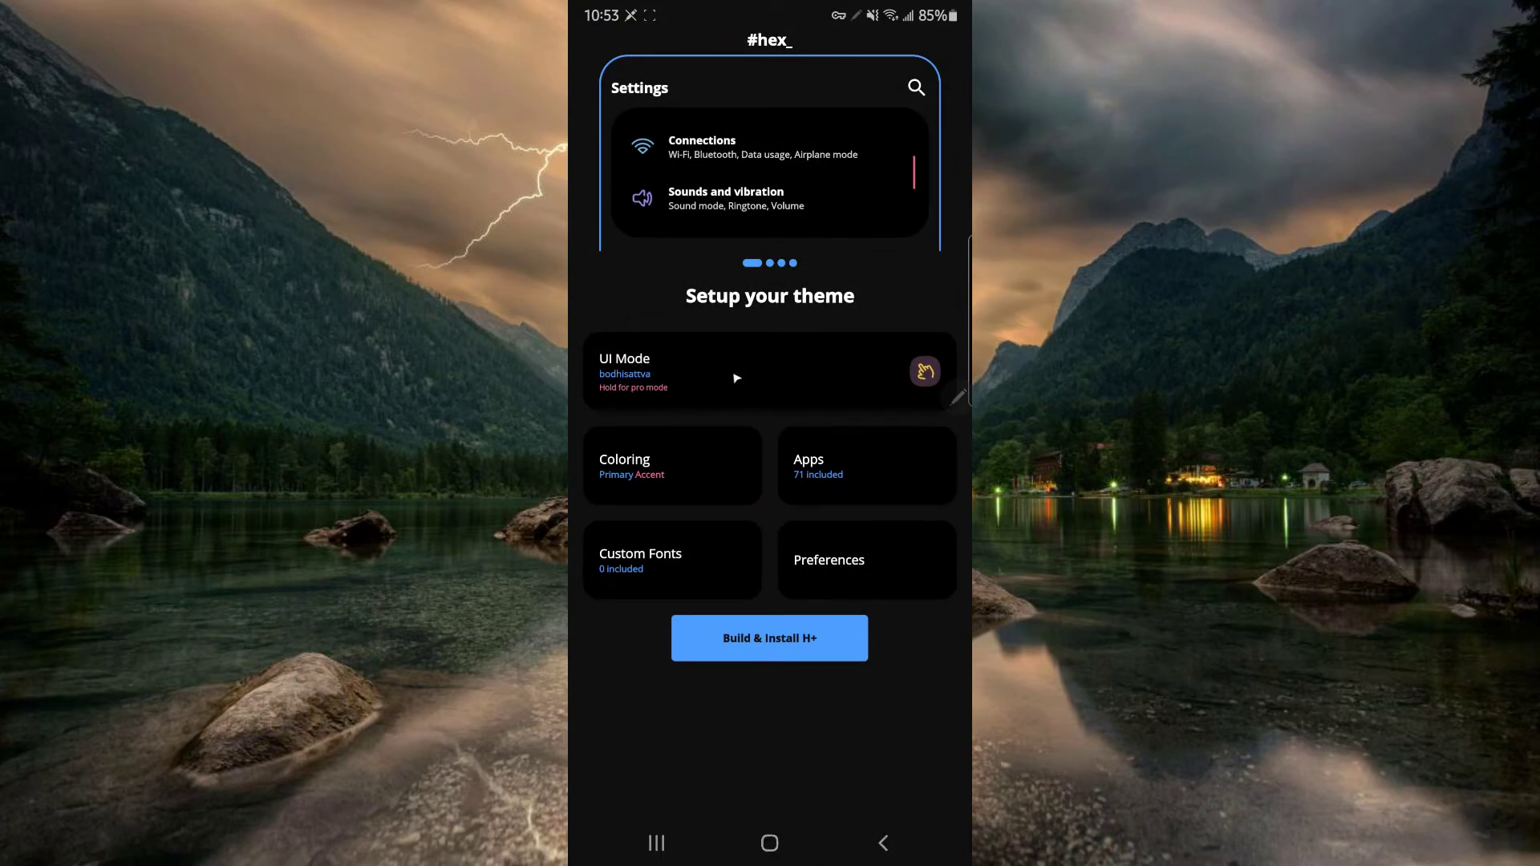
Set the UI mode to Default One UI Day/Night.
click(736, 378)
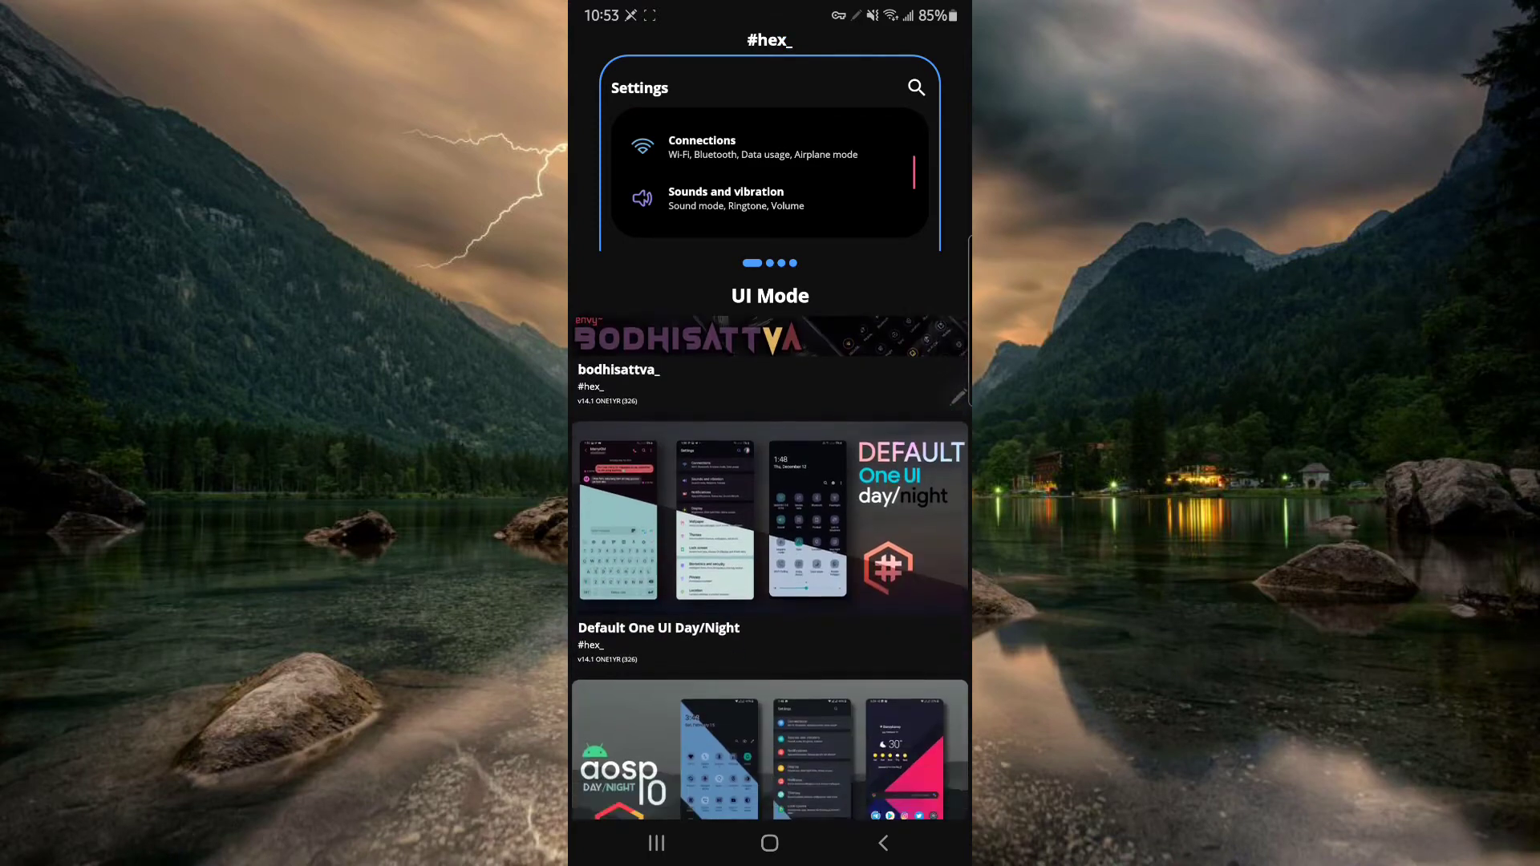
scroll(down, 3)
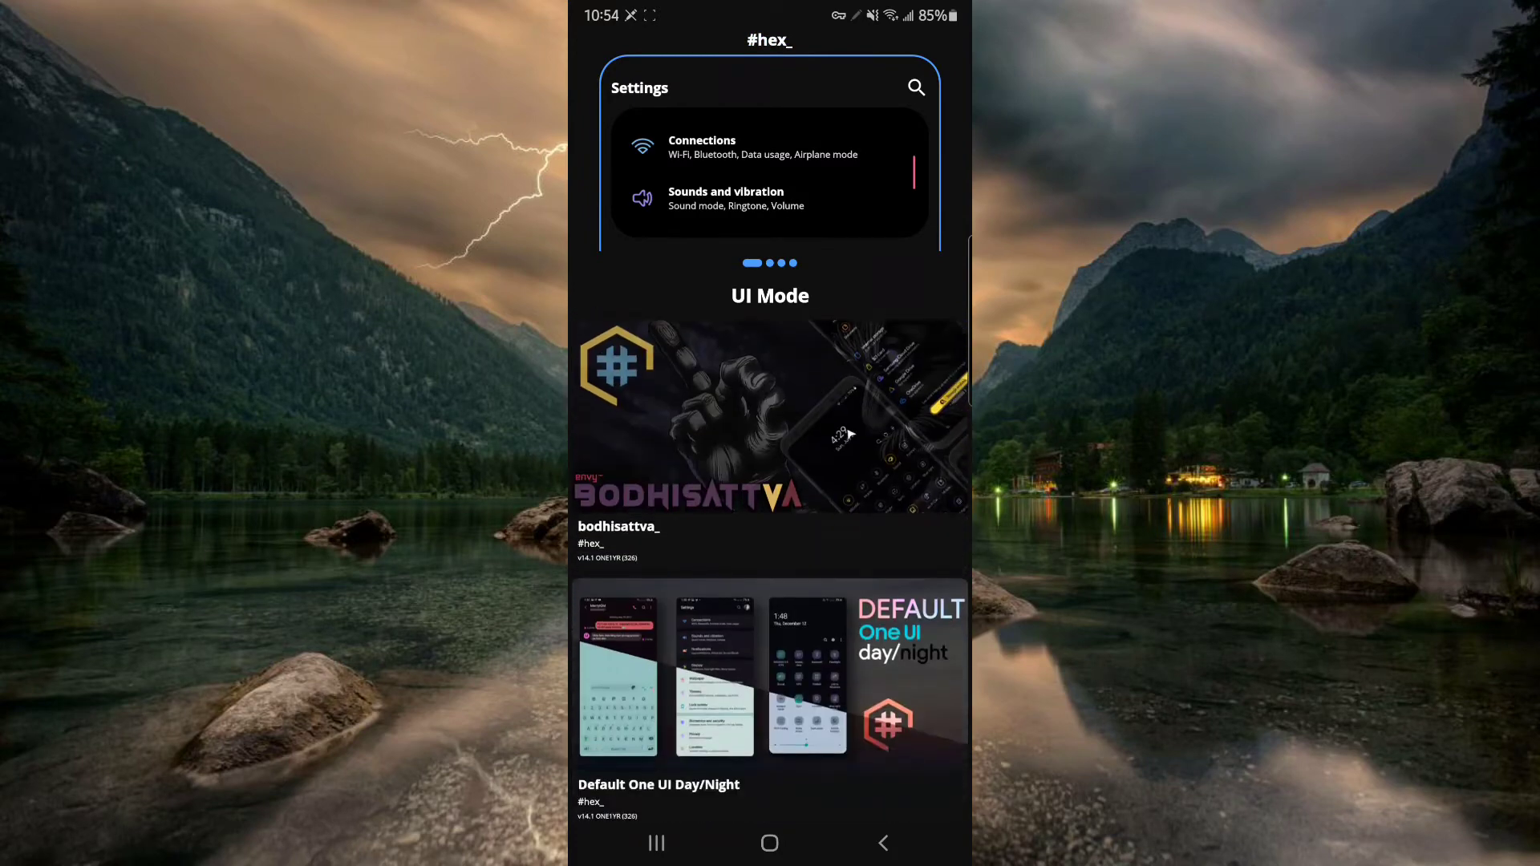
scroll(down, 3)
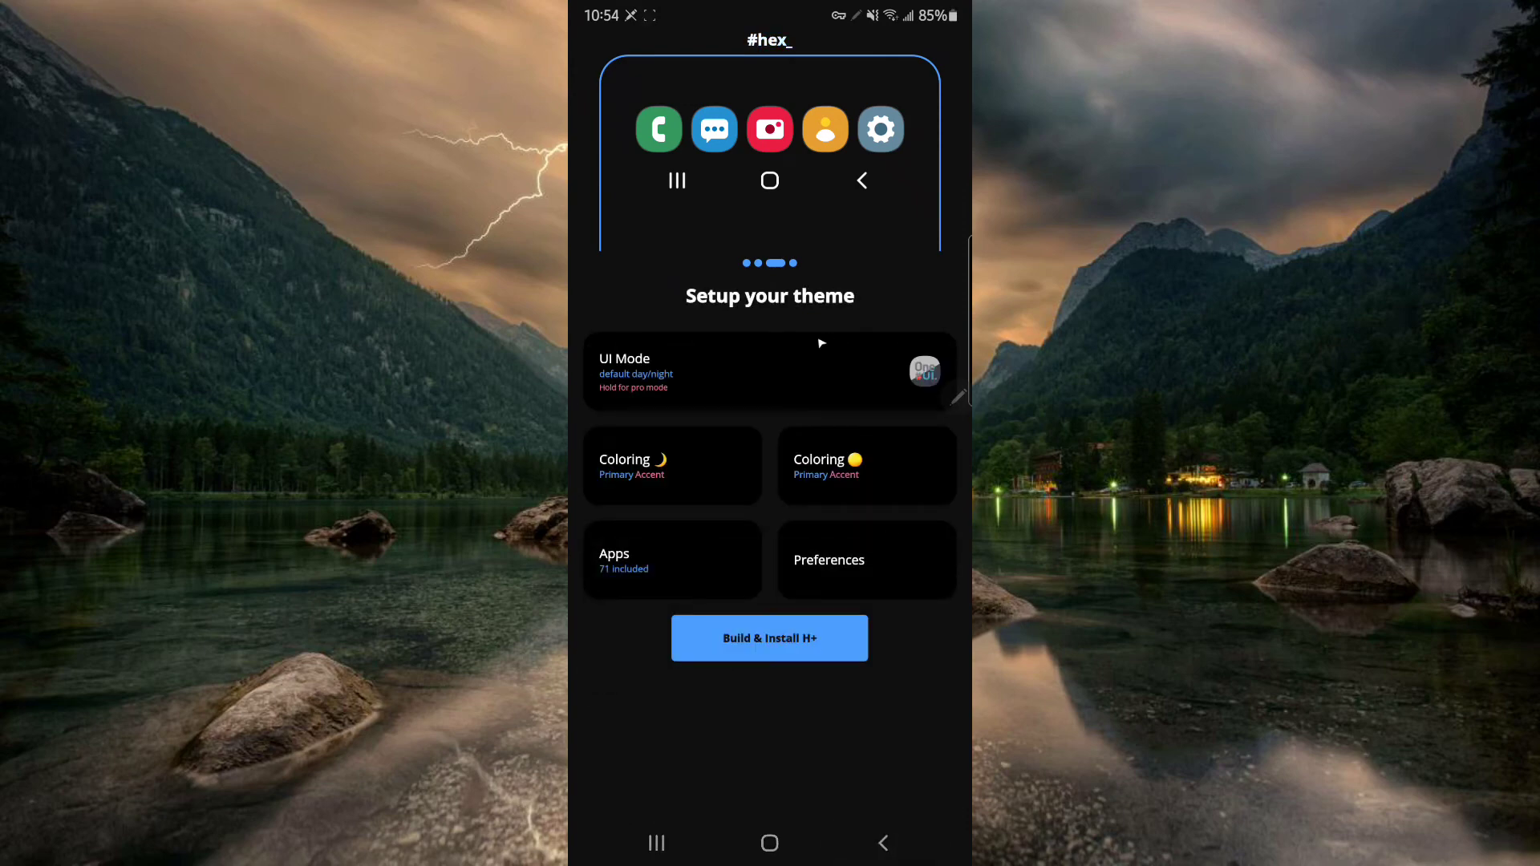
Switch the UI mode back to bodhisattva_ and scroll through its Coloring settings.
click(769, 372)
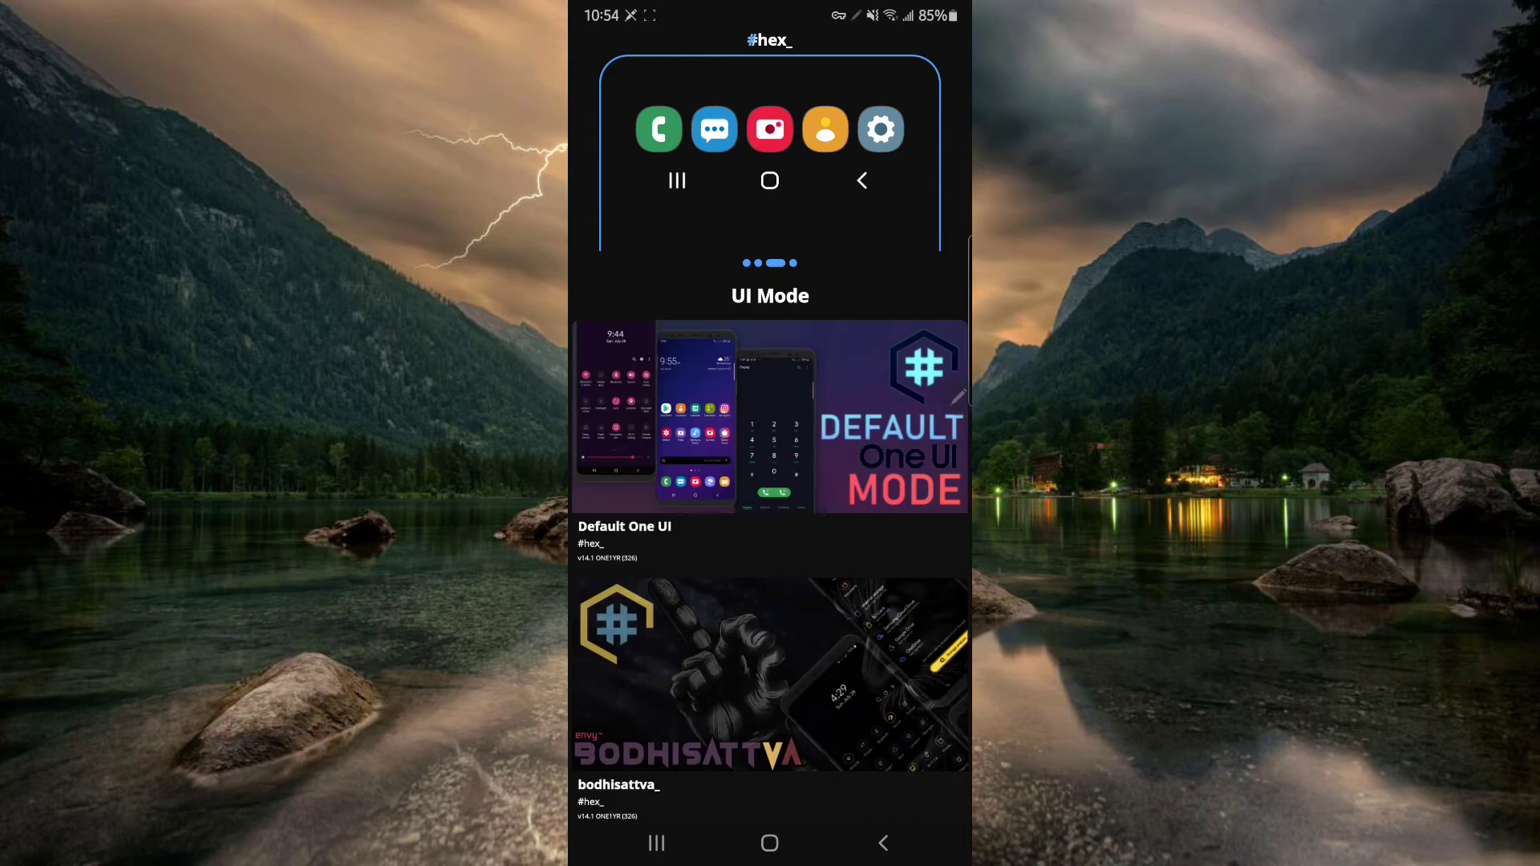
scroll(down, 3)
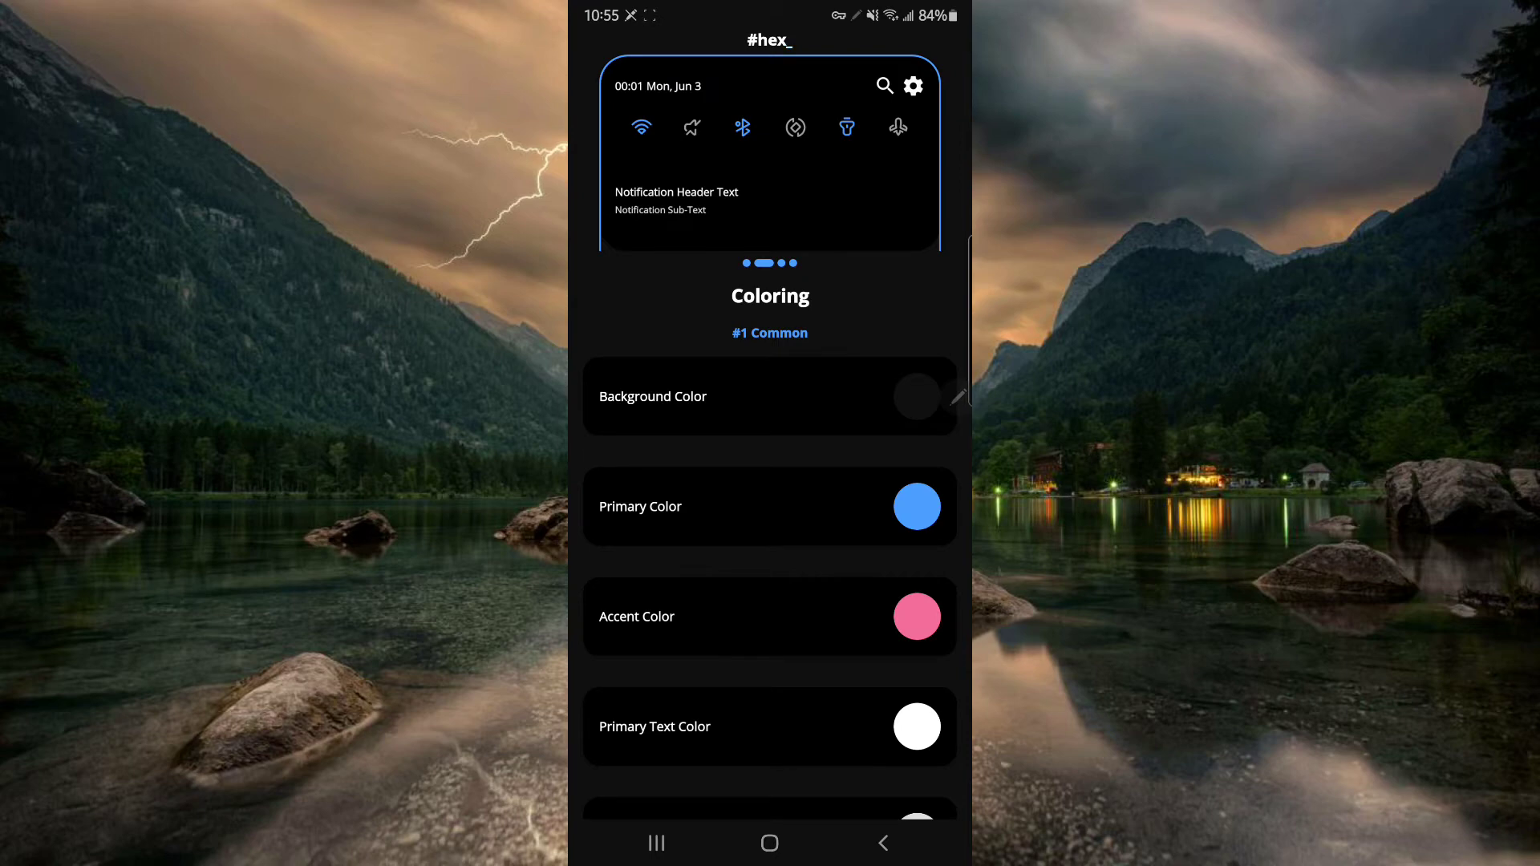
mouse_move(688, 188)
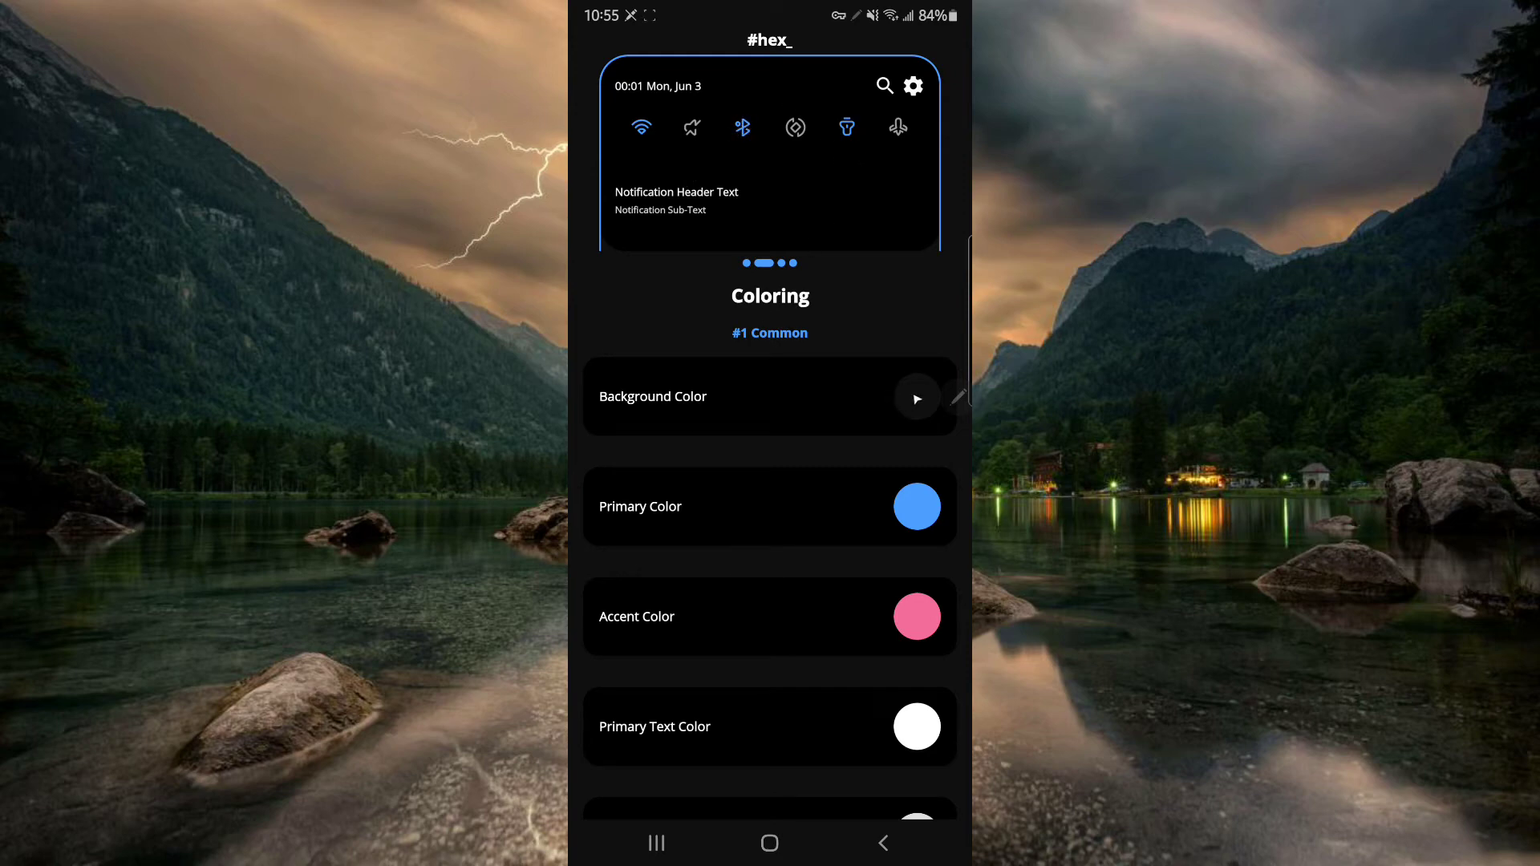
scroll(down, 3)
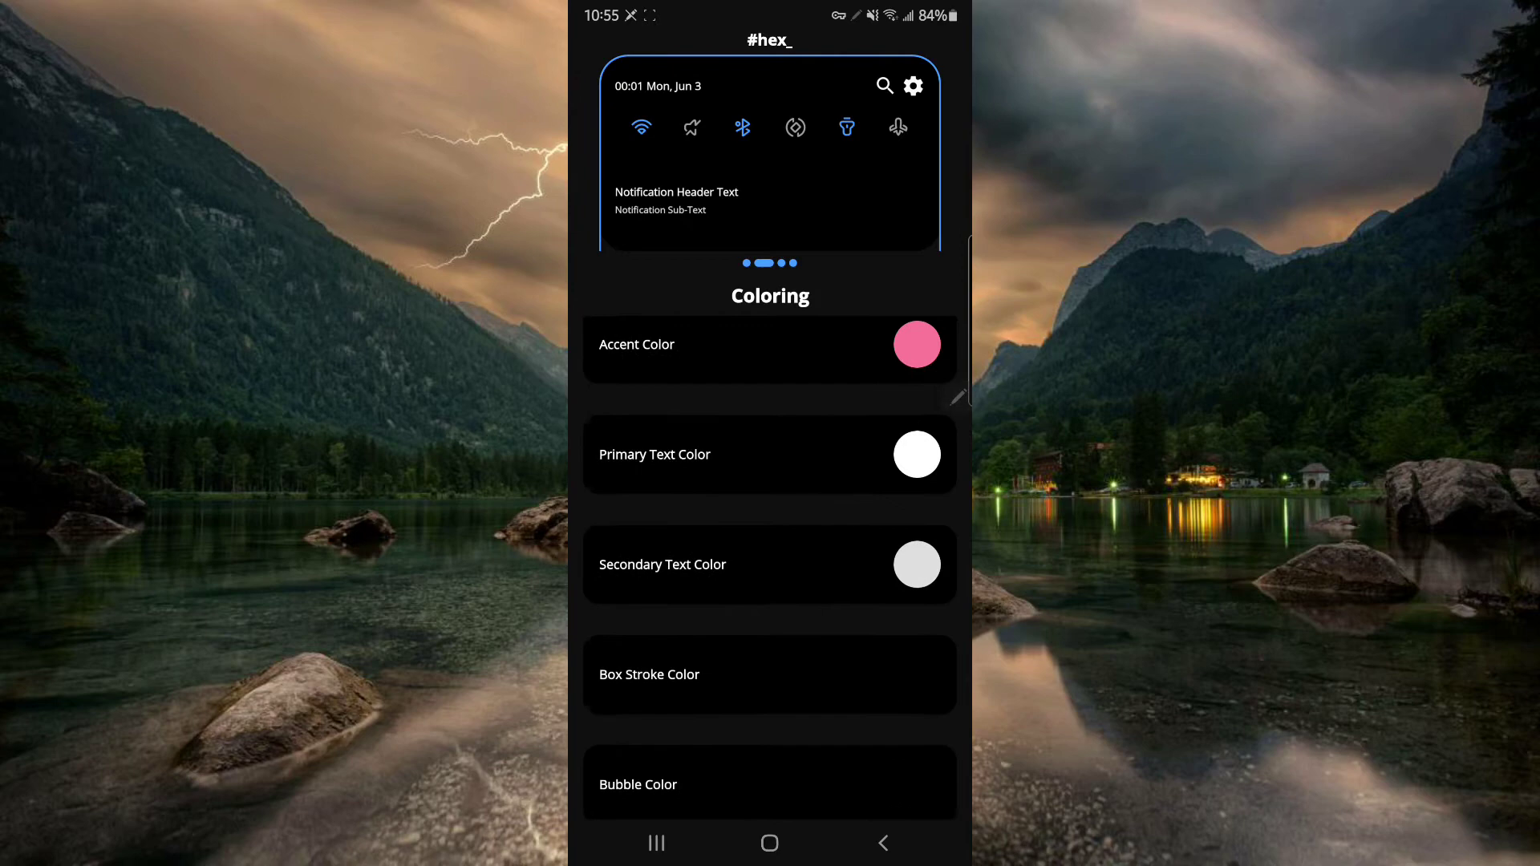
scroll(down, 3)
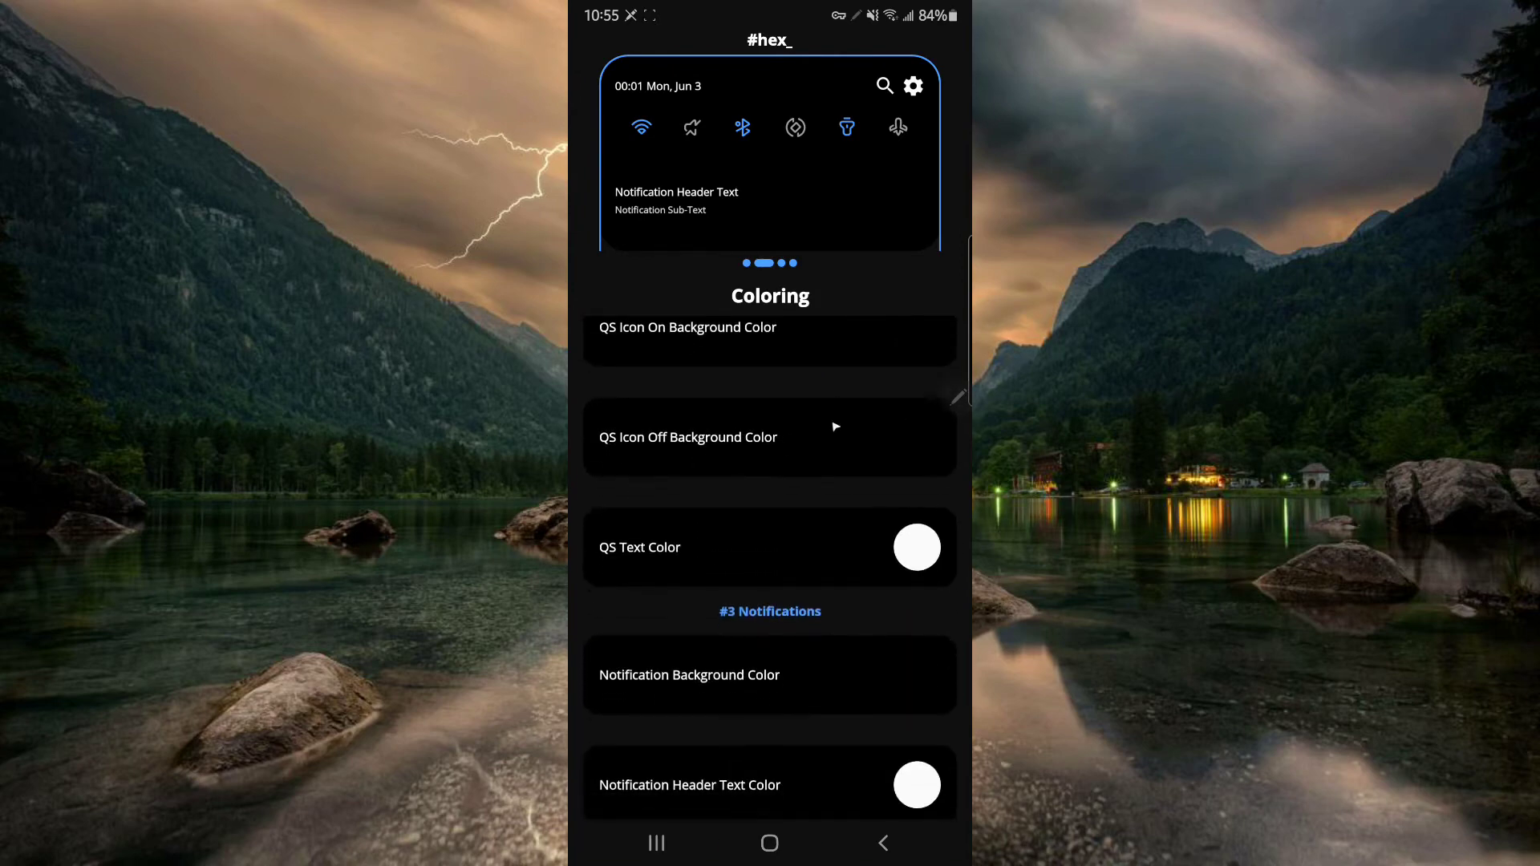
scroll(down, 3)
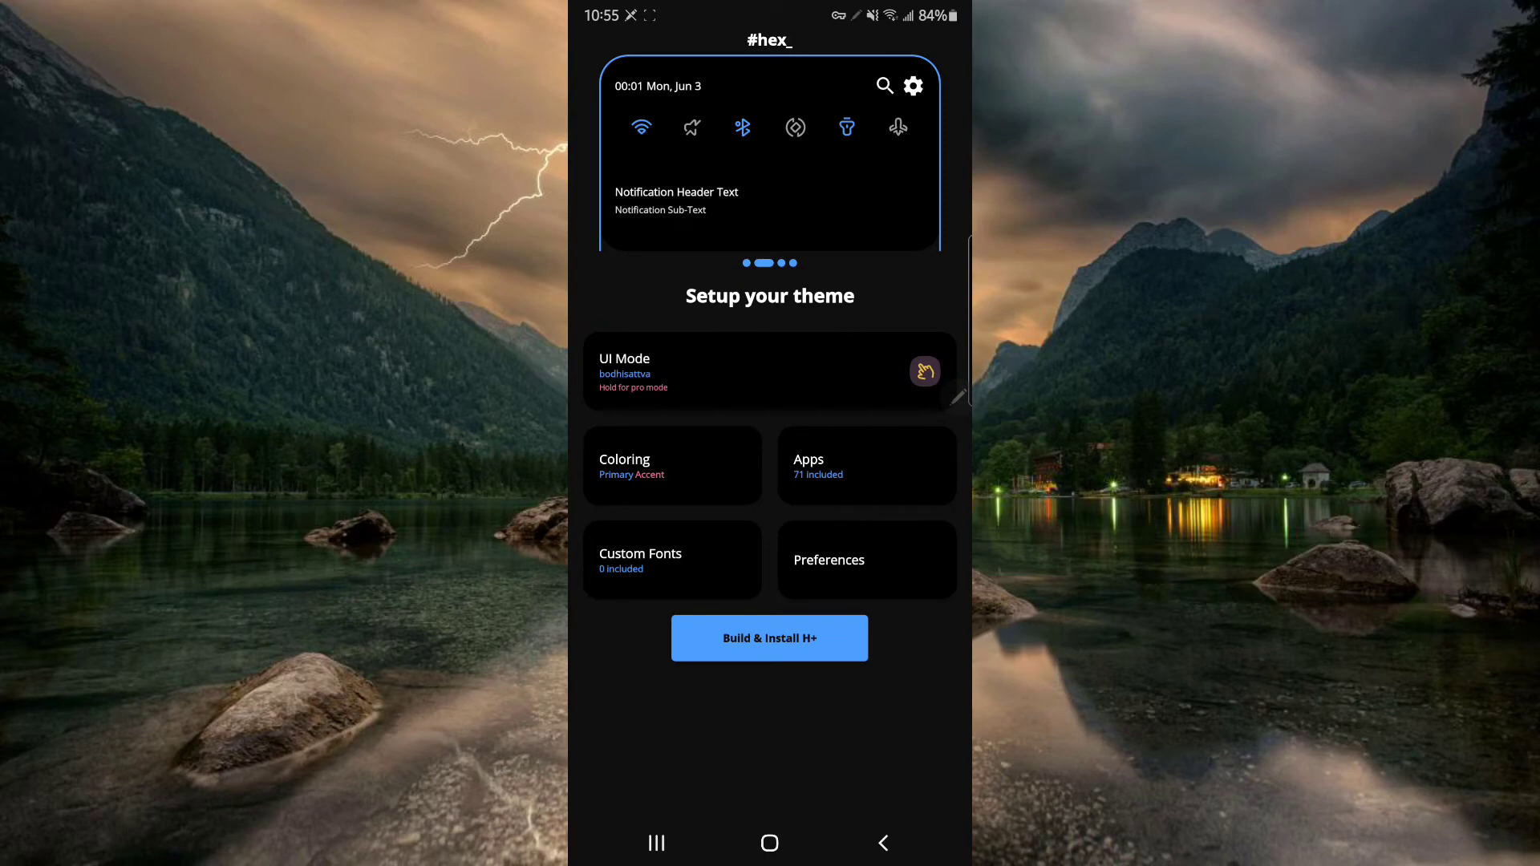
Open the theme Preferences showing navigation bar height and quick-settings transparency.
click(865, 464)
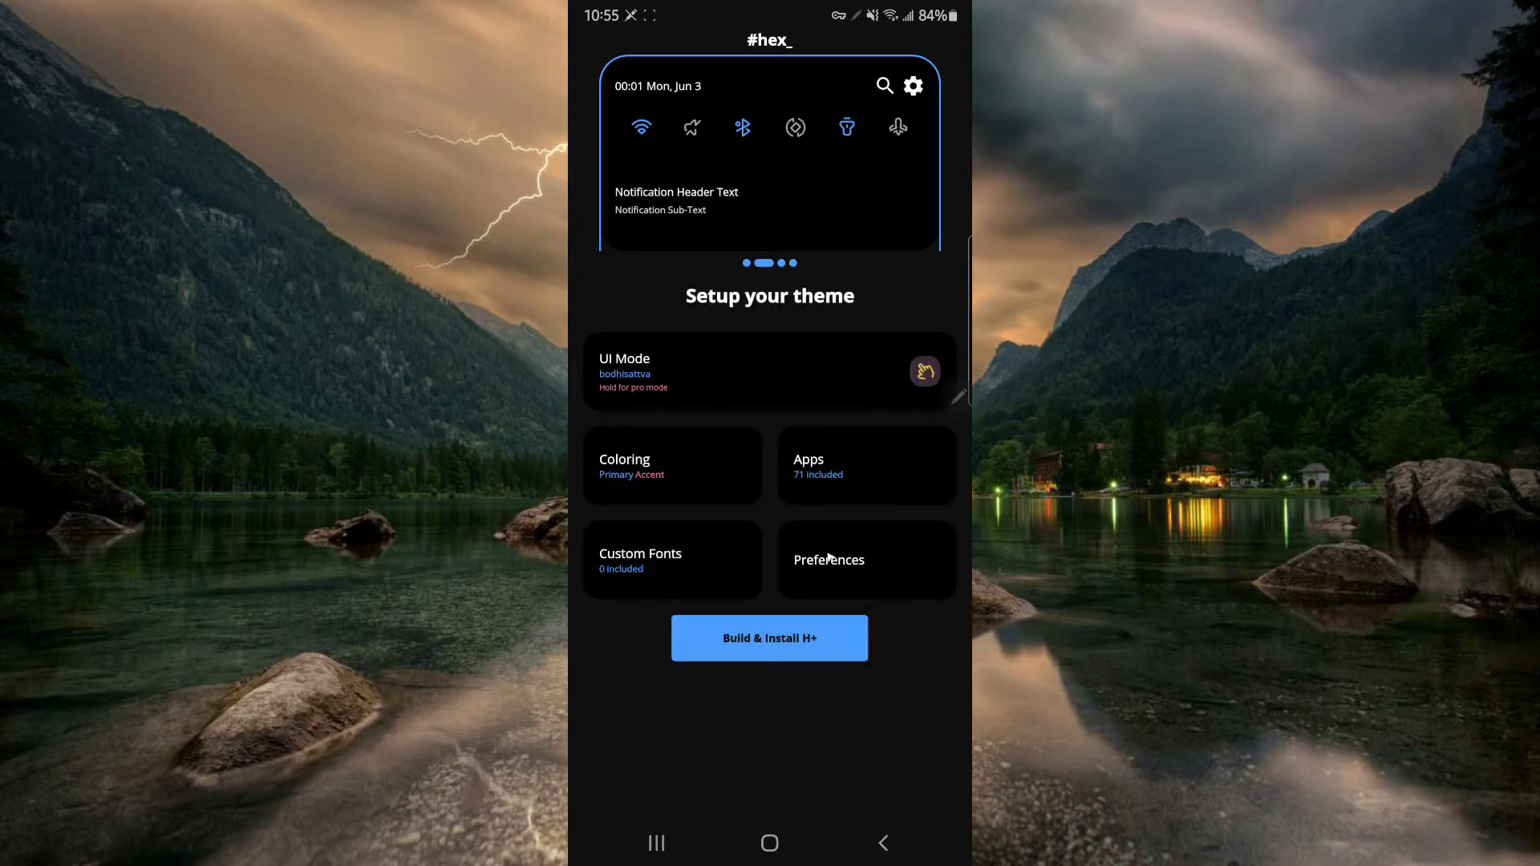
click(865, 560)
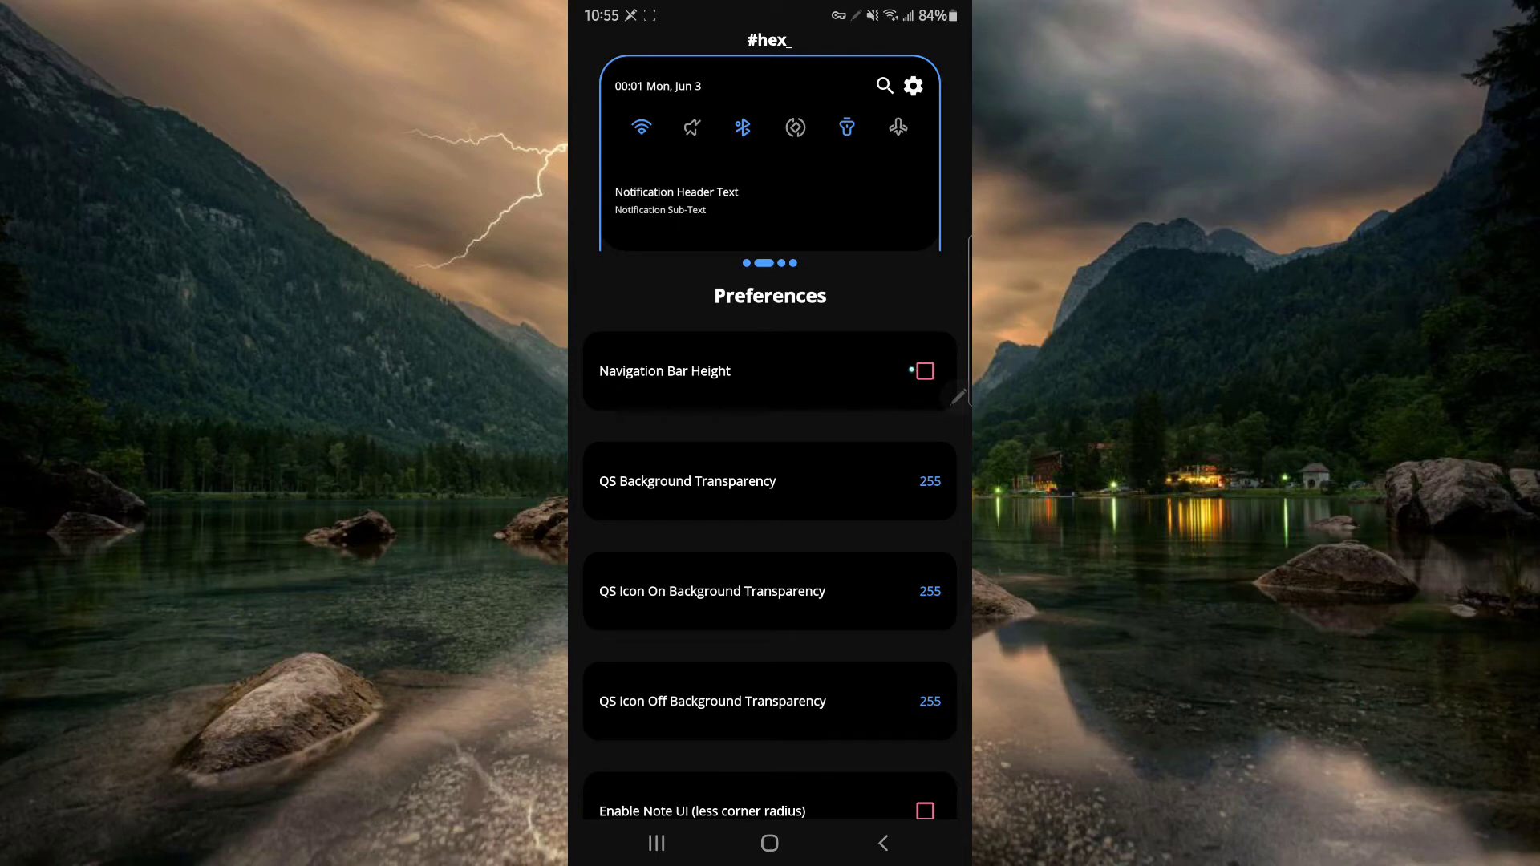
Enable the Navigation Bar Height tweak and set its slider to the 48 DP maximum.
click(922, 371)
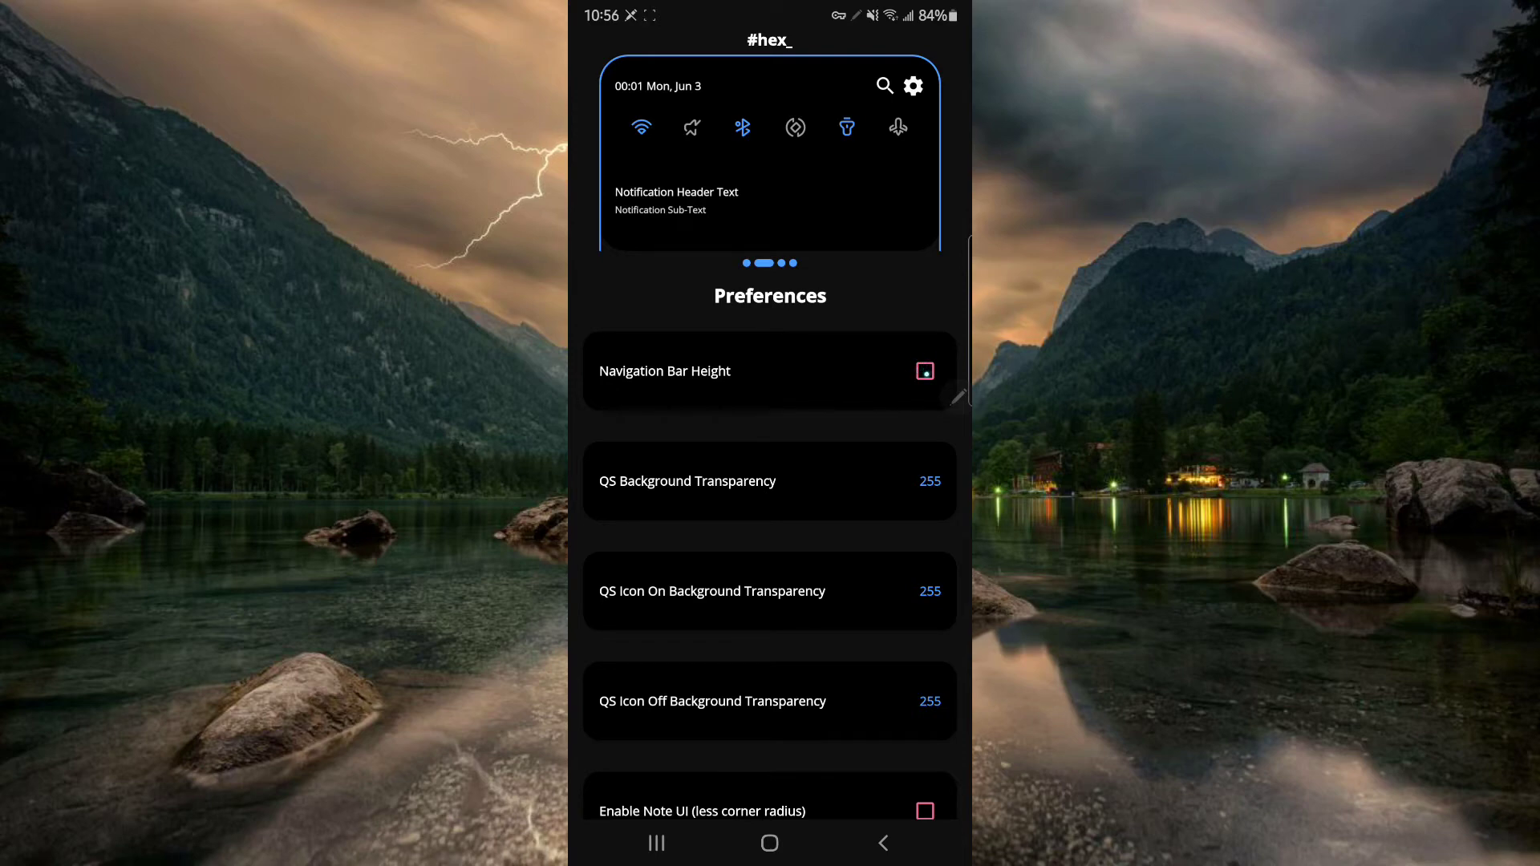
click(924, 371)
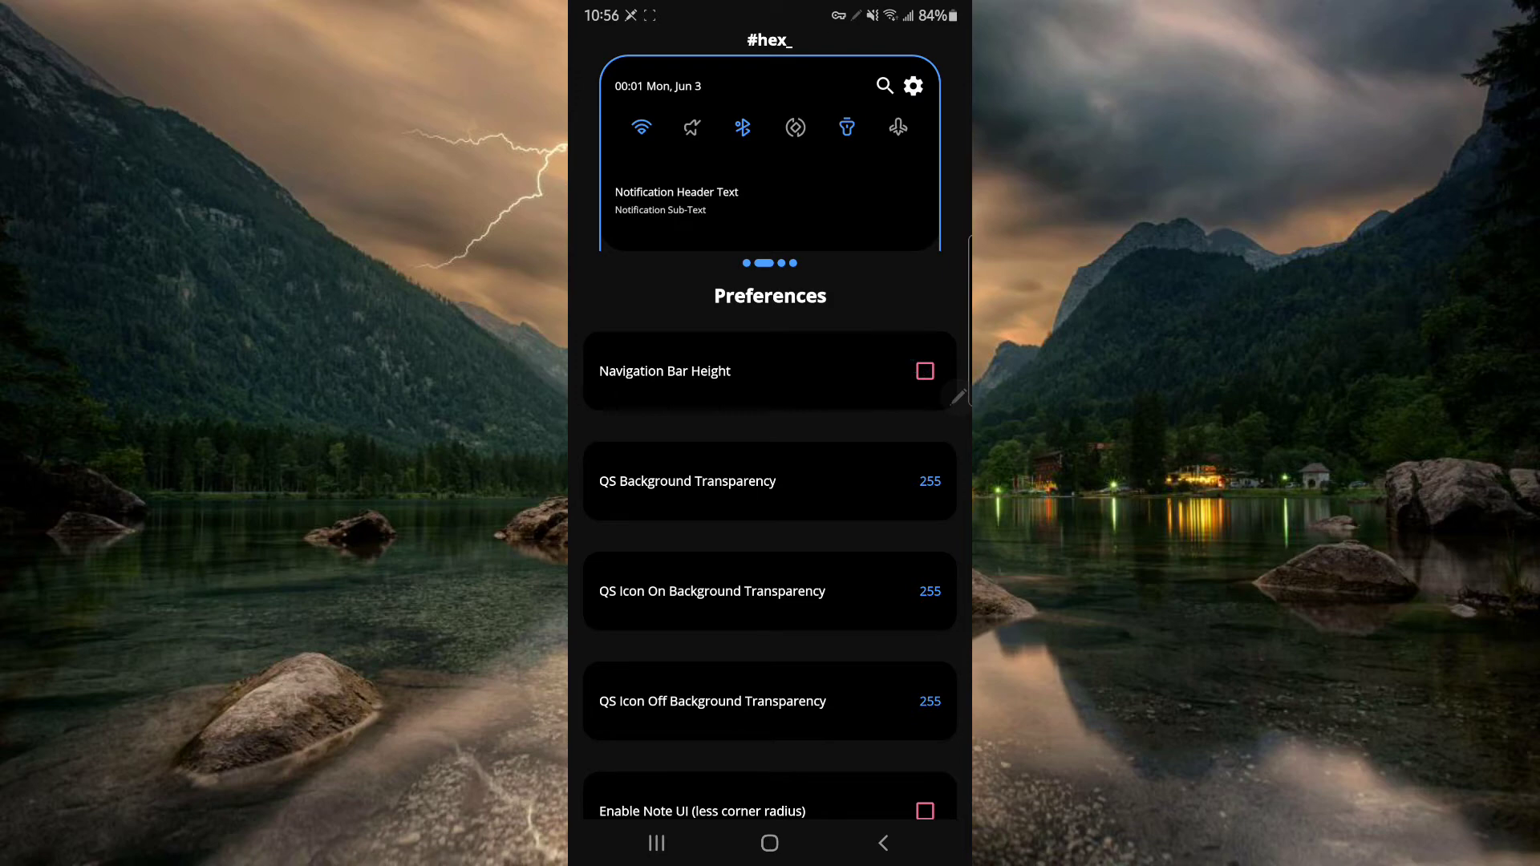
click(923, 370)
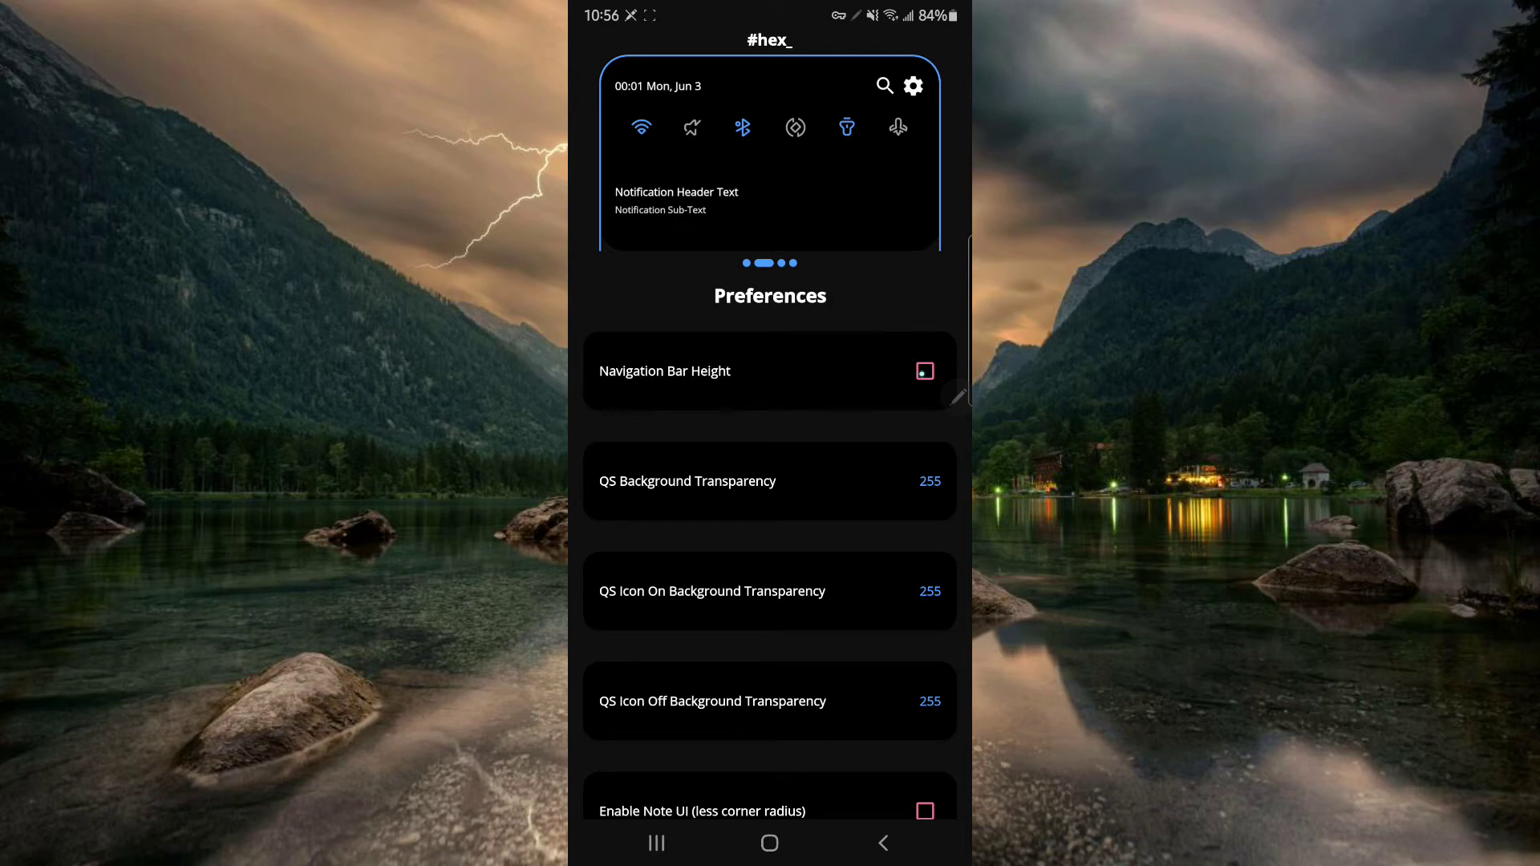
click(923, 370)
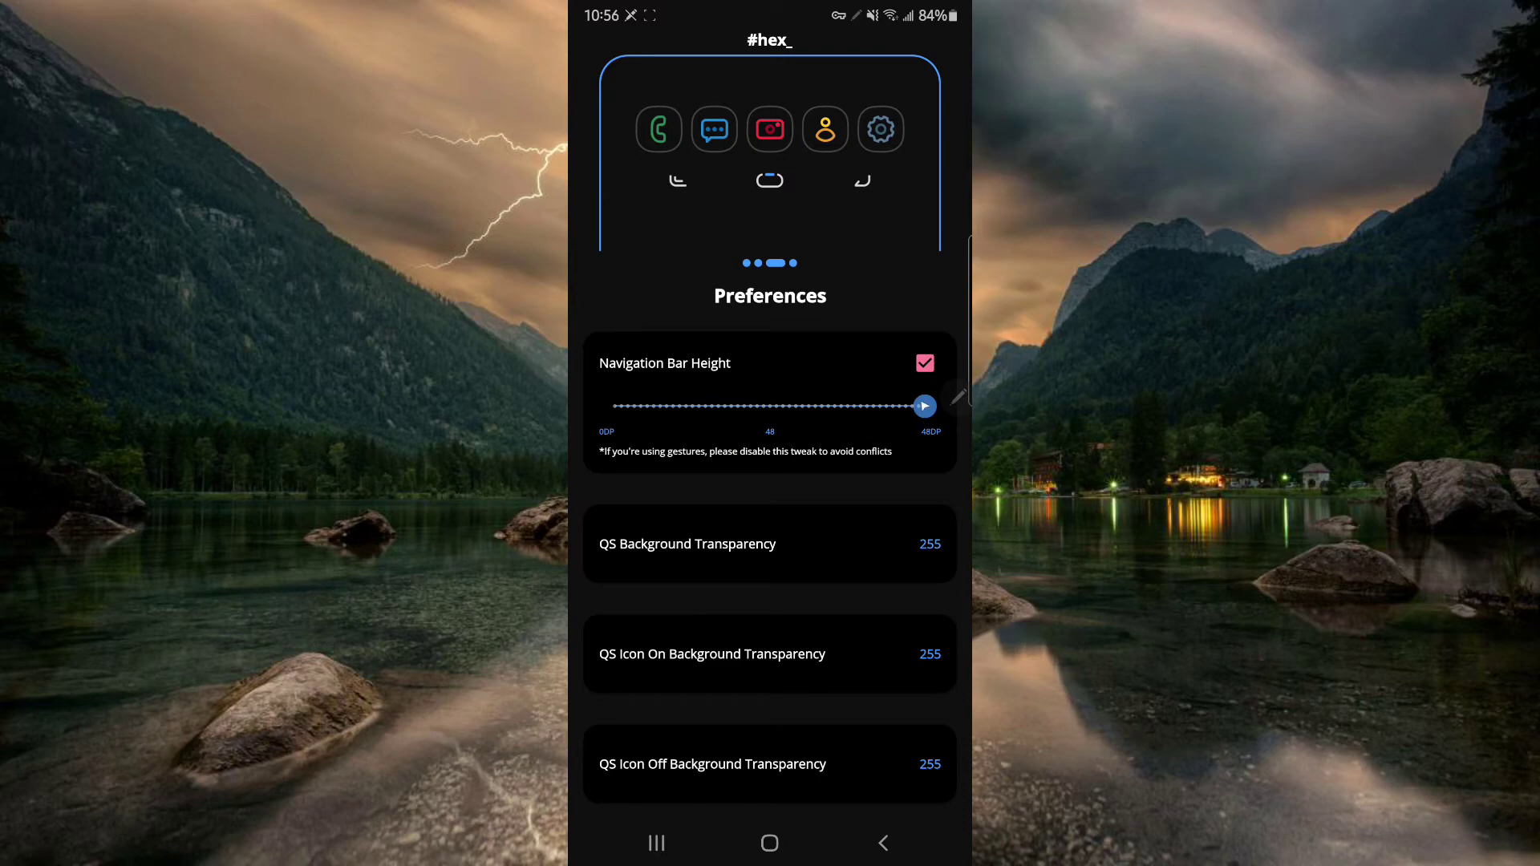
drag(922, 406, 712, 406)
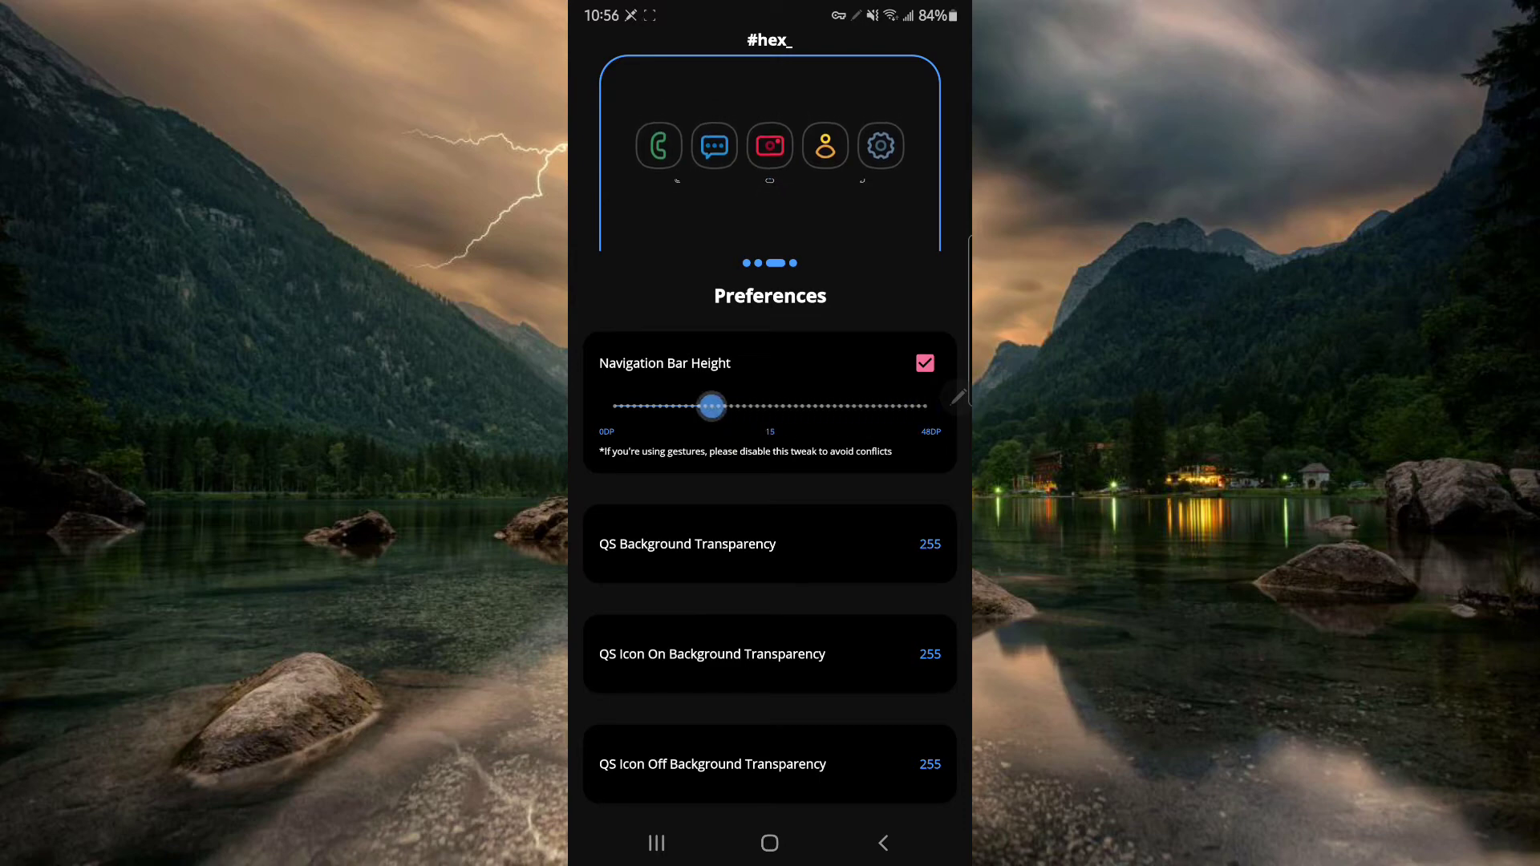
drag(710, 403, 879, 403)
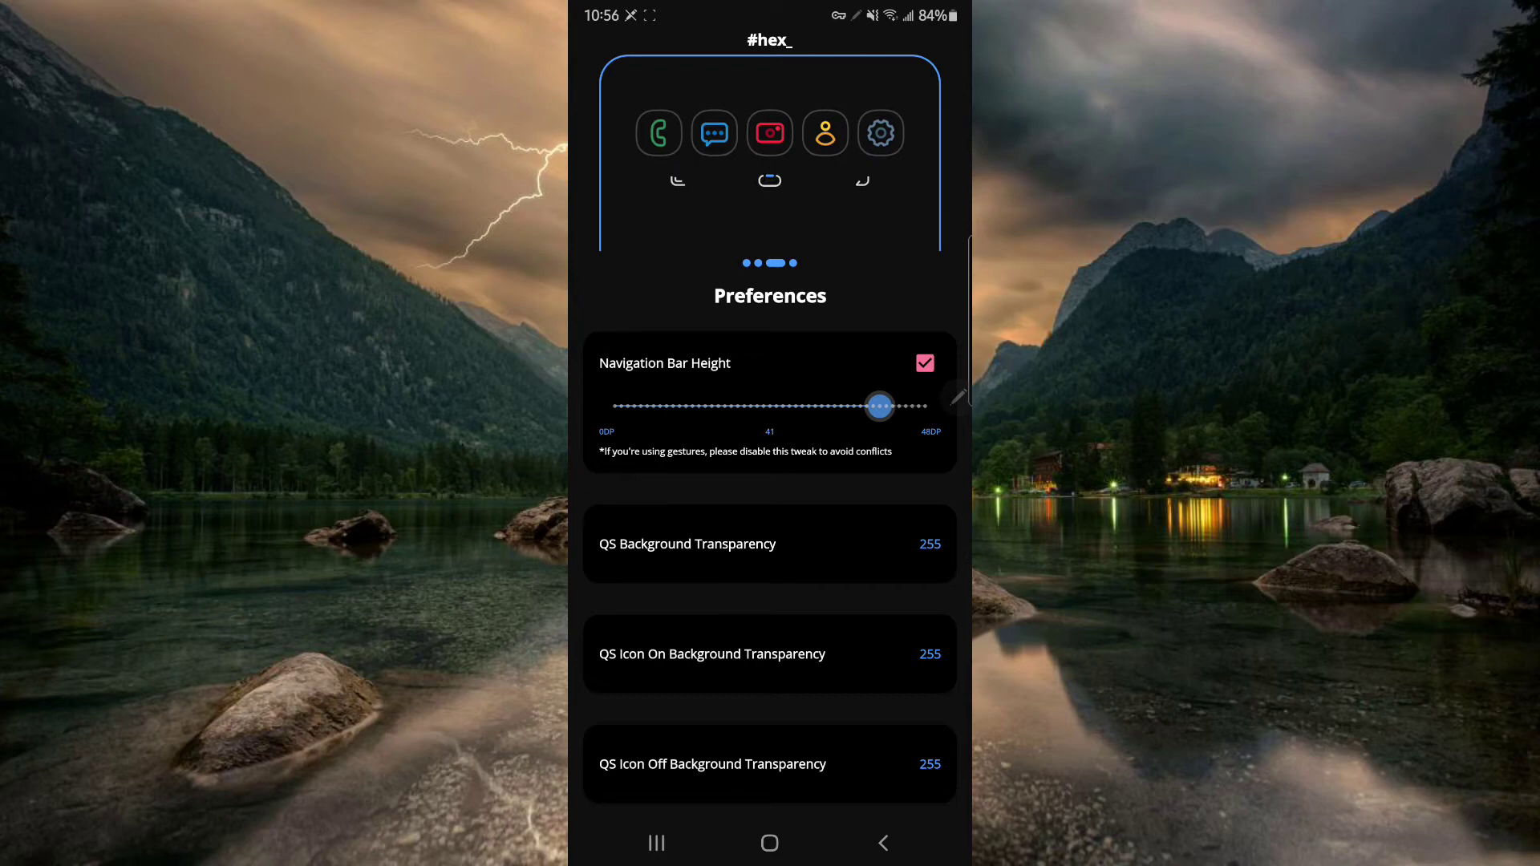
drag(880, 404, 924, 405)
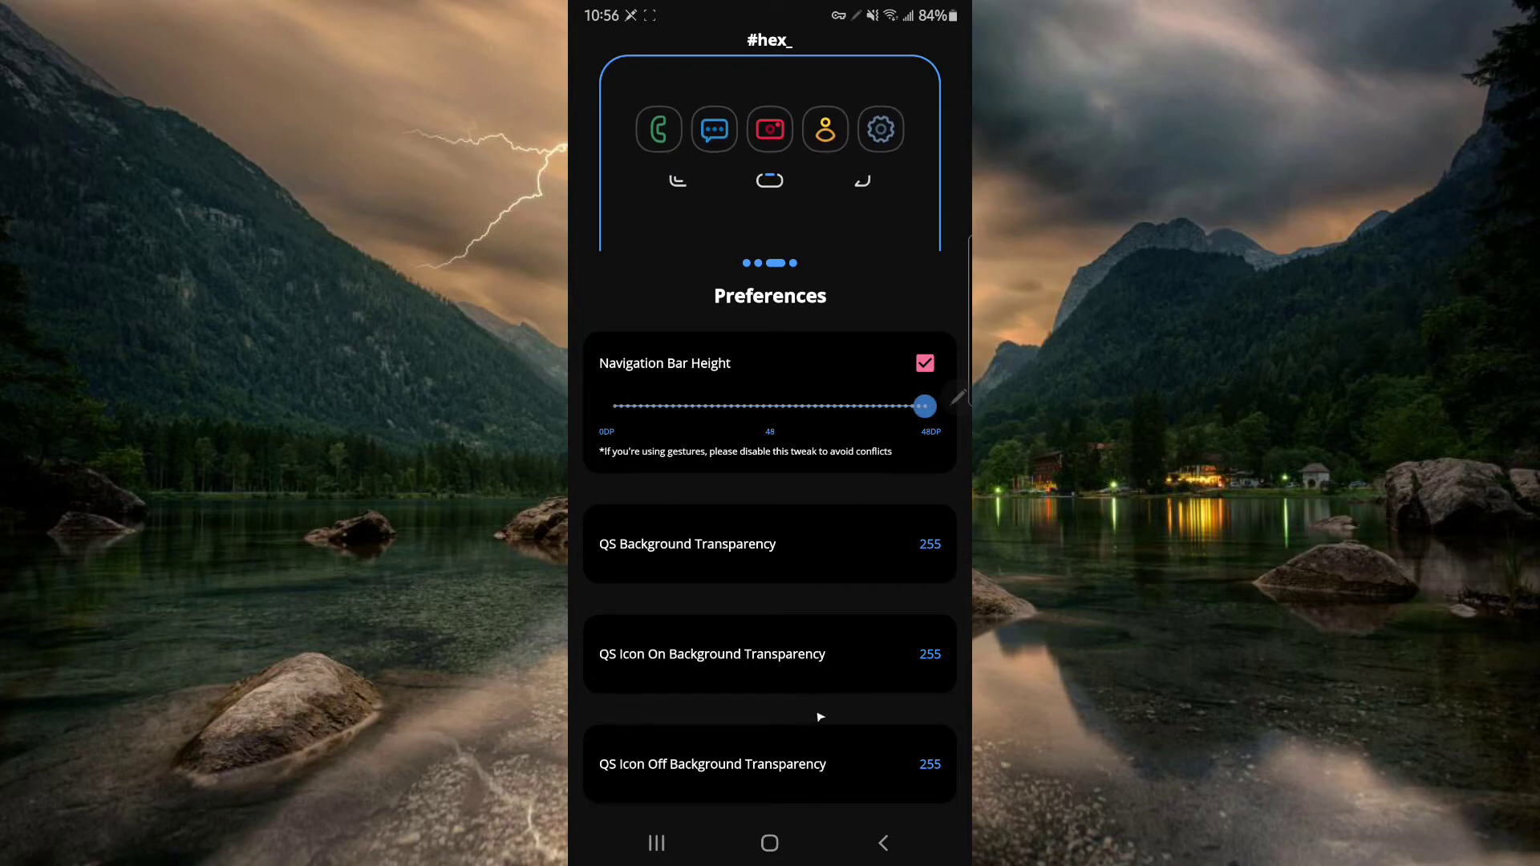
Turn on Note UI and the Replace 4G with LTE Icon option.
scroll(down, 3)
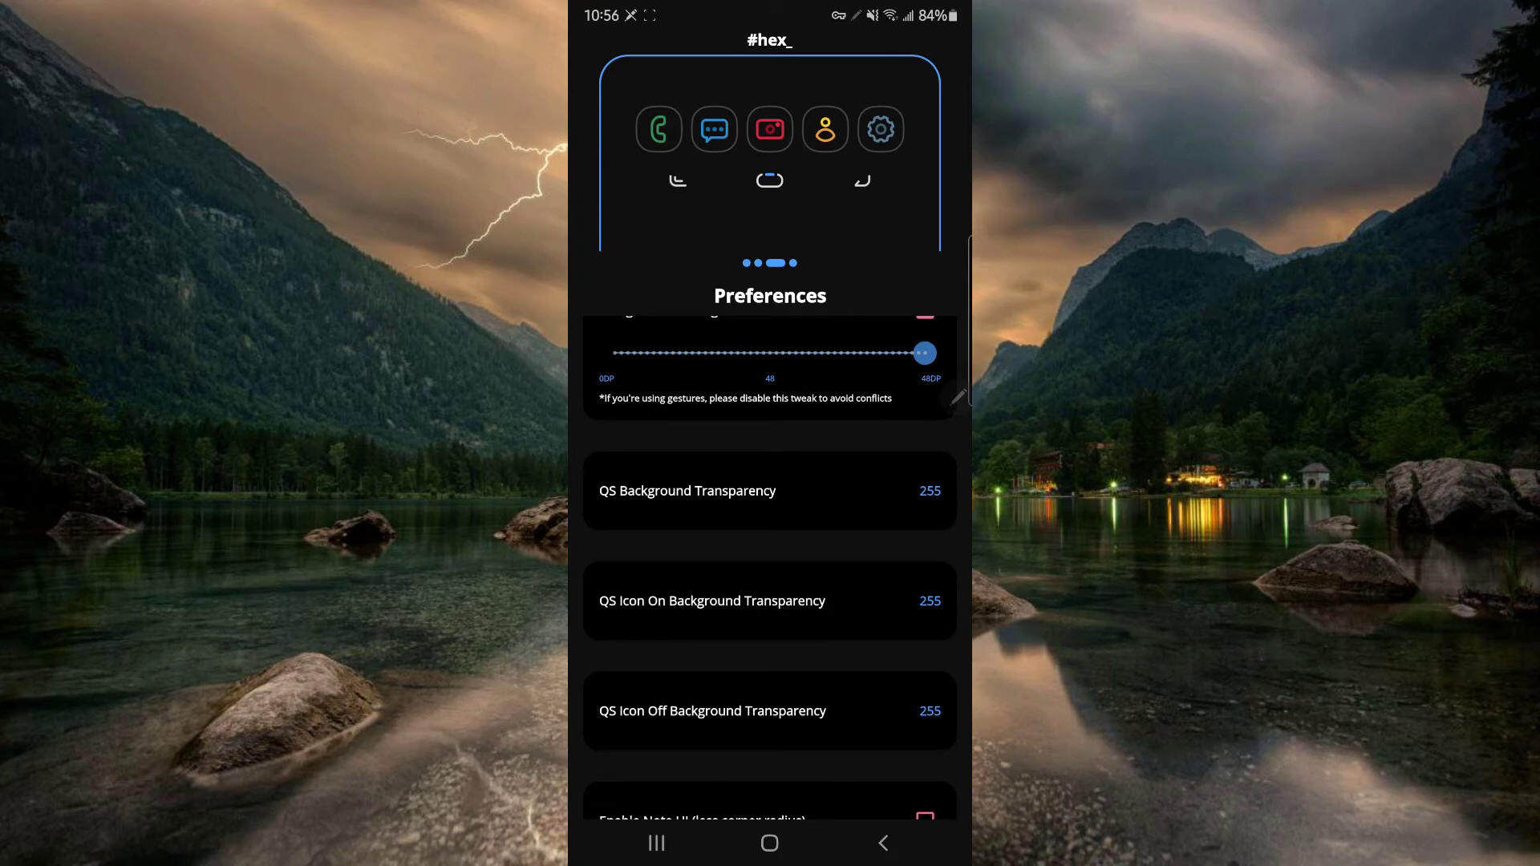
mouse_move(823, 701)
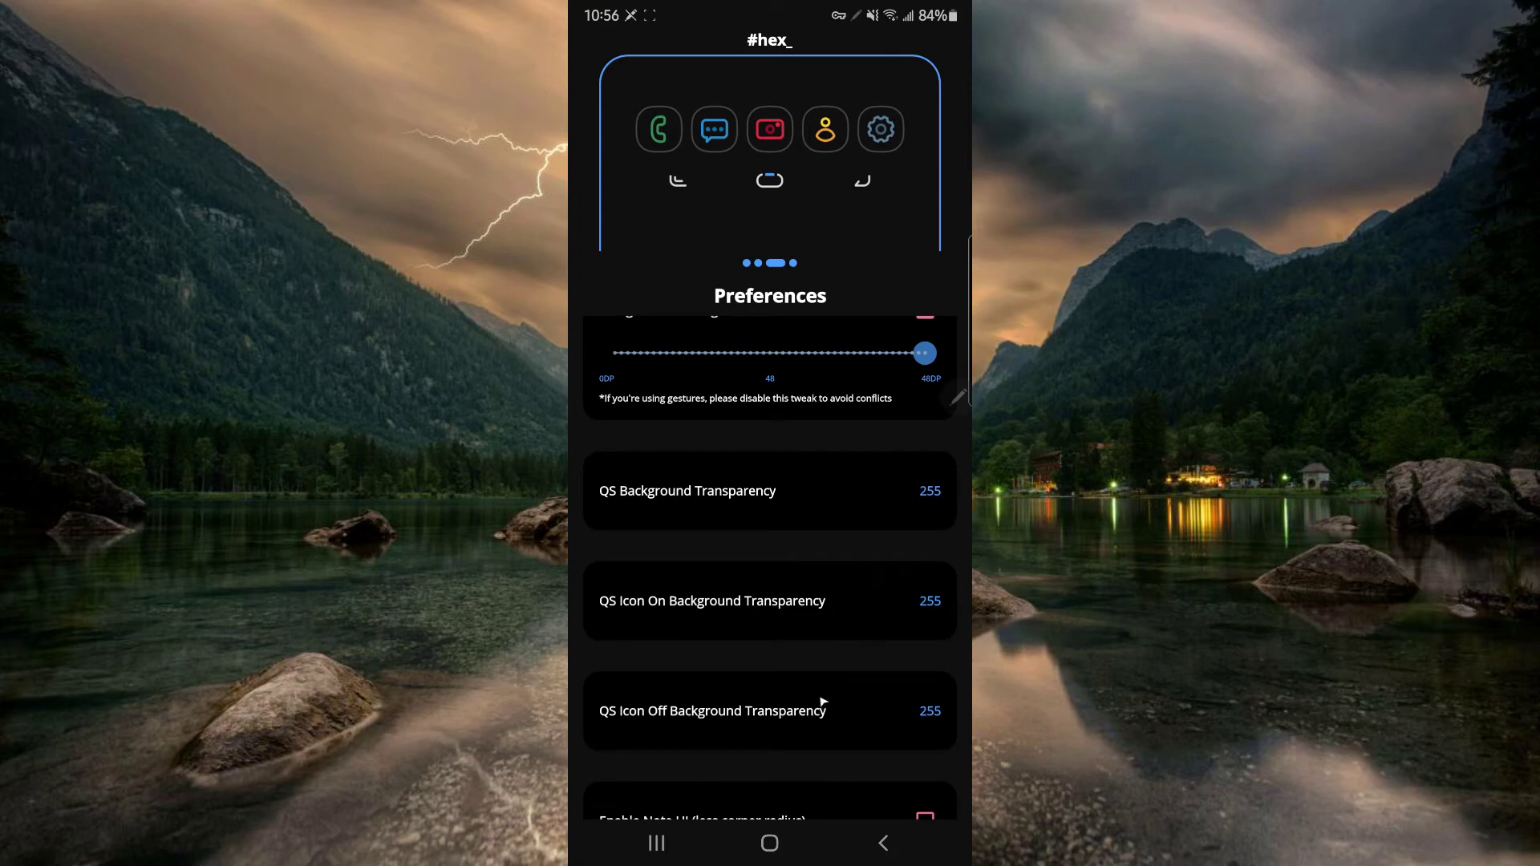
mouse_move(758, 504)
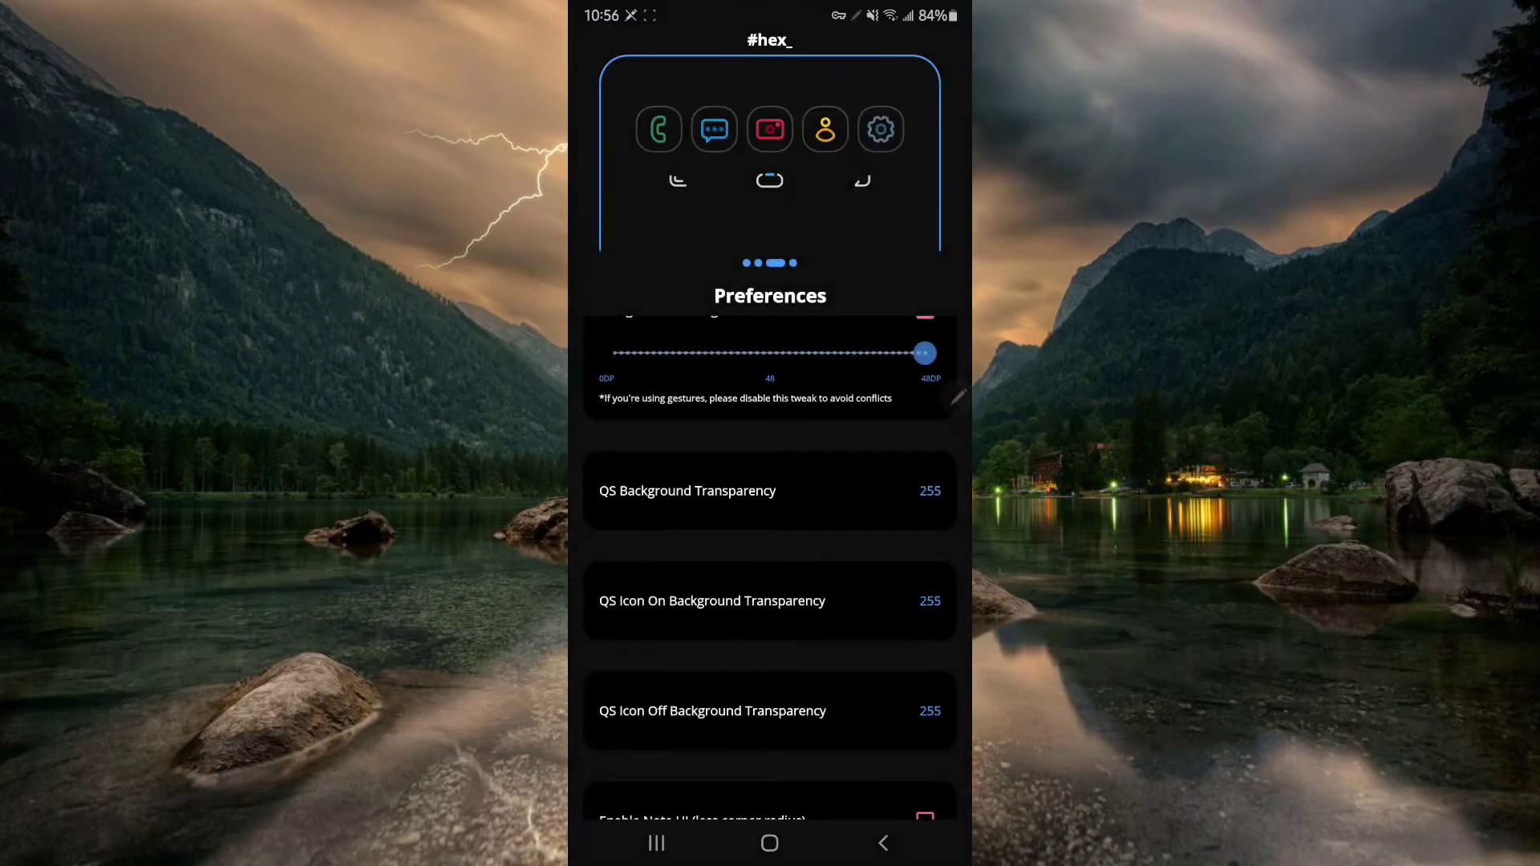
scroll(down, 3)
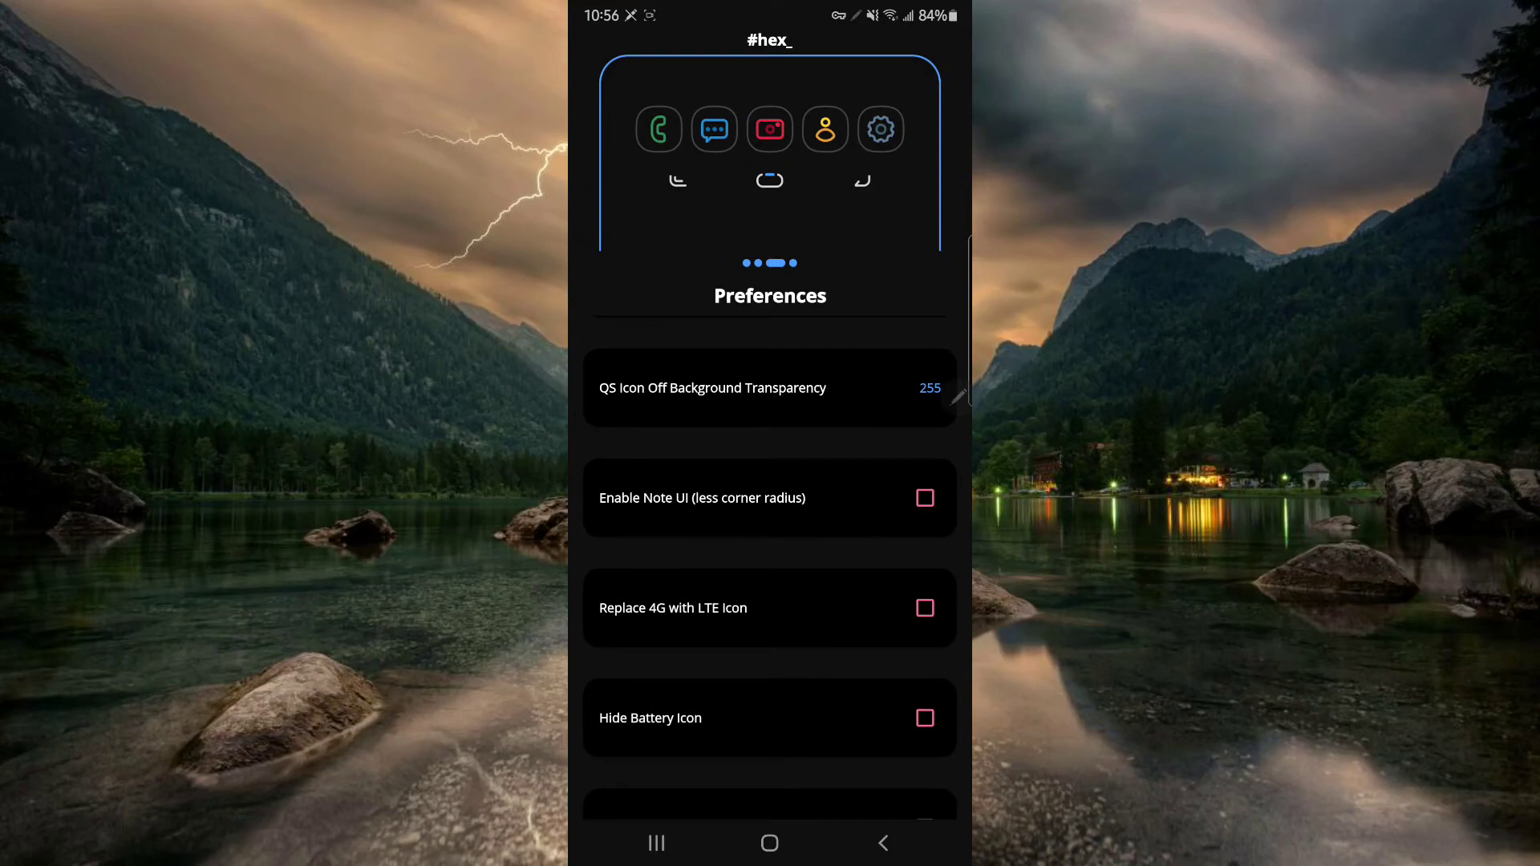
click(923, 498)
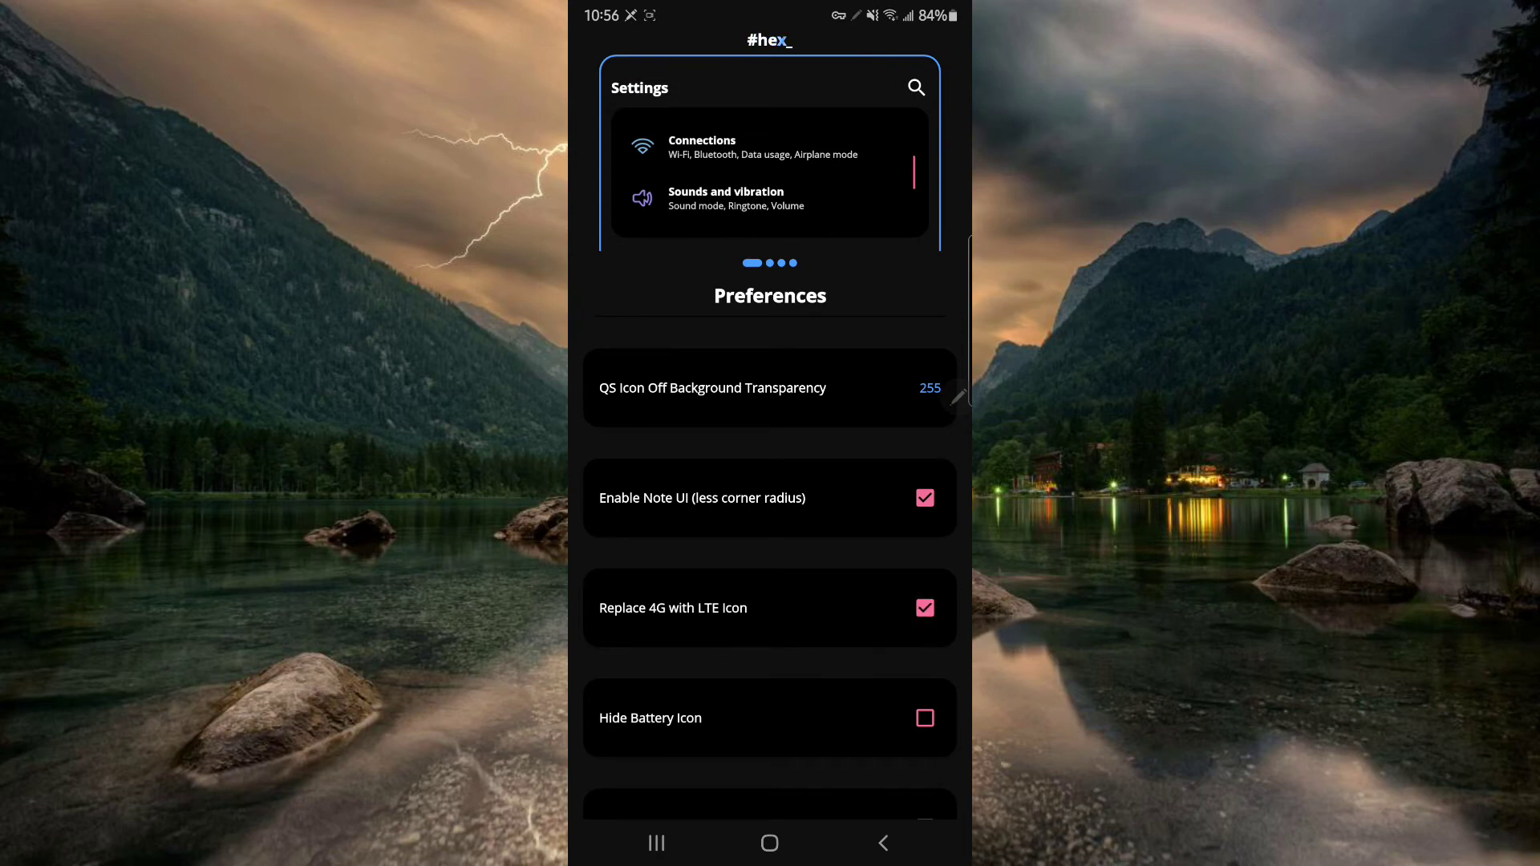
scroll(down, 3)
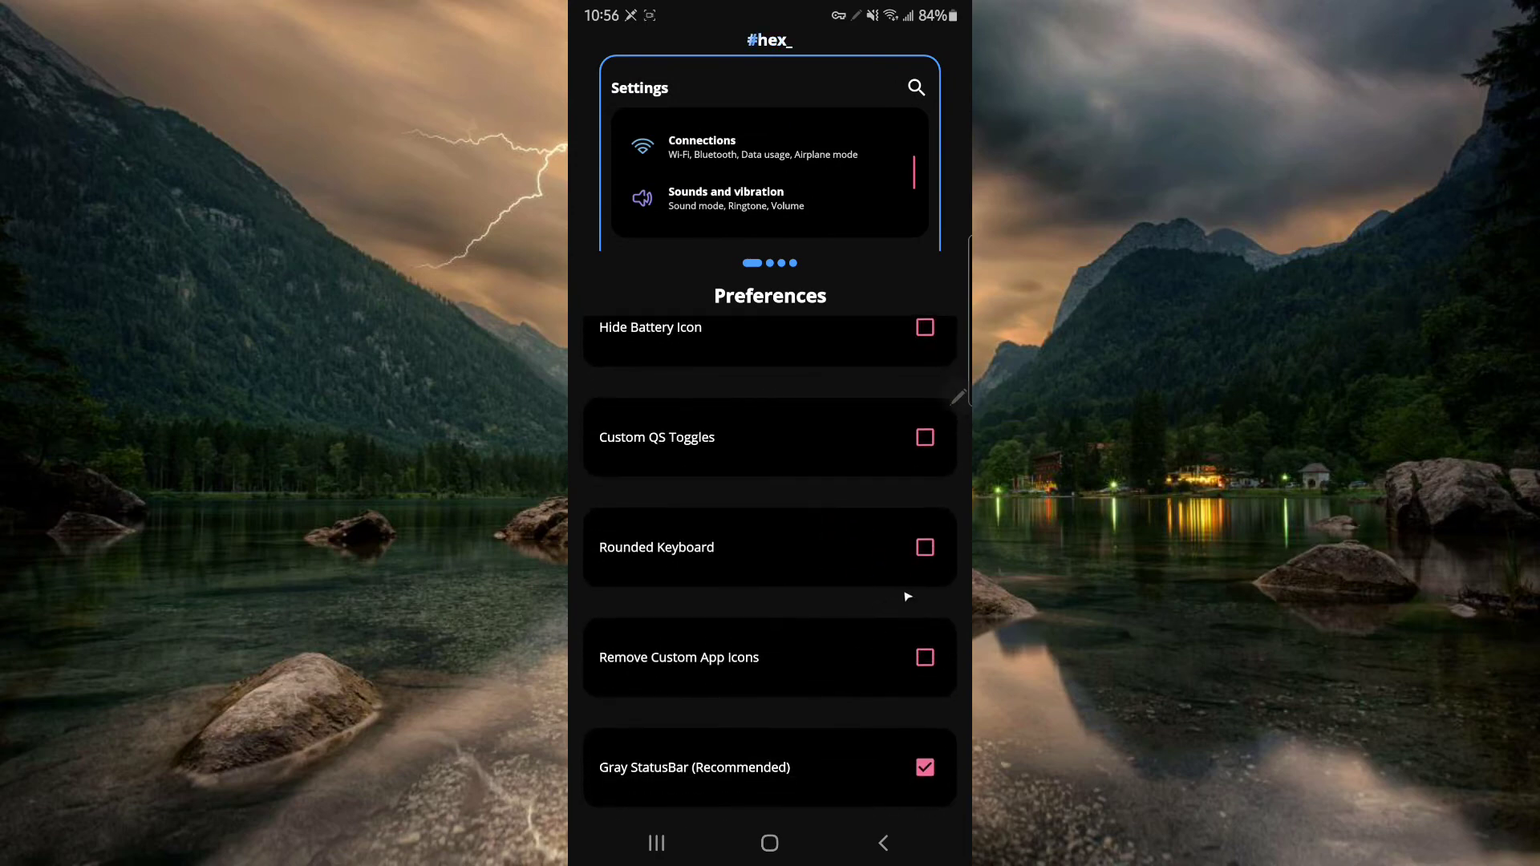
scroll(down, 3)
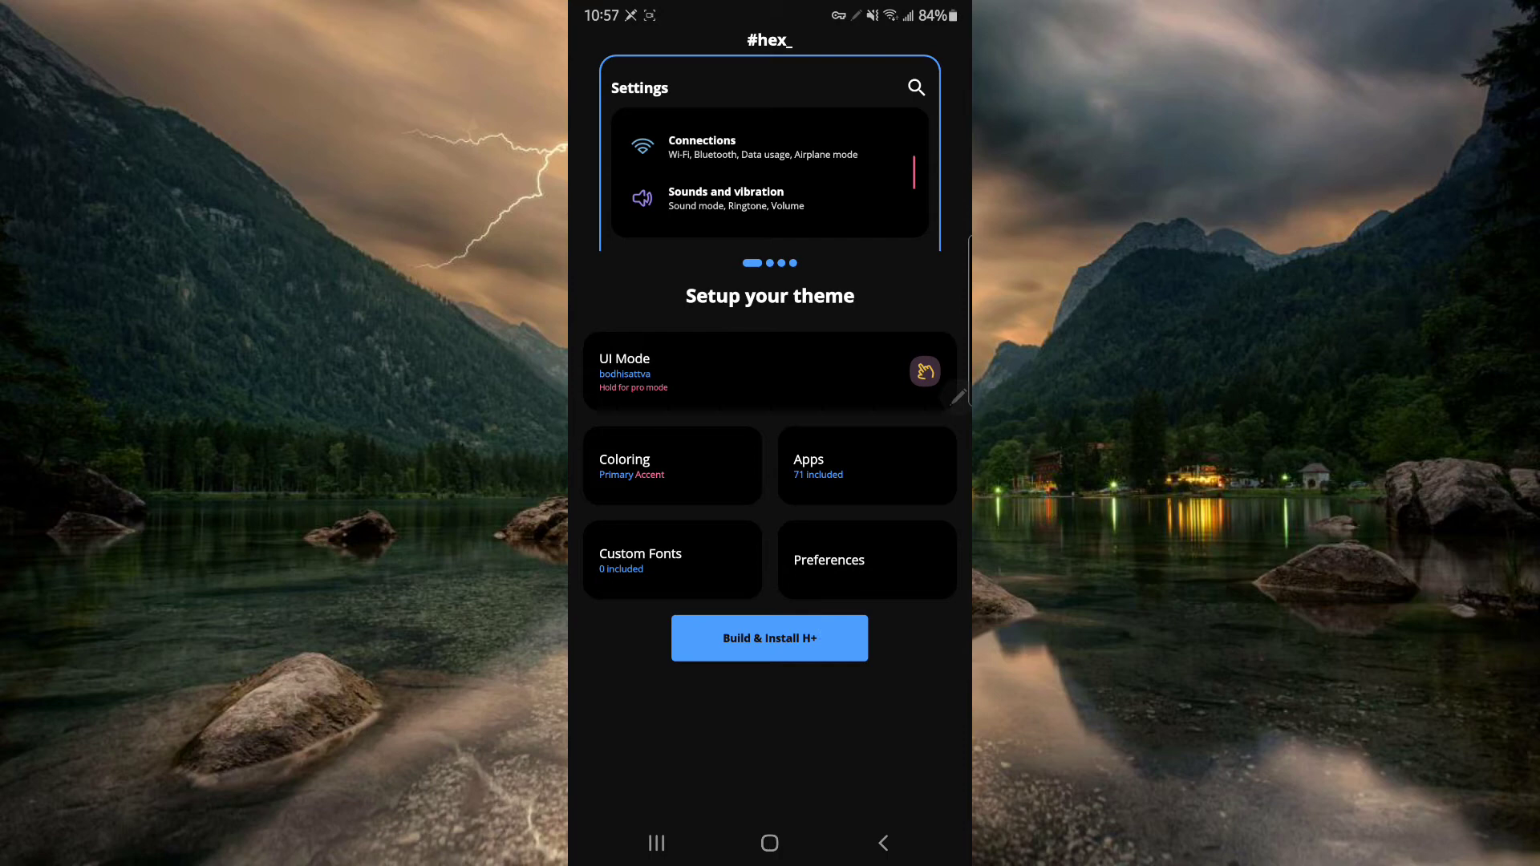
Build the #HEXED+ theme with Build & Install H+ and confirm installing the update.
click(769, 638)
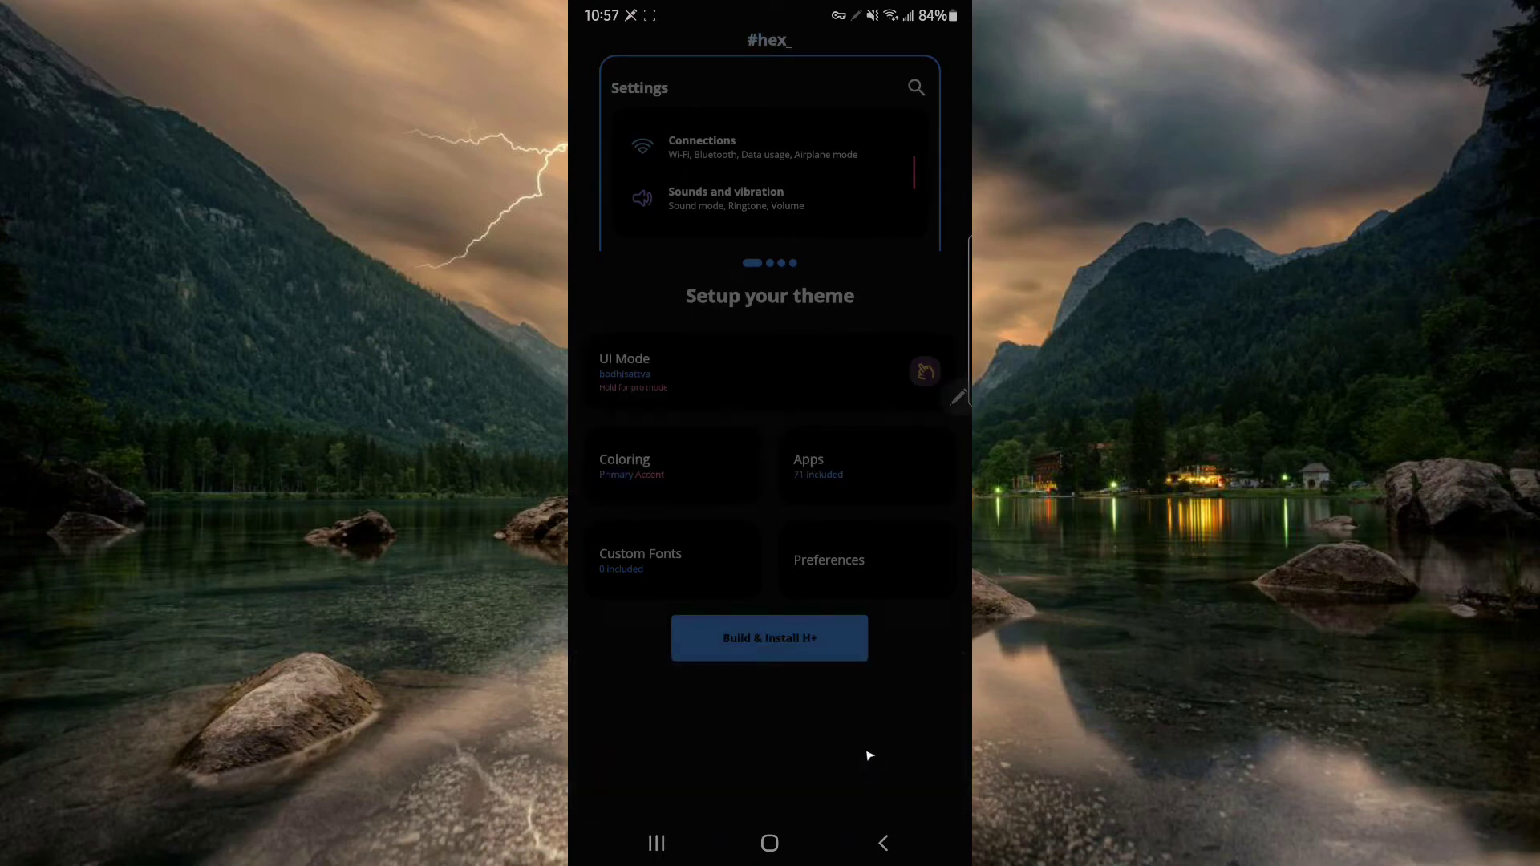
click(769, 638)
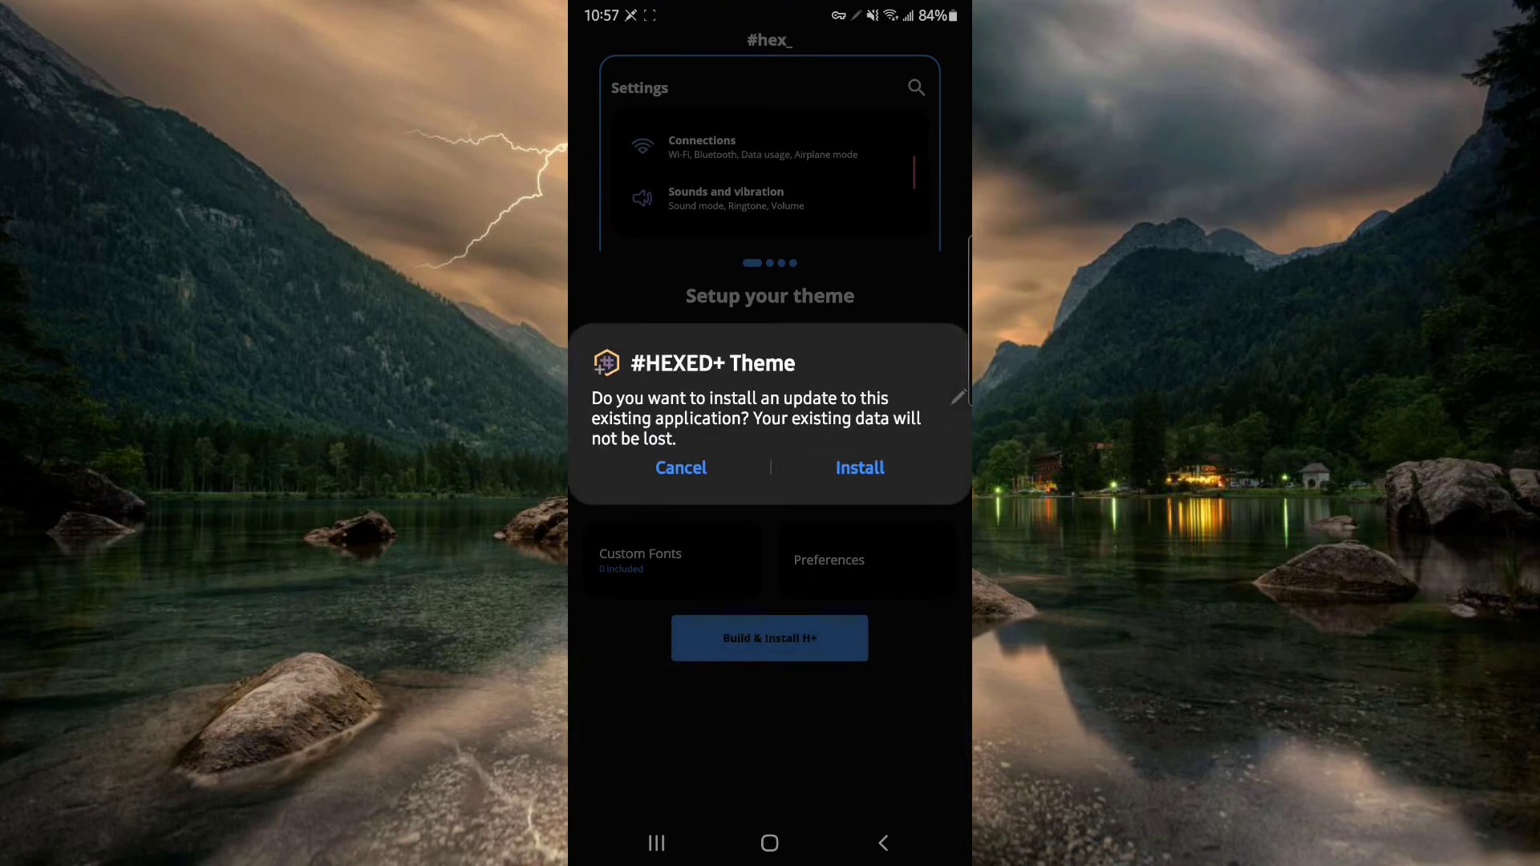
click(857, 468)
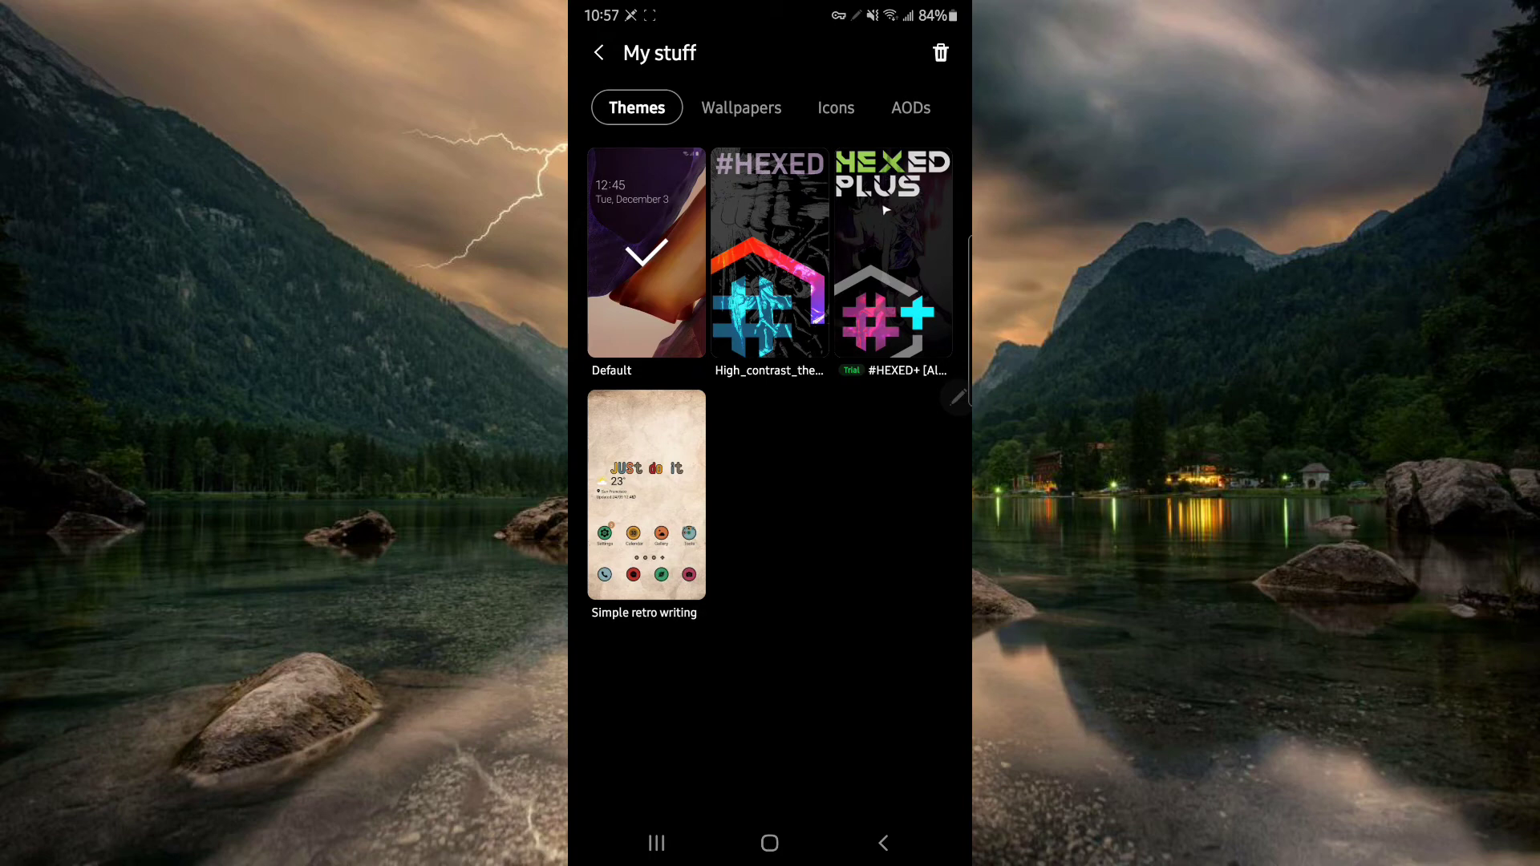
Open the #HEXED+ theme's detail page from Galaxy Themes My stuff.
click(892, 255)
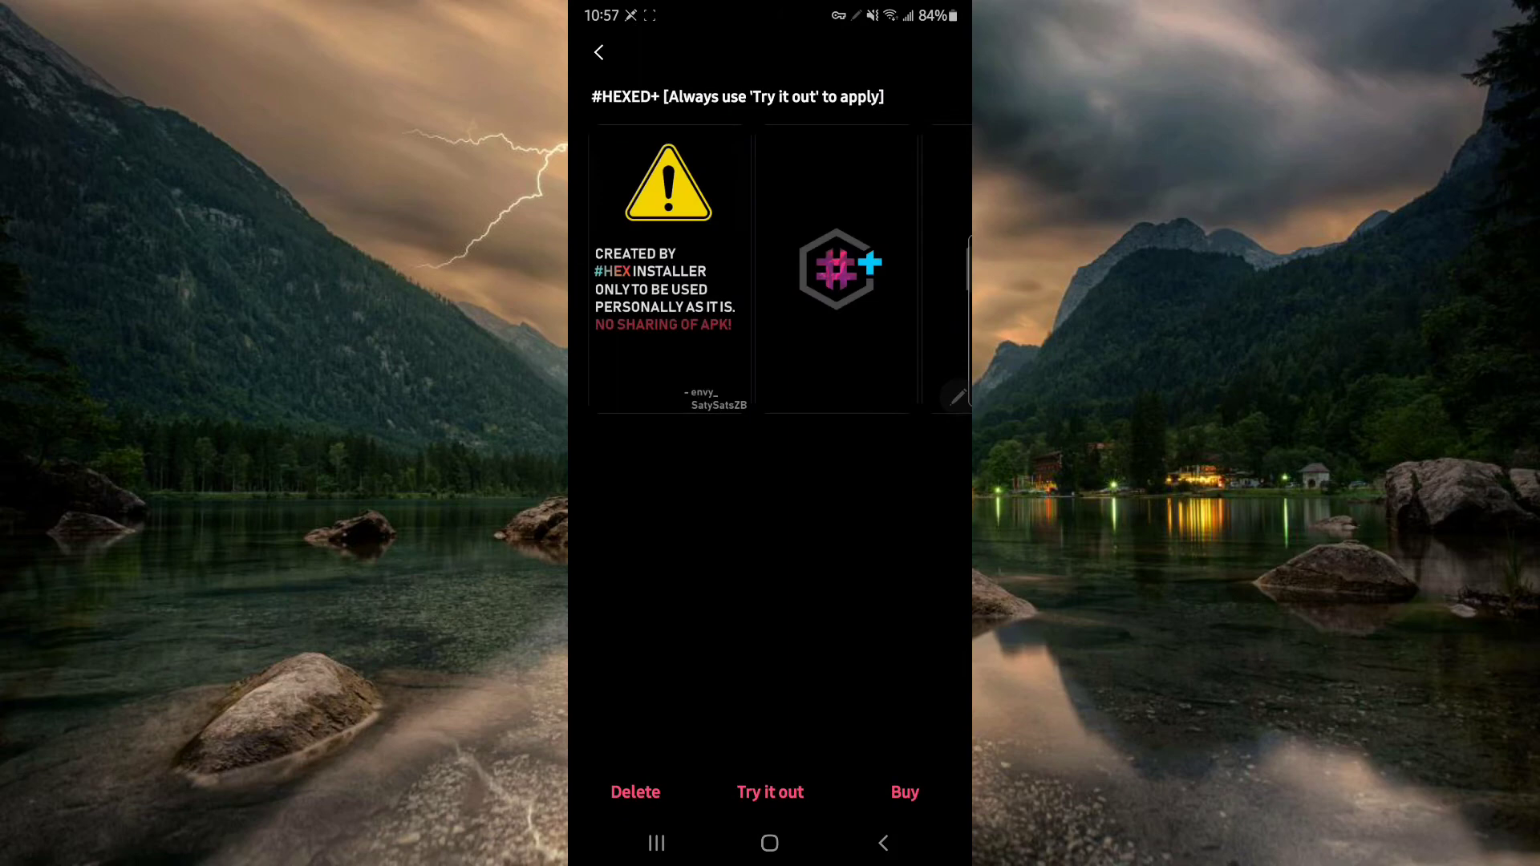
click(769, 792)
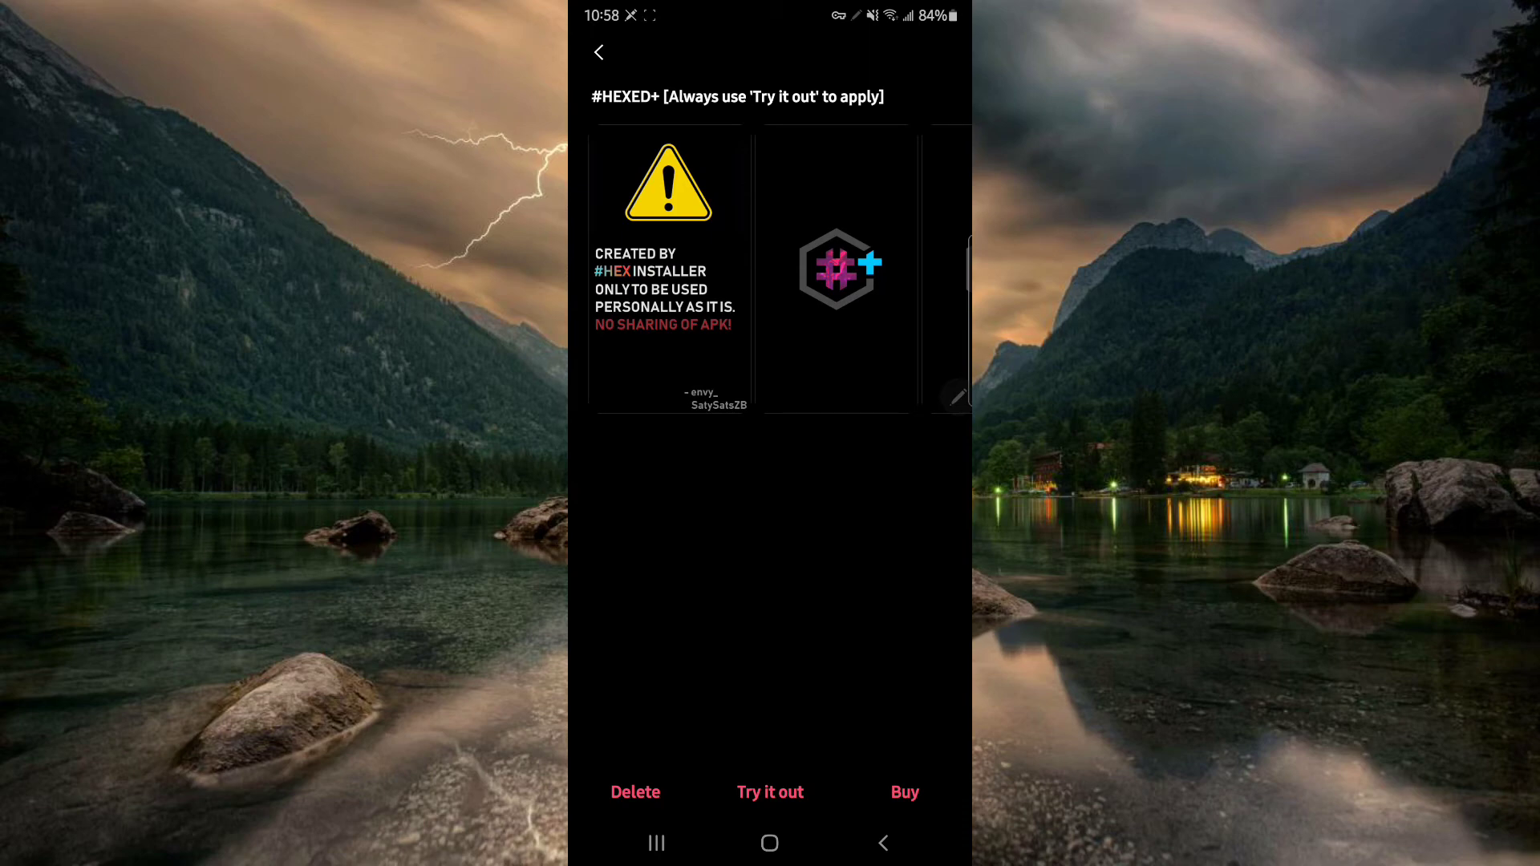
mouse_move(753, 469)
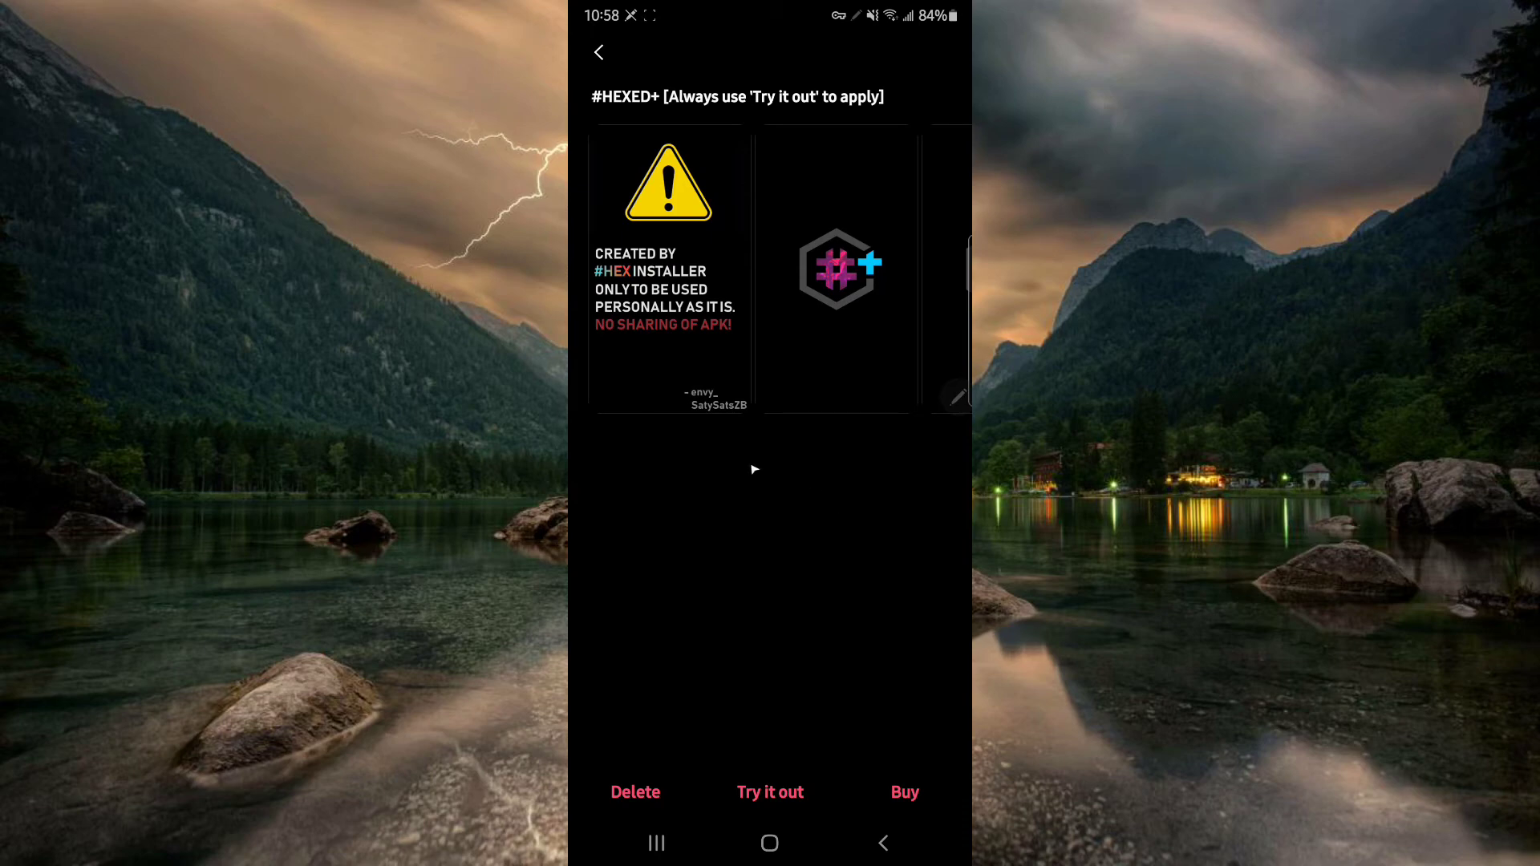
mouse_move(918, 521)
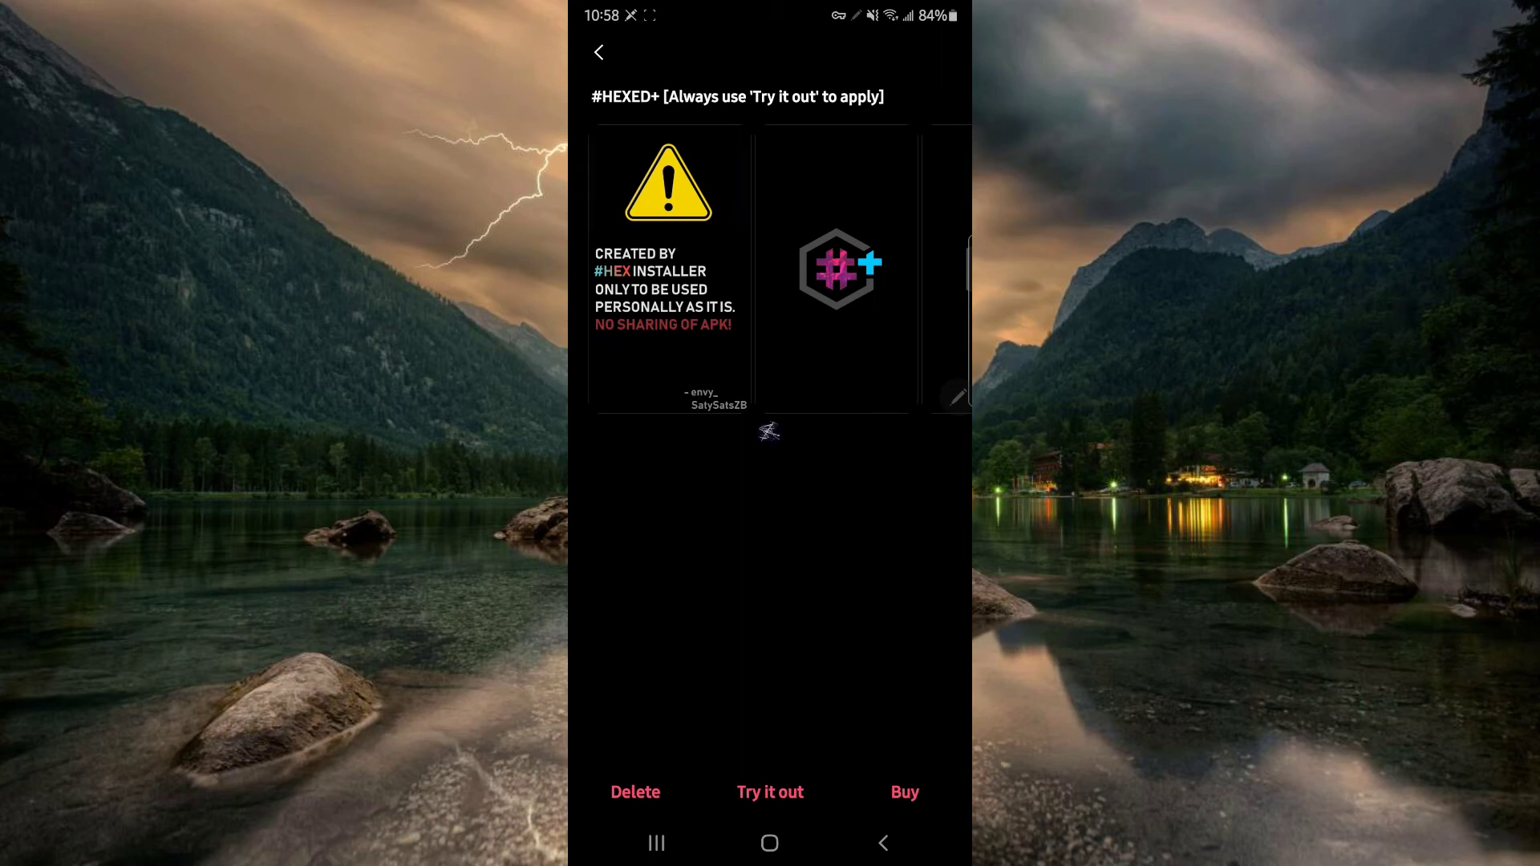
click(599, 52)
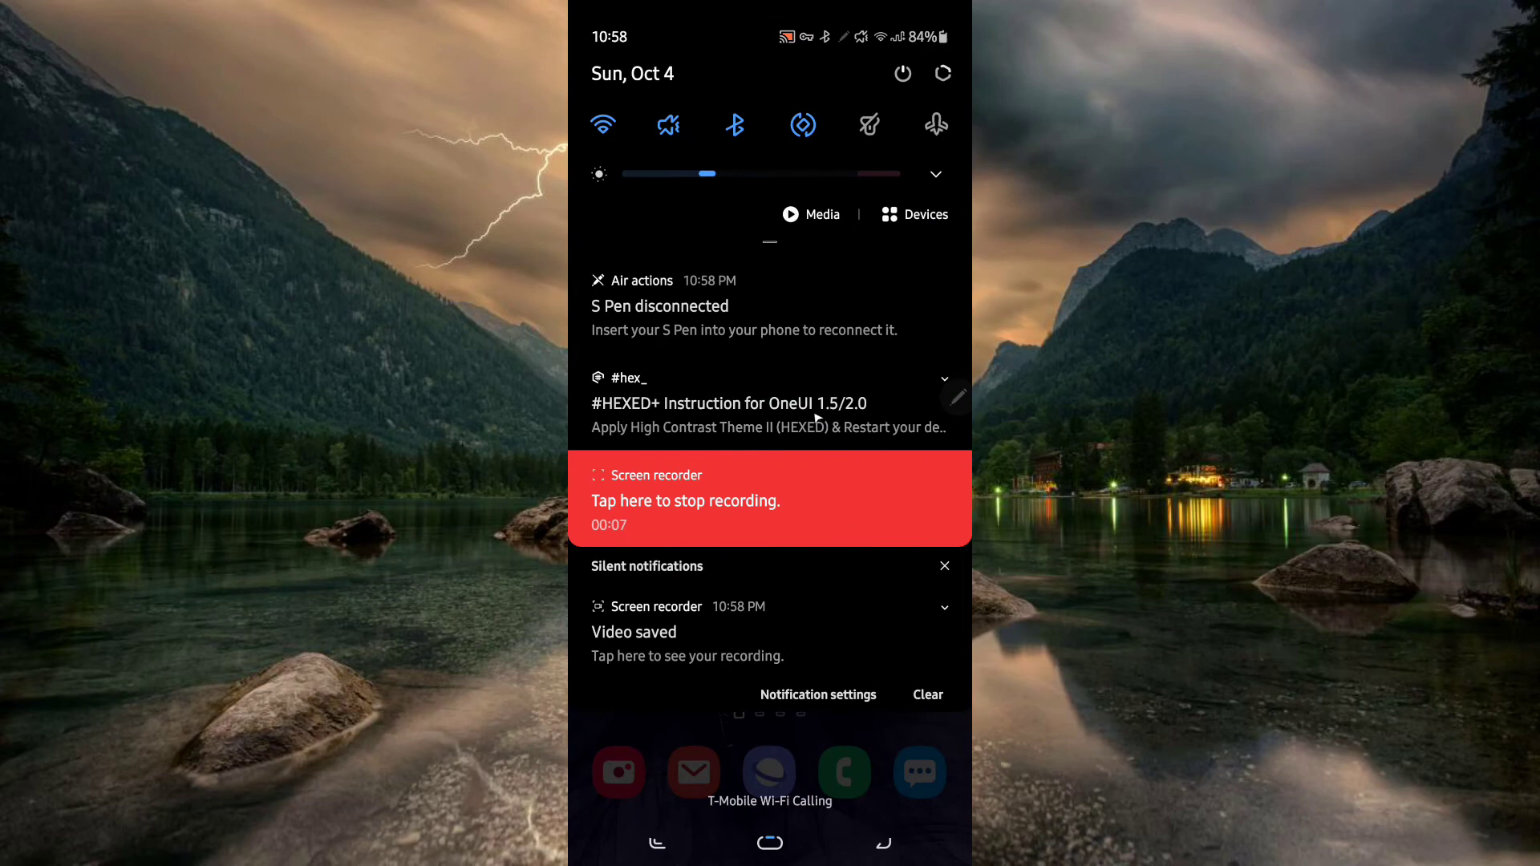
Expand the #hex_ notification and apply High Contrast Theme II (HEXED).
click(941, 380)
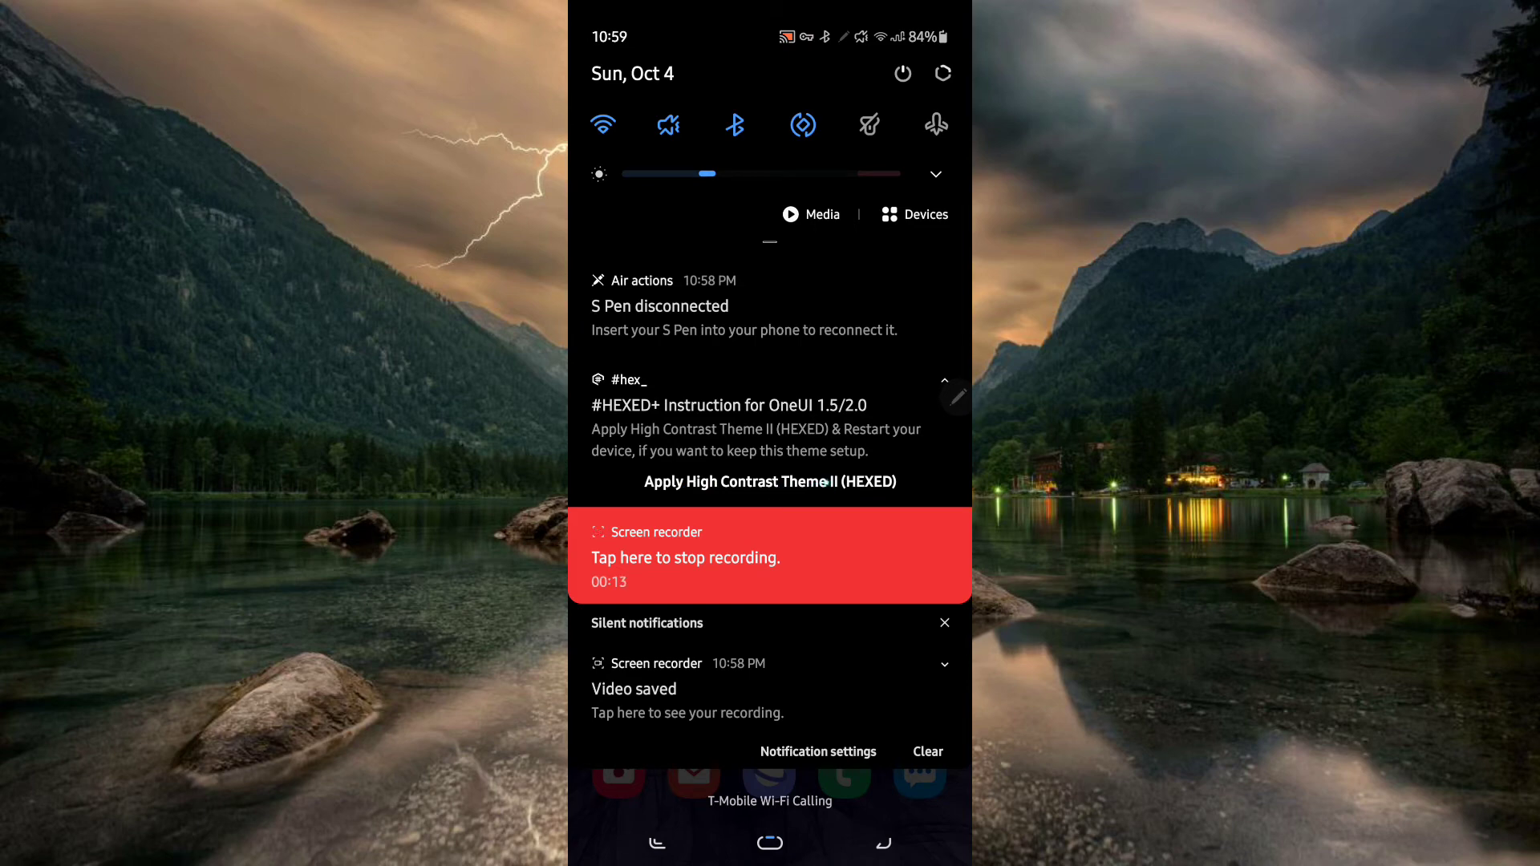
click(769, 404)
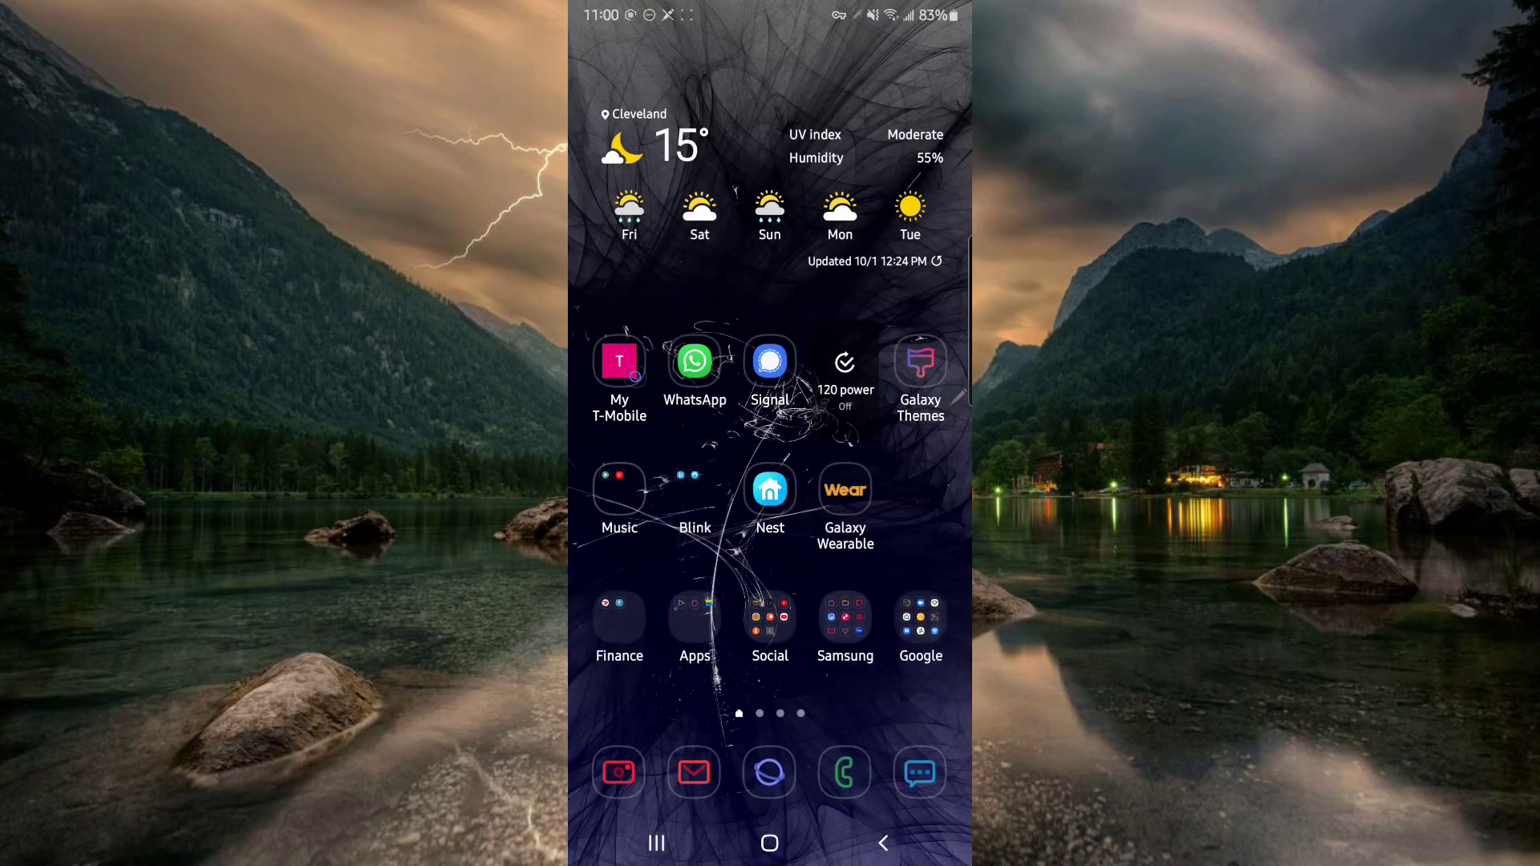
Restart the phone and swipe to the home page with the calendar widget and Hex apps.
drag(769, 10, 769, 392)
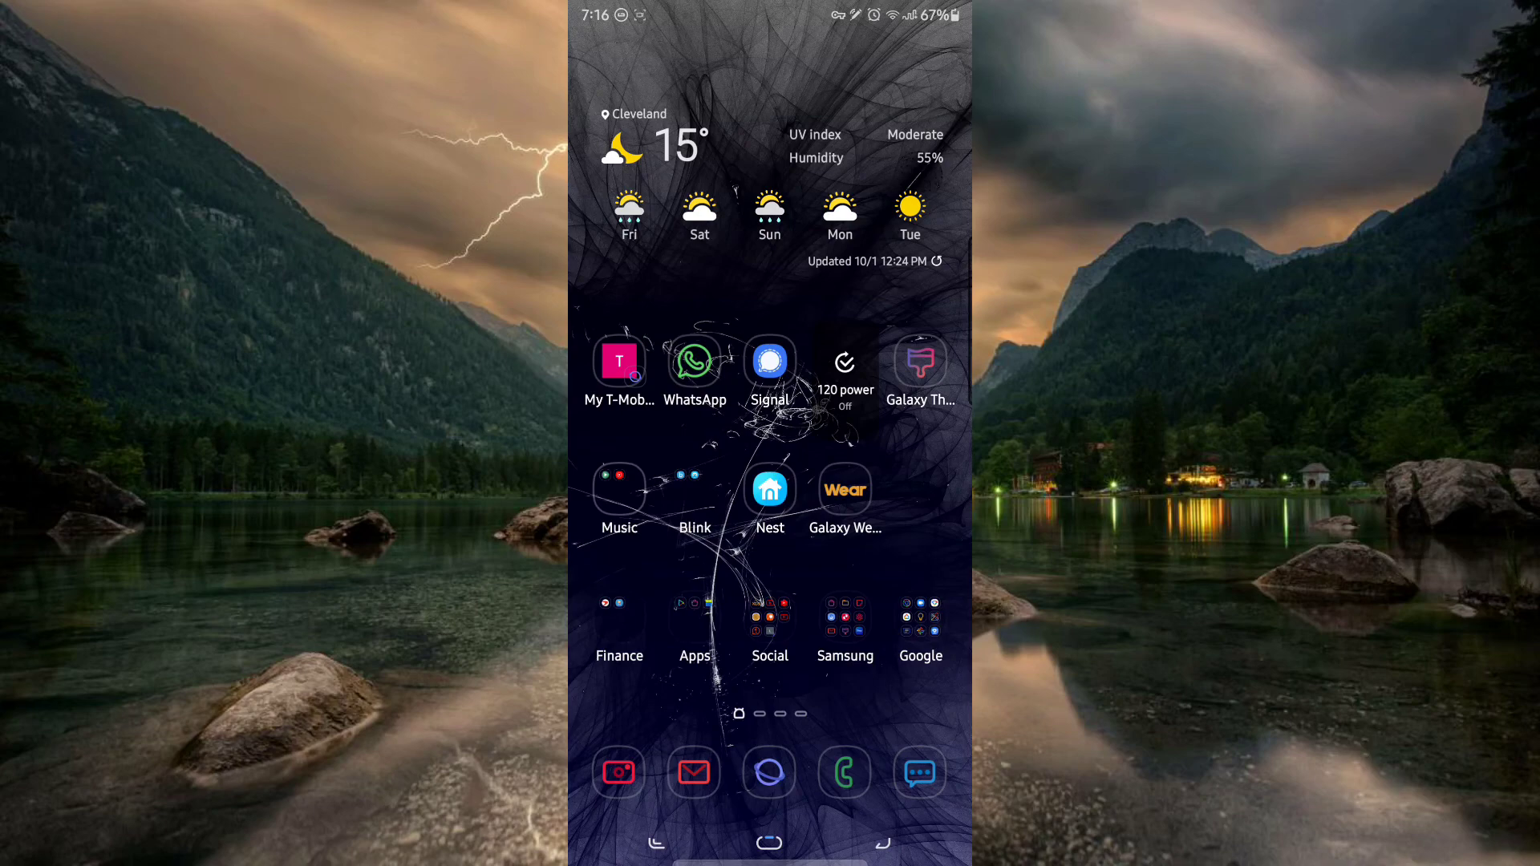
scroll(down, 3)
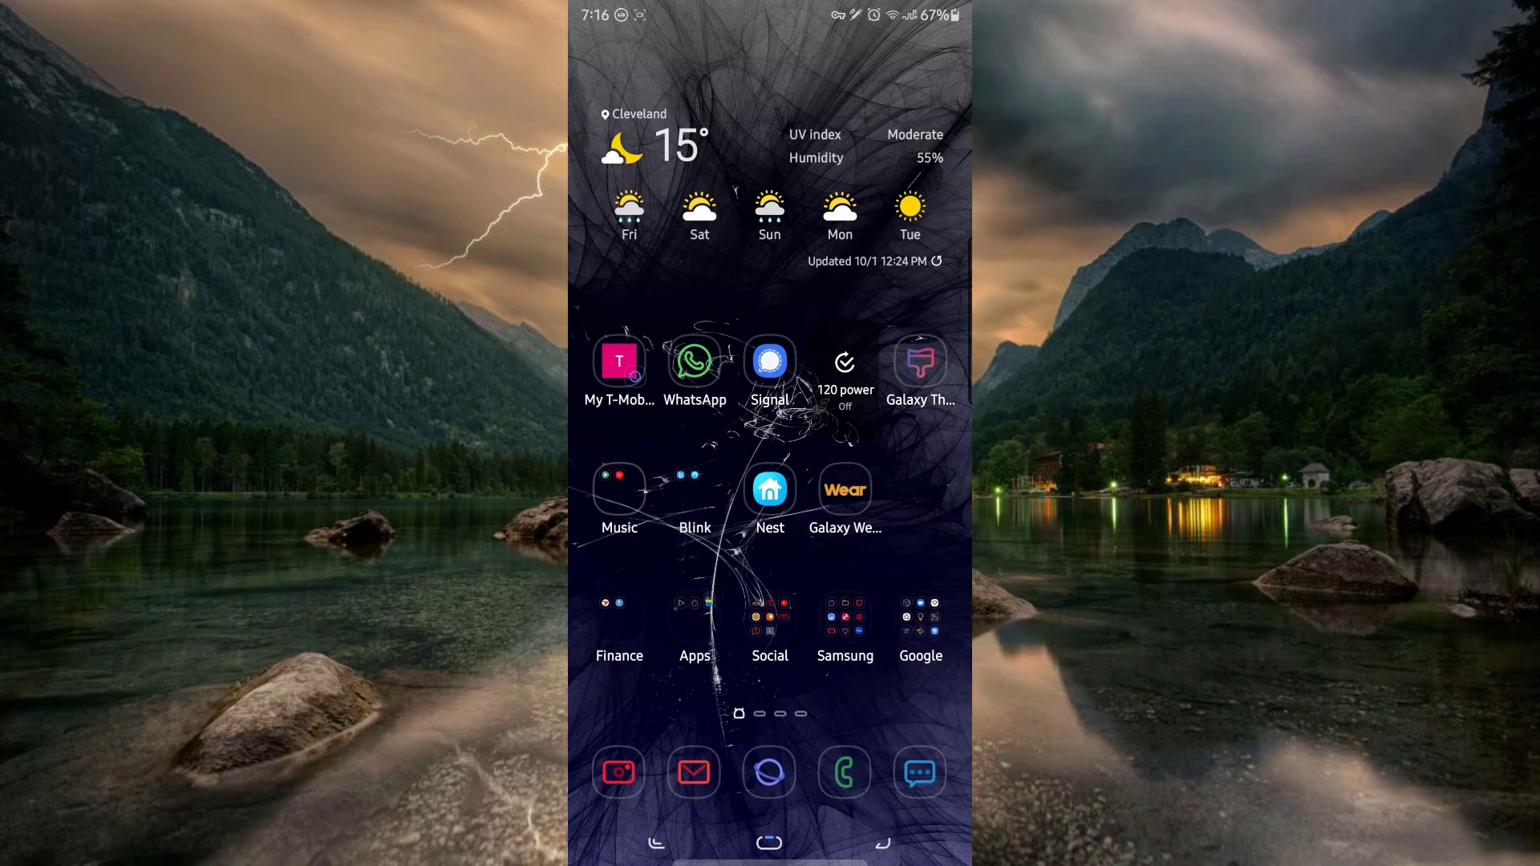
scroll(left, 3)
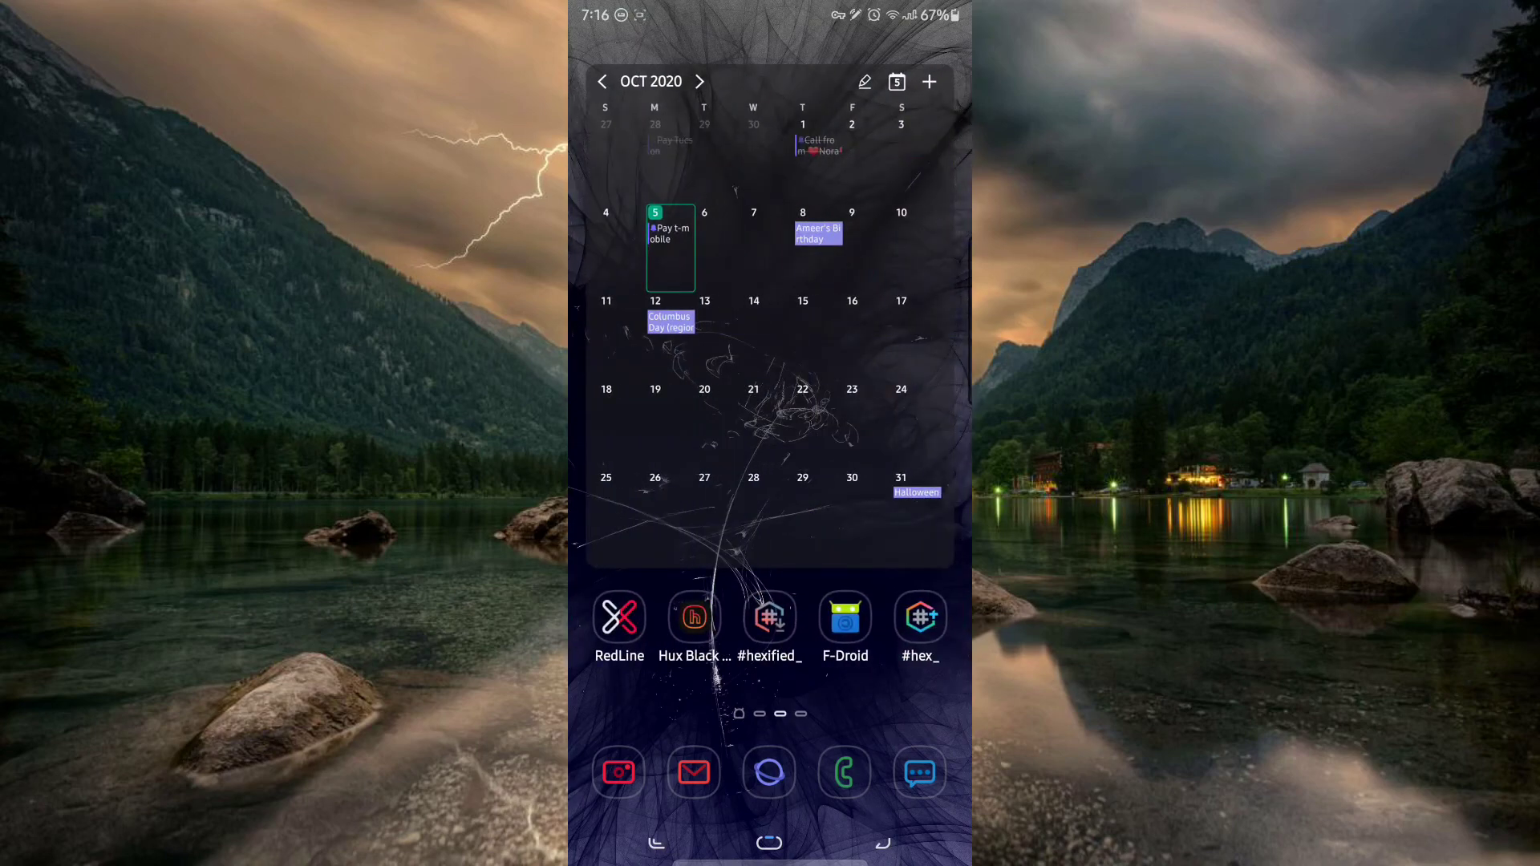
Browse the #hexified_ Top 50 gallery, then return to Hex Installer's theme setup.
click(769, 619)
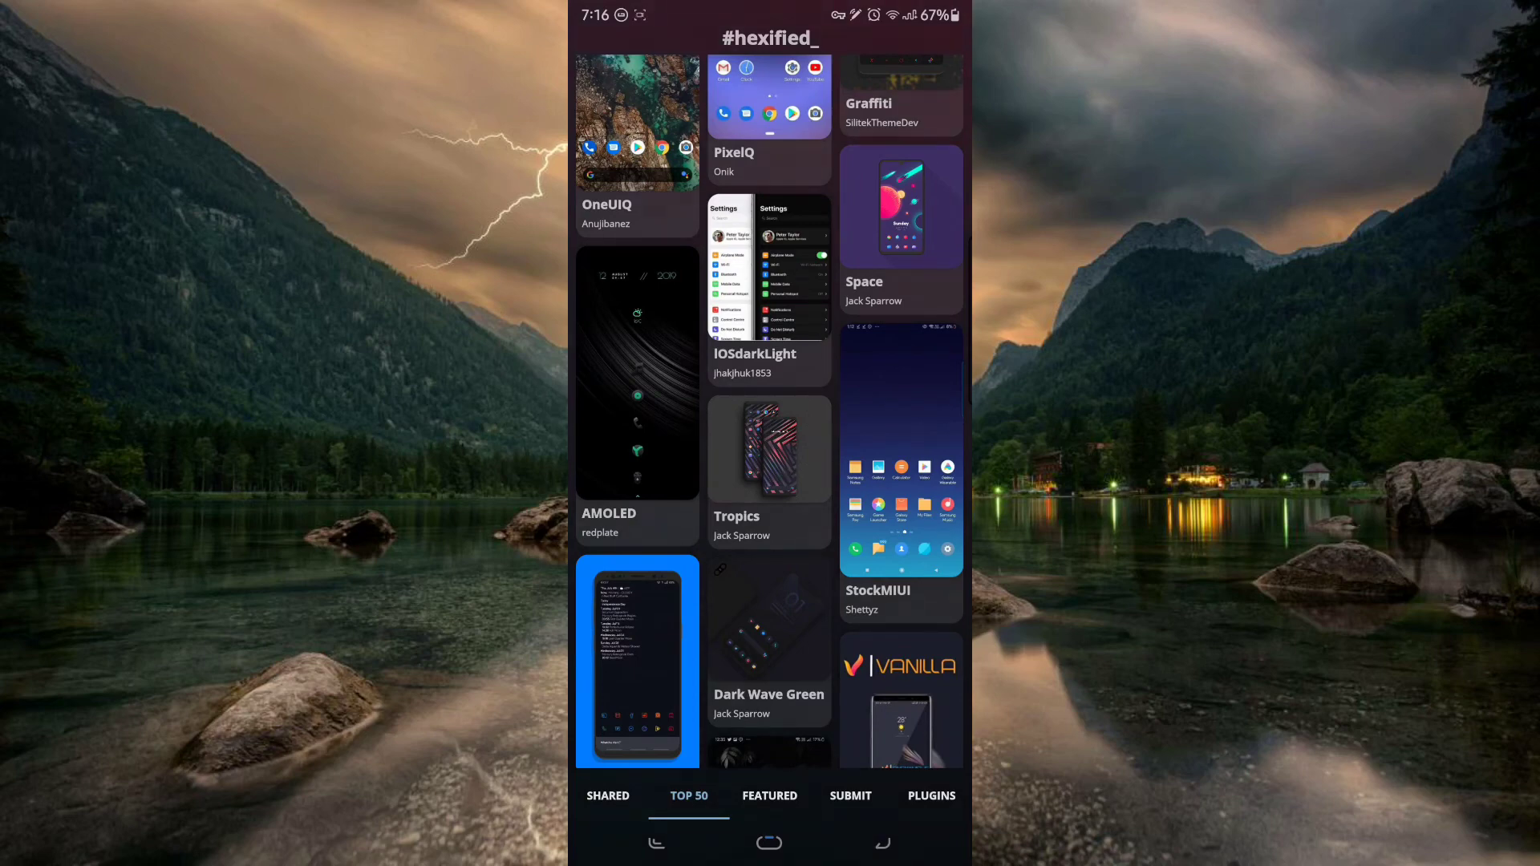
click(769, 449)
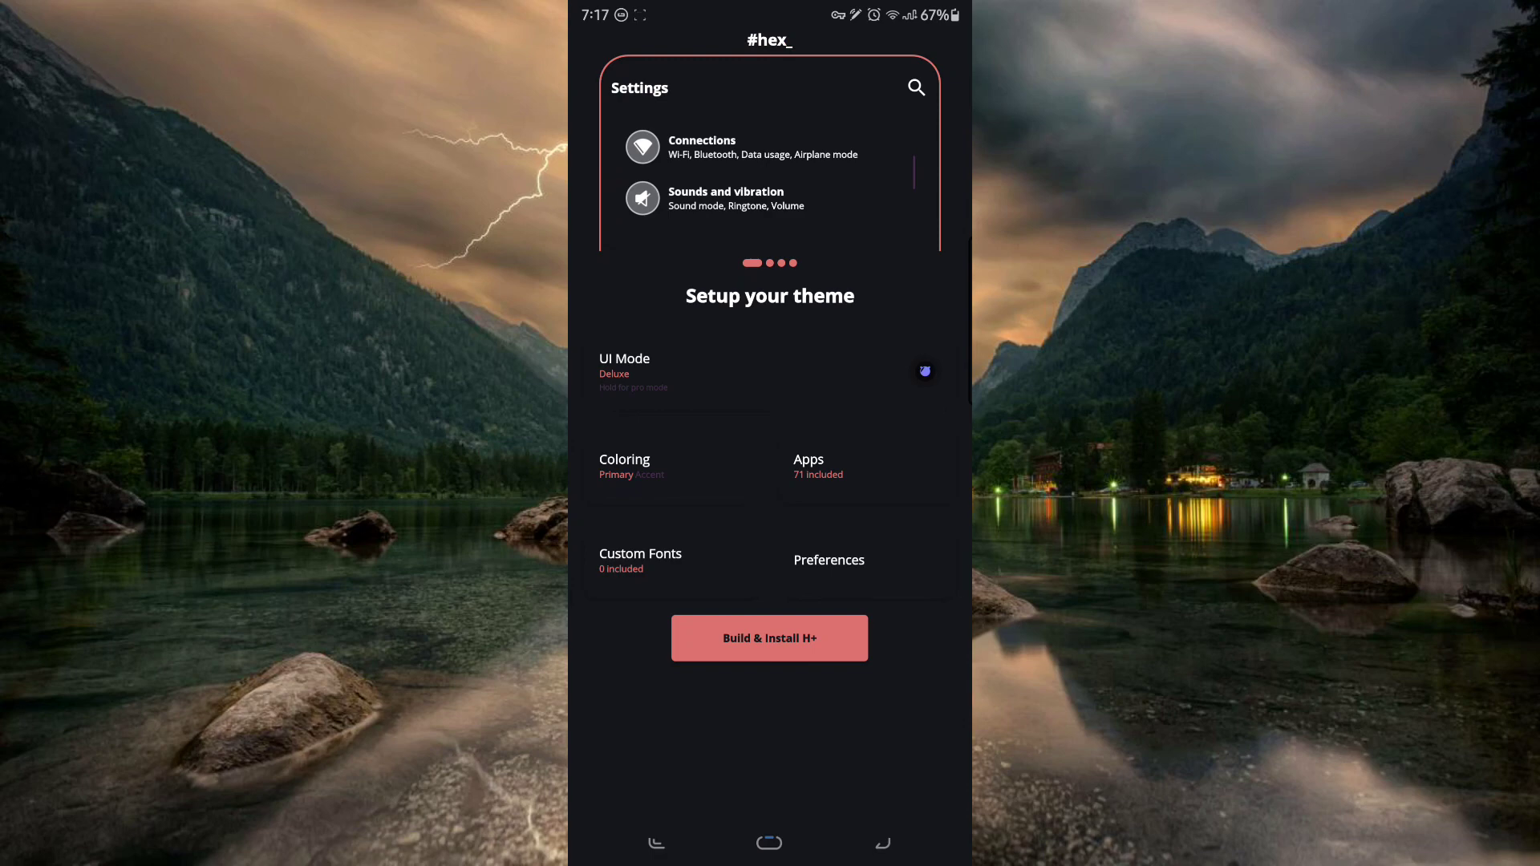
Enable Navigation Bar Height in Preferences and review Note UI, custom toggles and gray status bar.
click(827, 560)
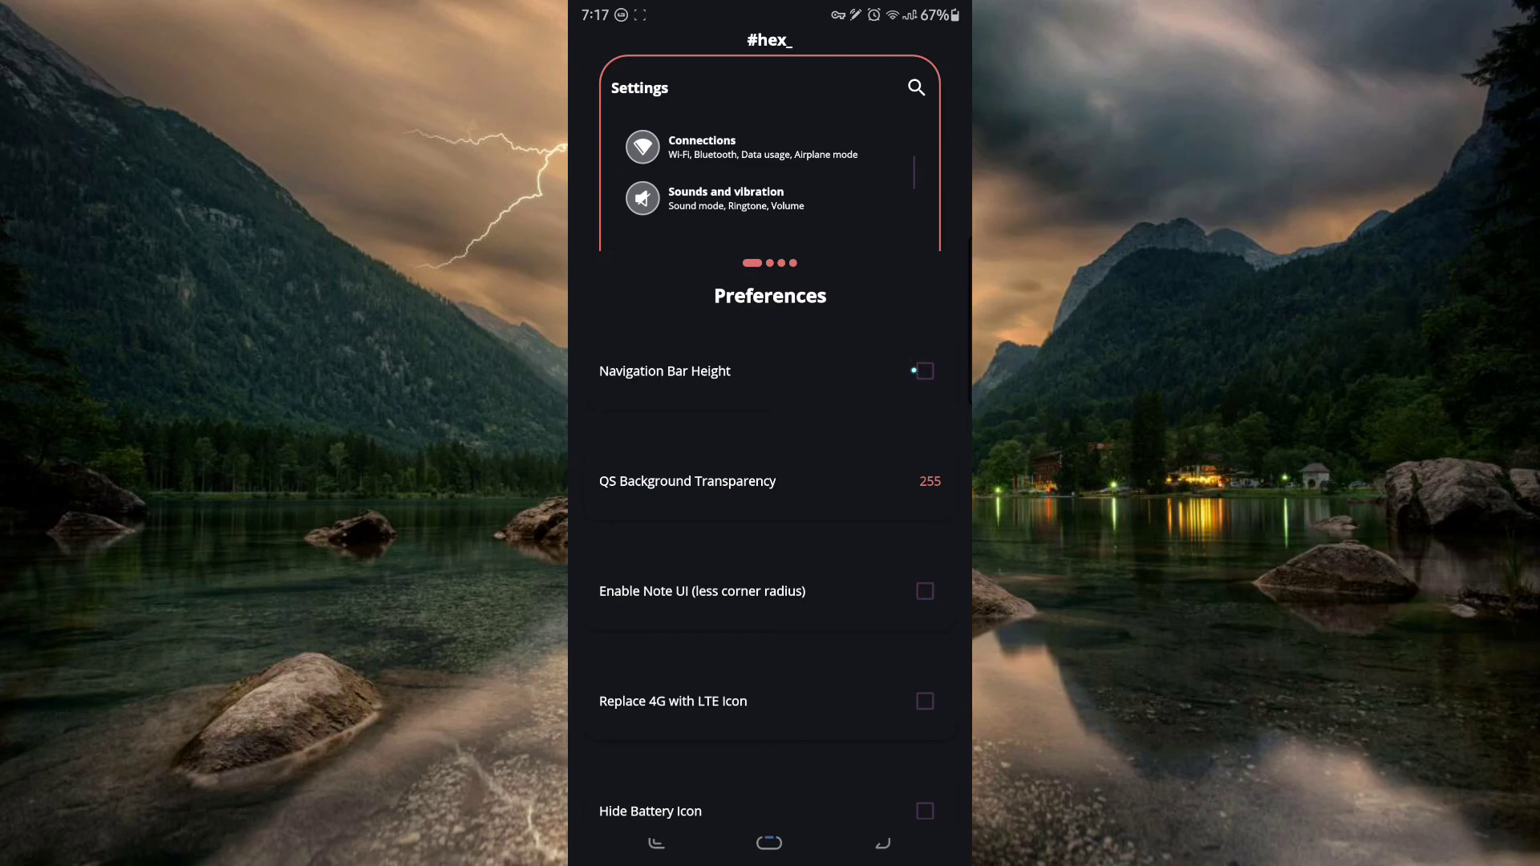
click(920, 371)
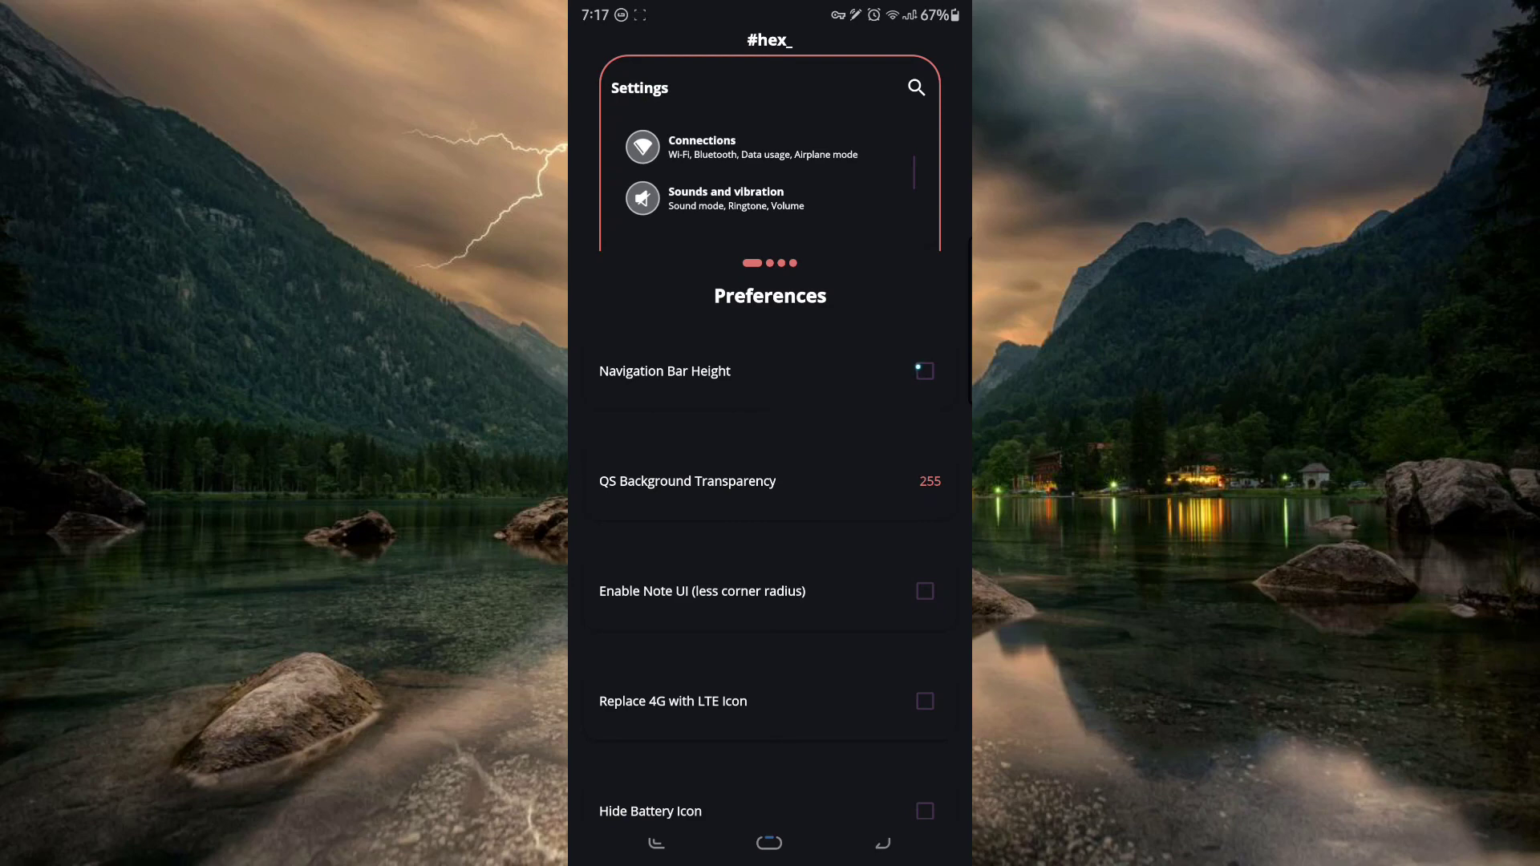
click(923, 372)
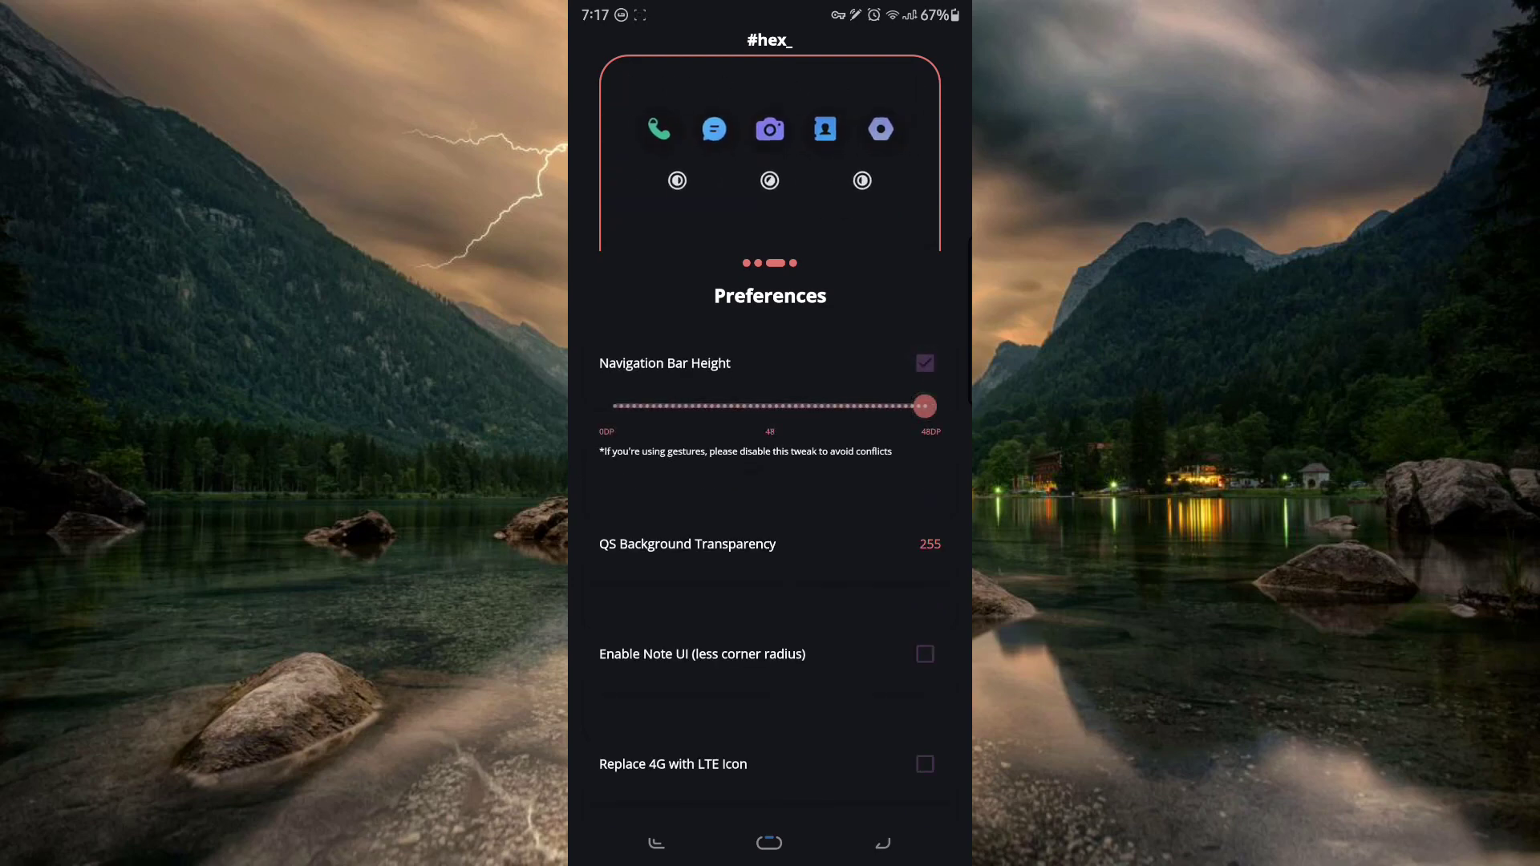
scroll(down, 3)
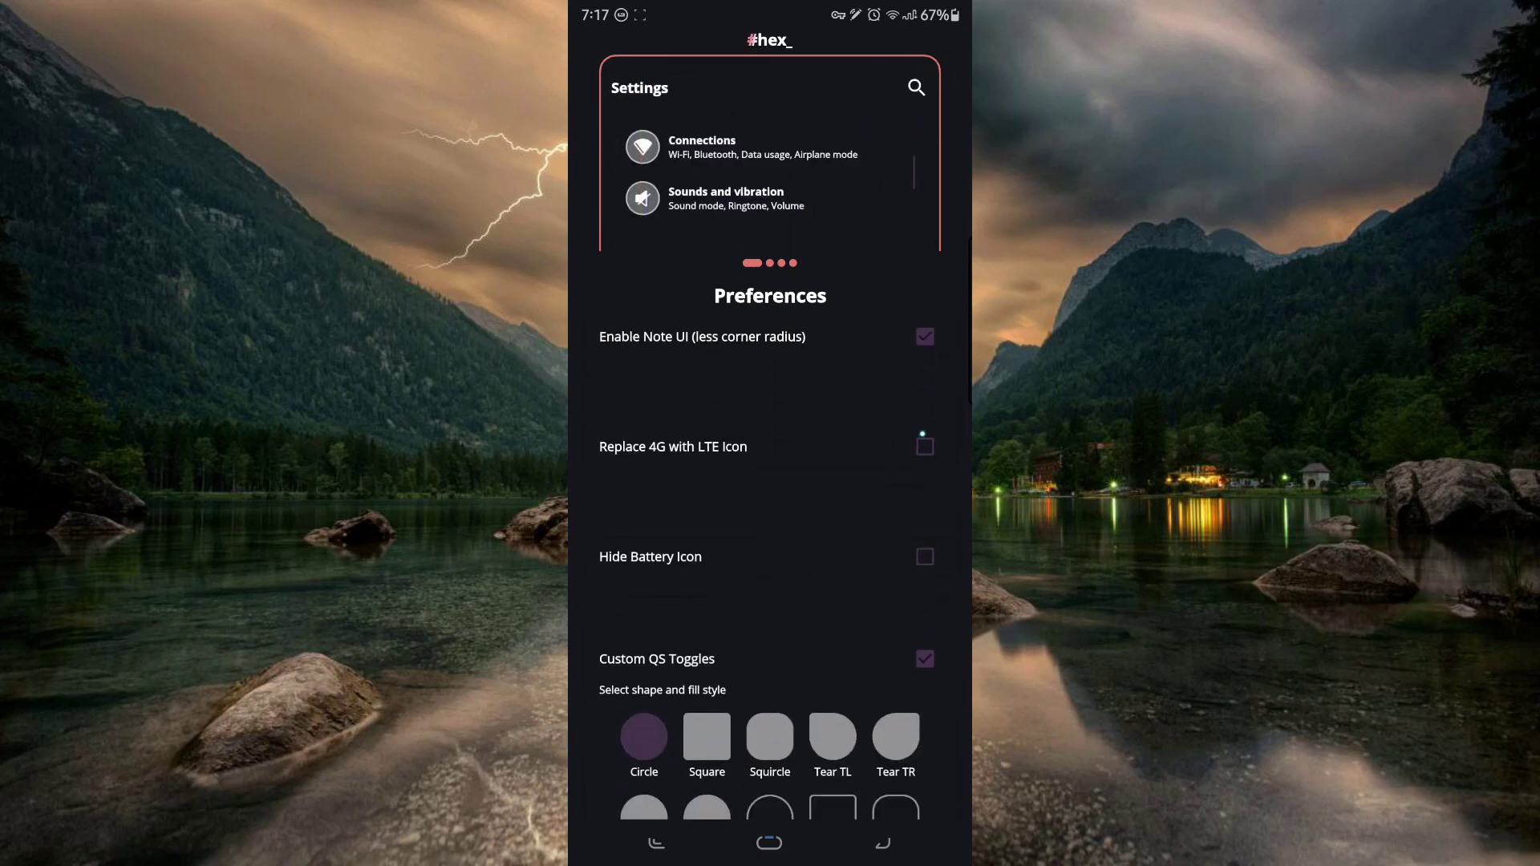
scroll(down, 3)
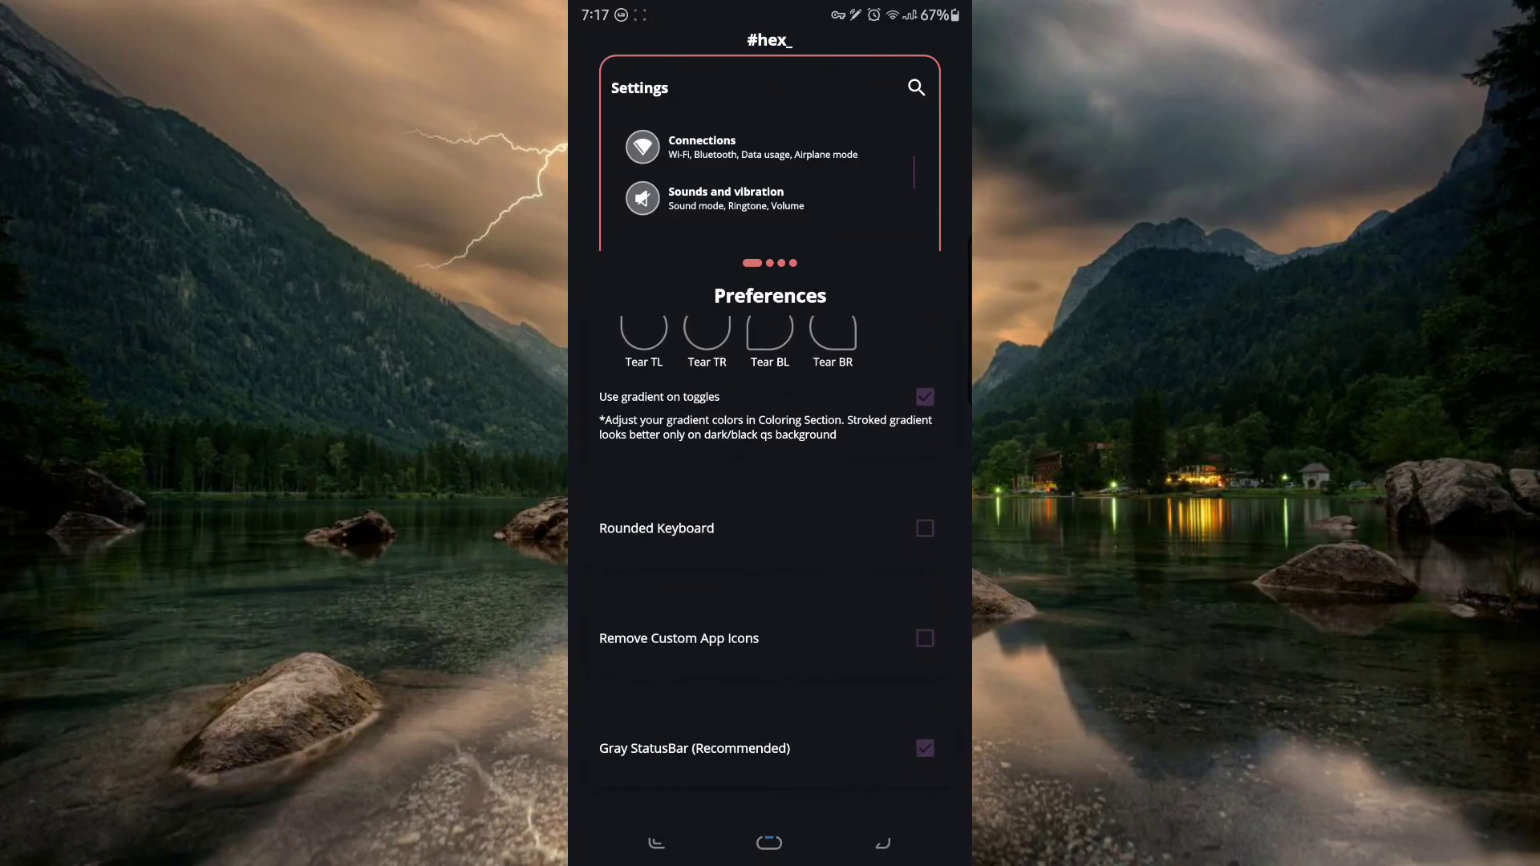
scroll(down, 3)
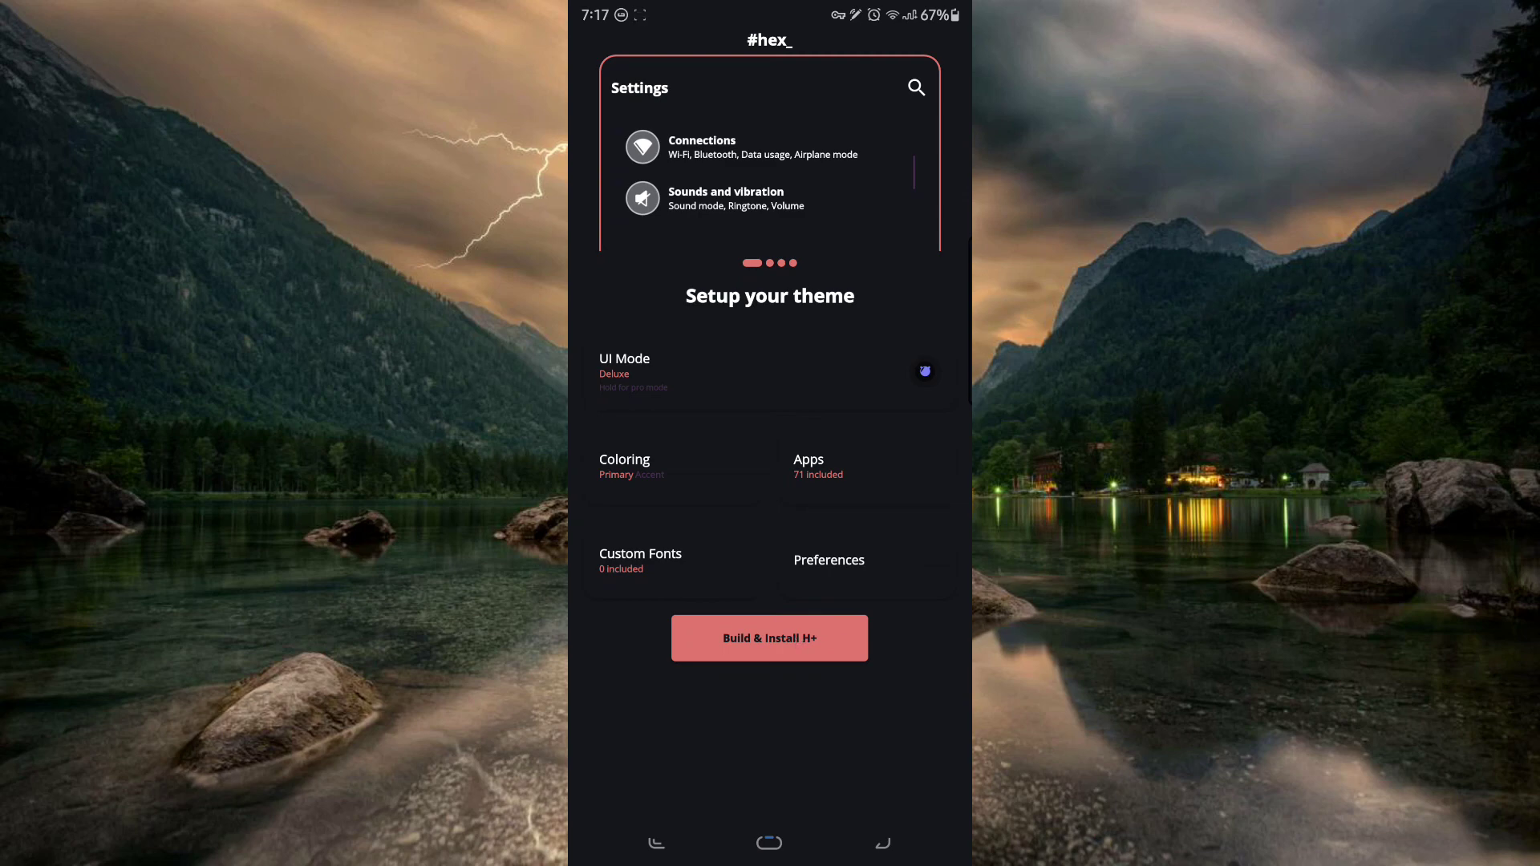
Rebuild the #HEXED_ theme and confirm installing it as an update.
click(770, 637)
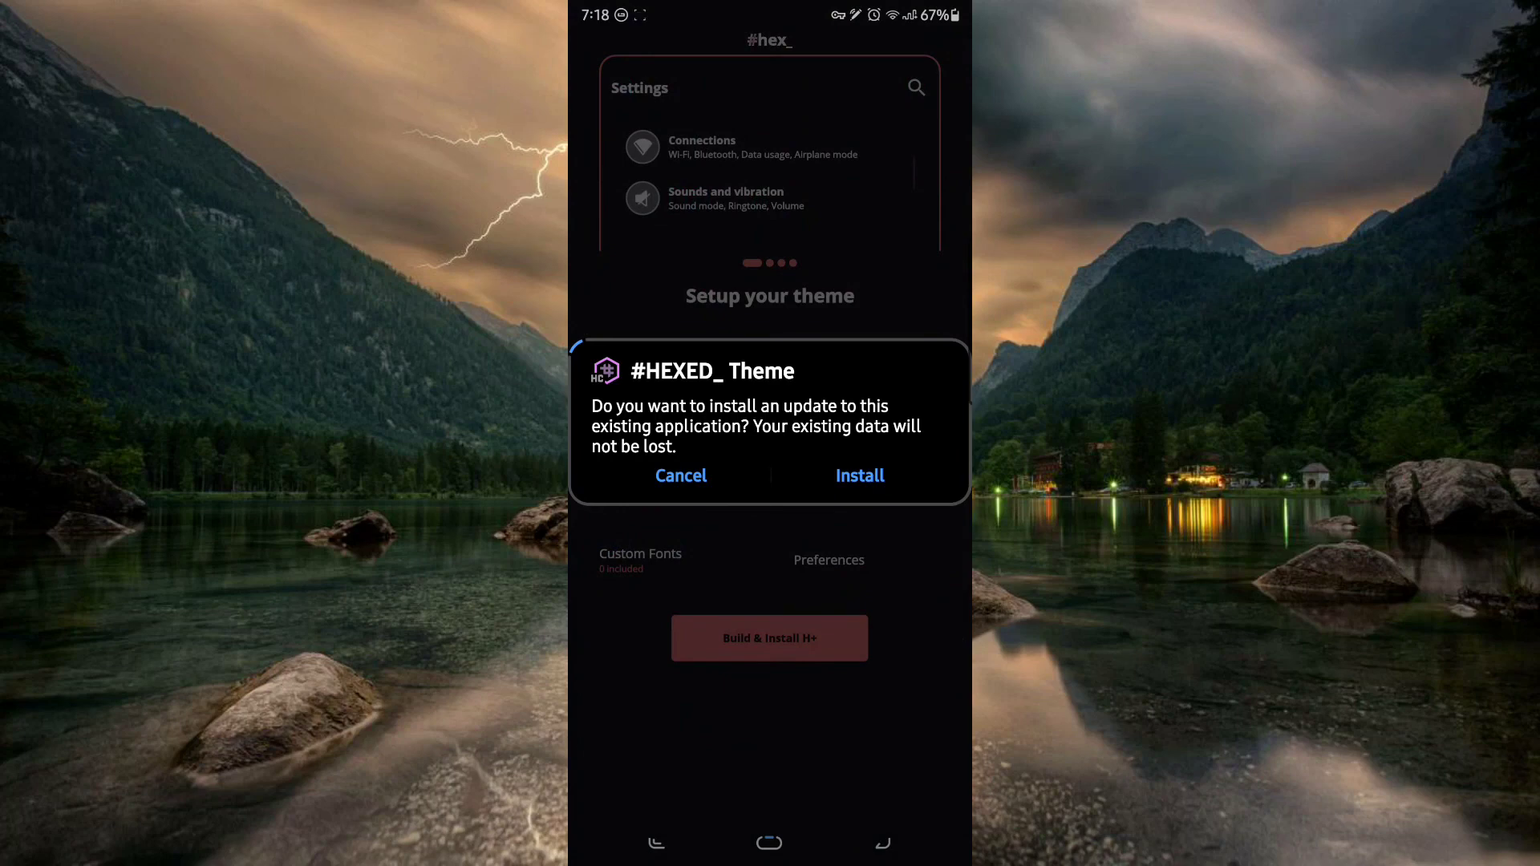
click(858, 475)
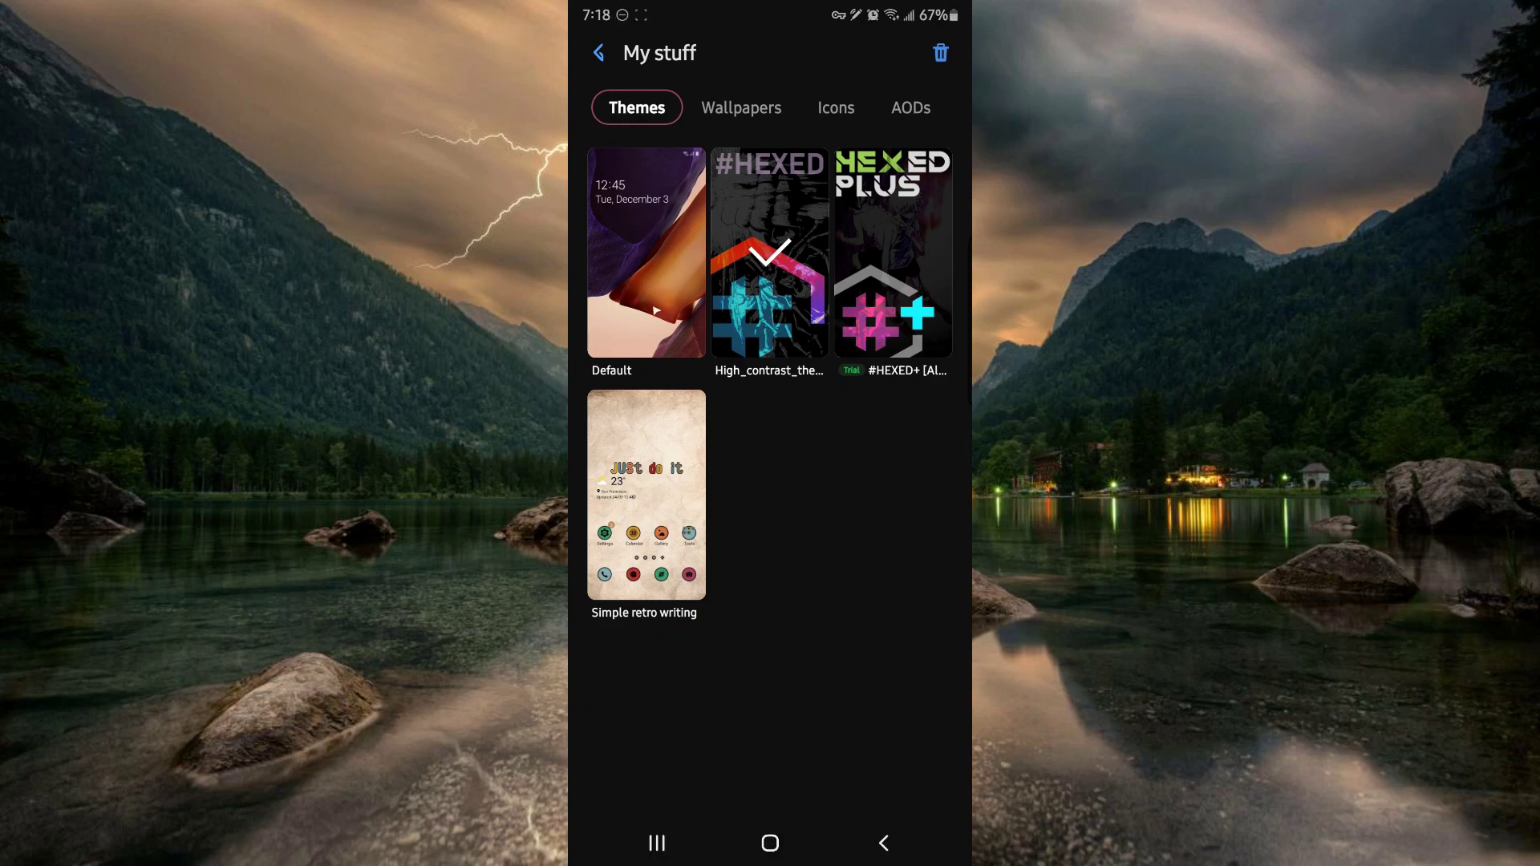
mouse_move(786, 489)
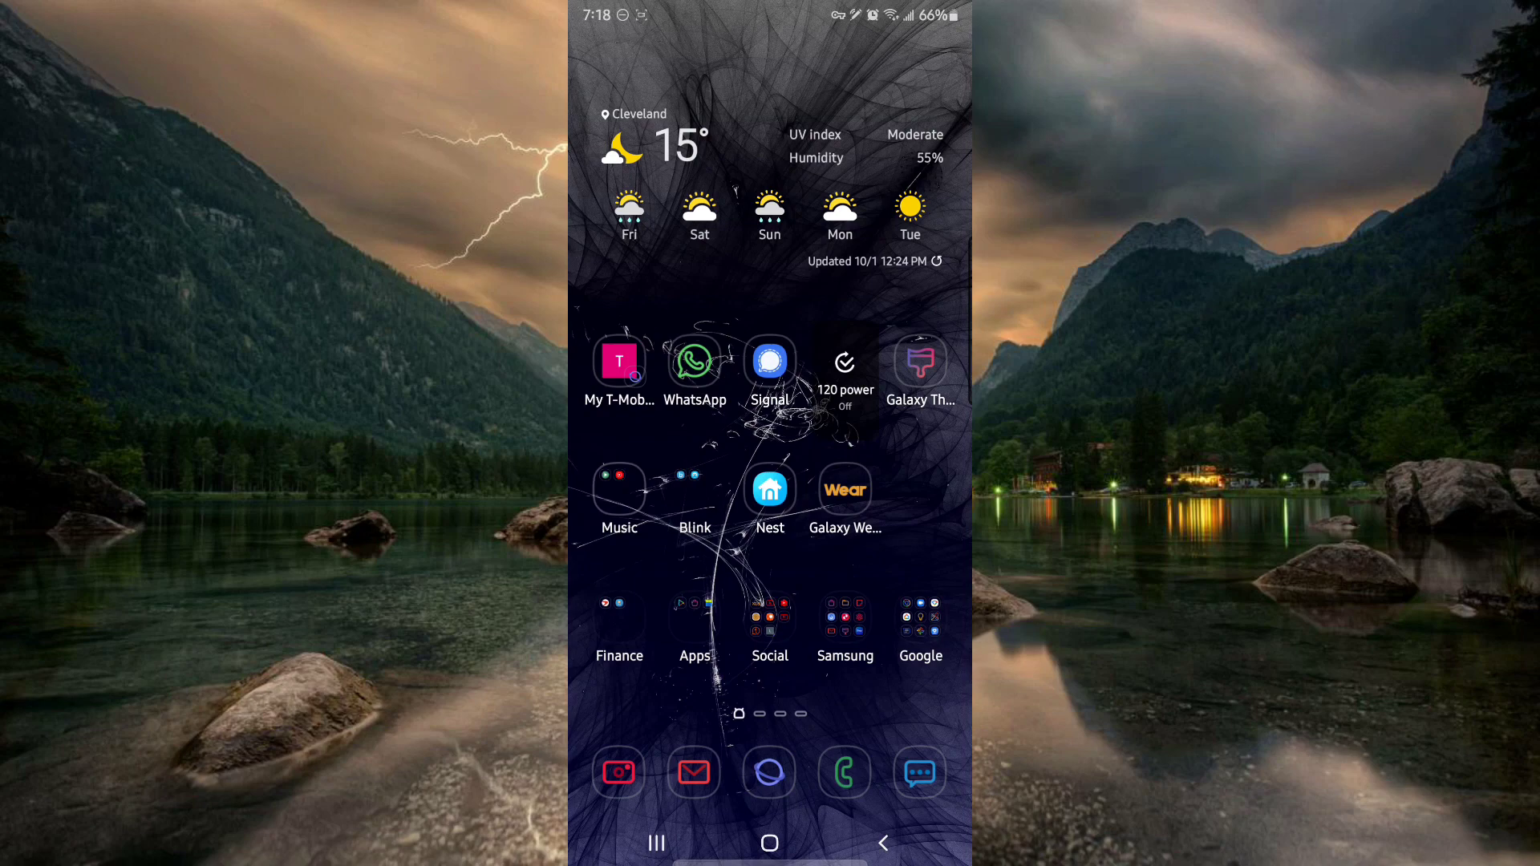
Trigger the restart so the launcher reloads with the new theme.
click(770, 843)
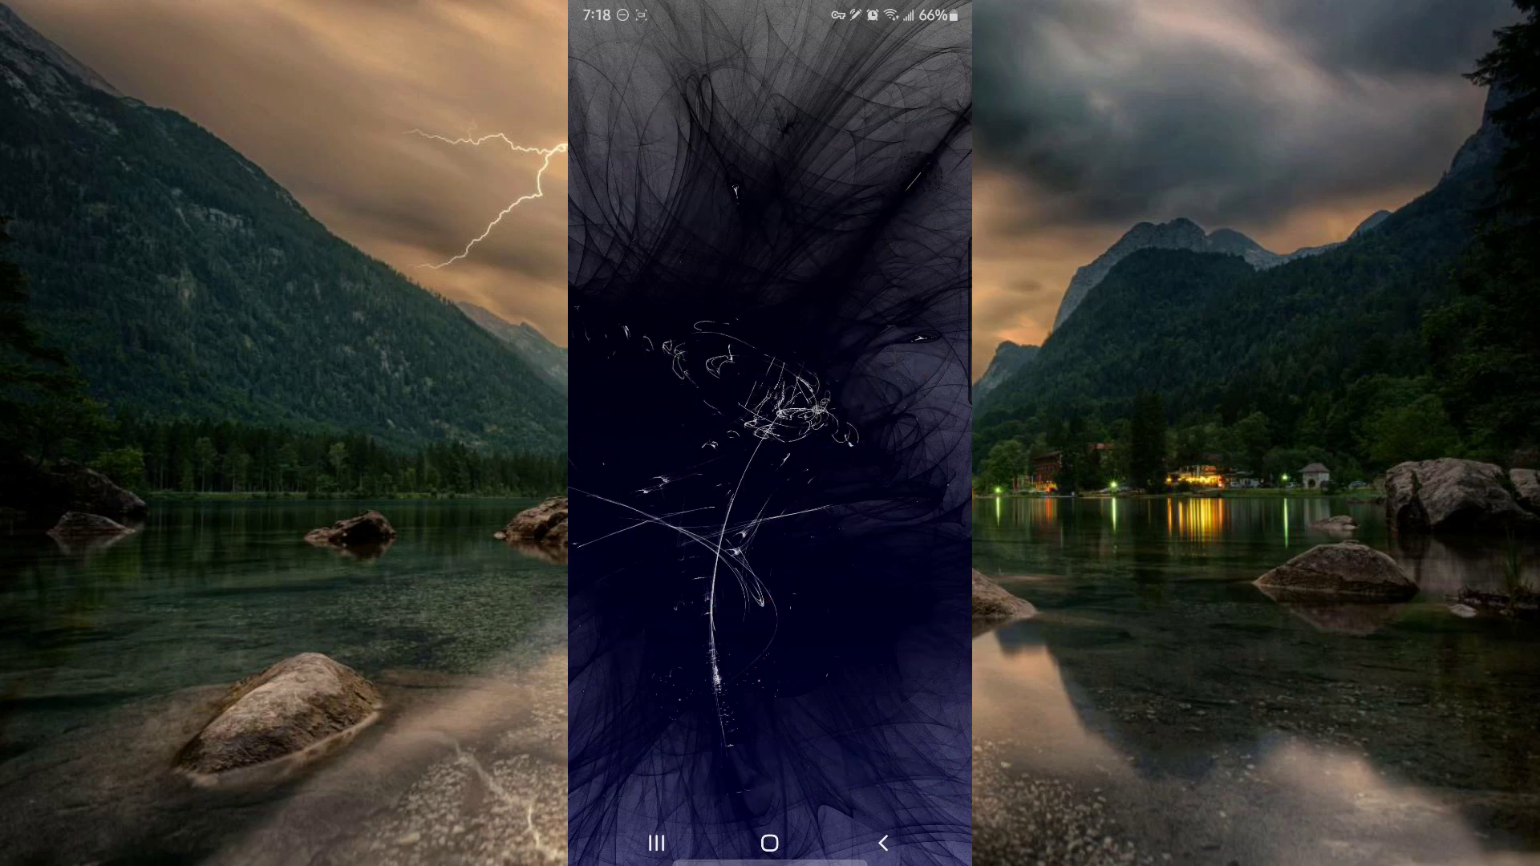